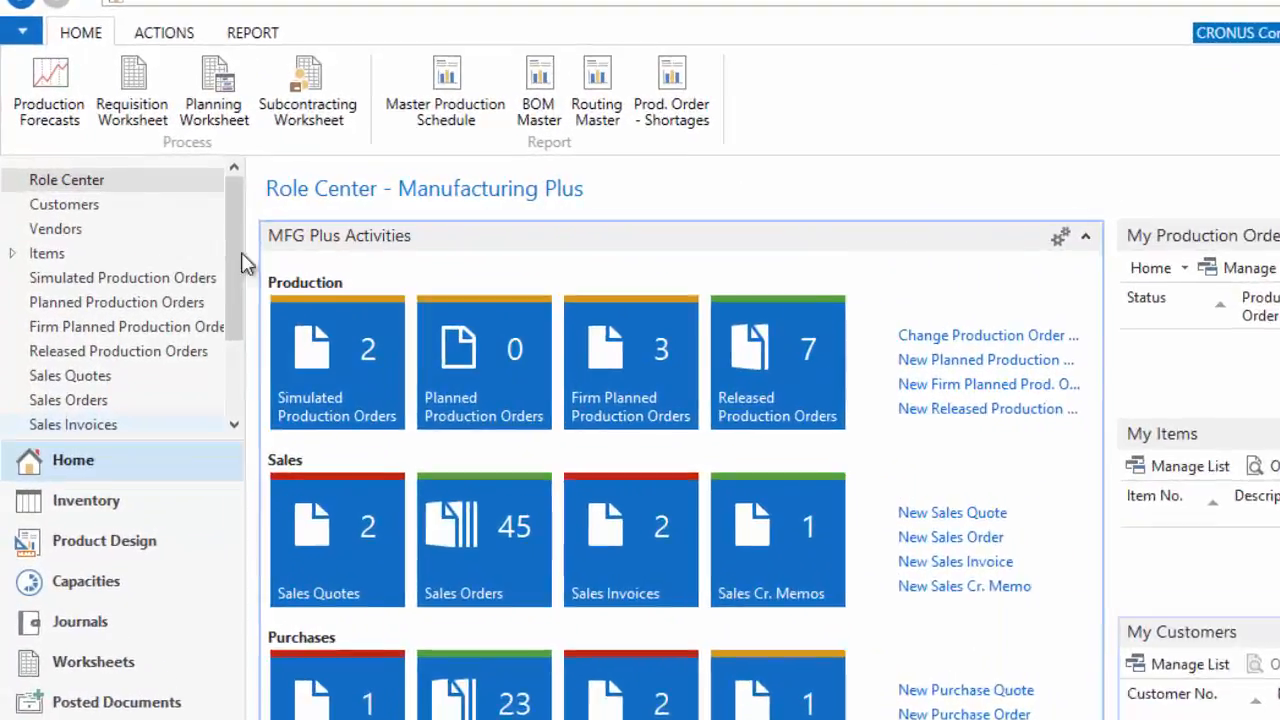
Step: Show the Items list and select item 3010 Sub Assembly - MTS
left_click(46, 252)
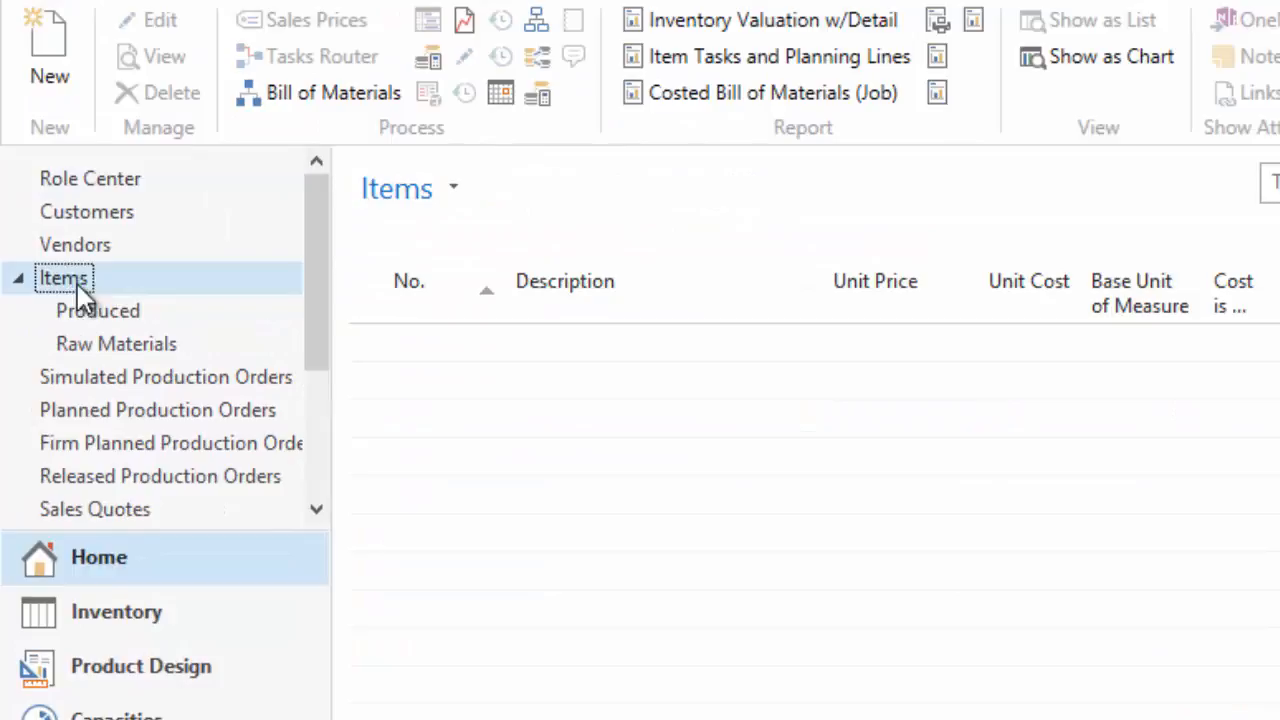
left_click(64, 278)
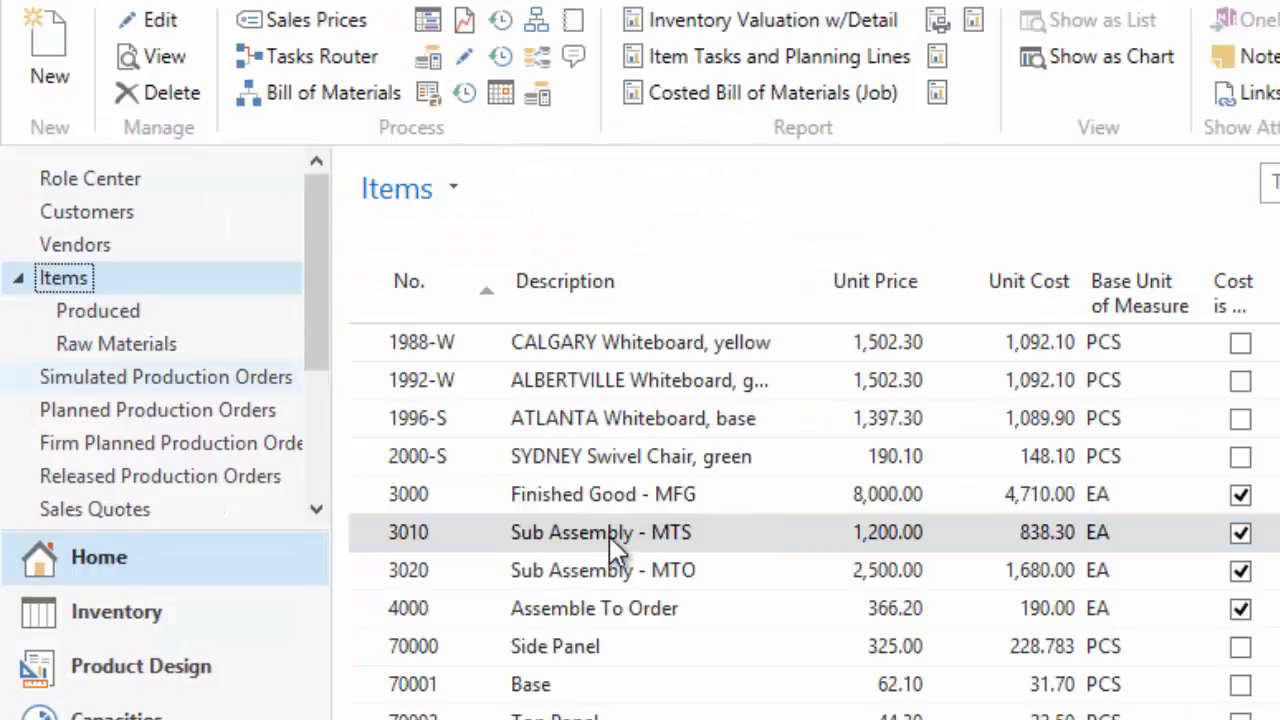
Step: Open item card 3010 and scroll to its Replenishment, Assembly and Planning FastTabs
double_click(600, 532)
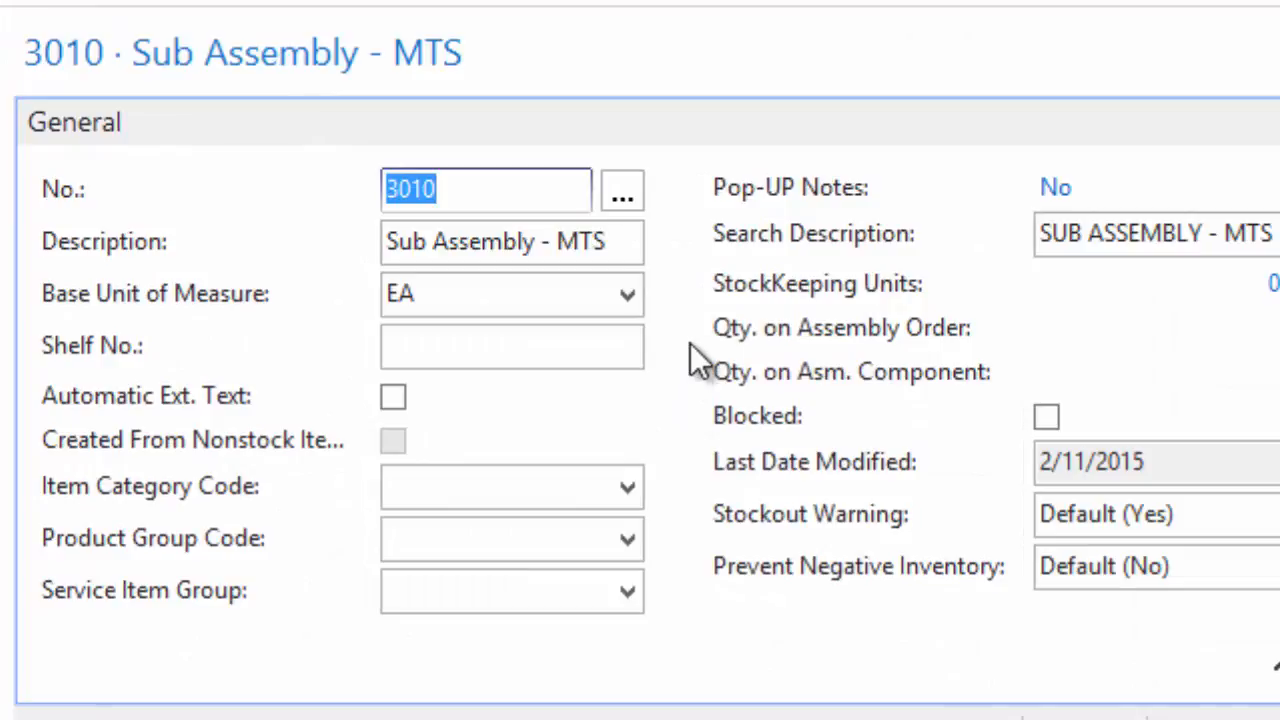
scroll("down", 3)
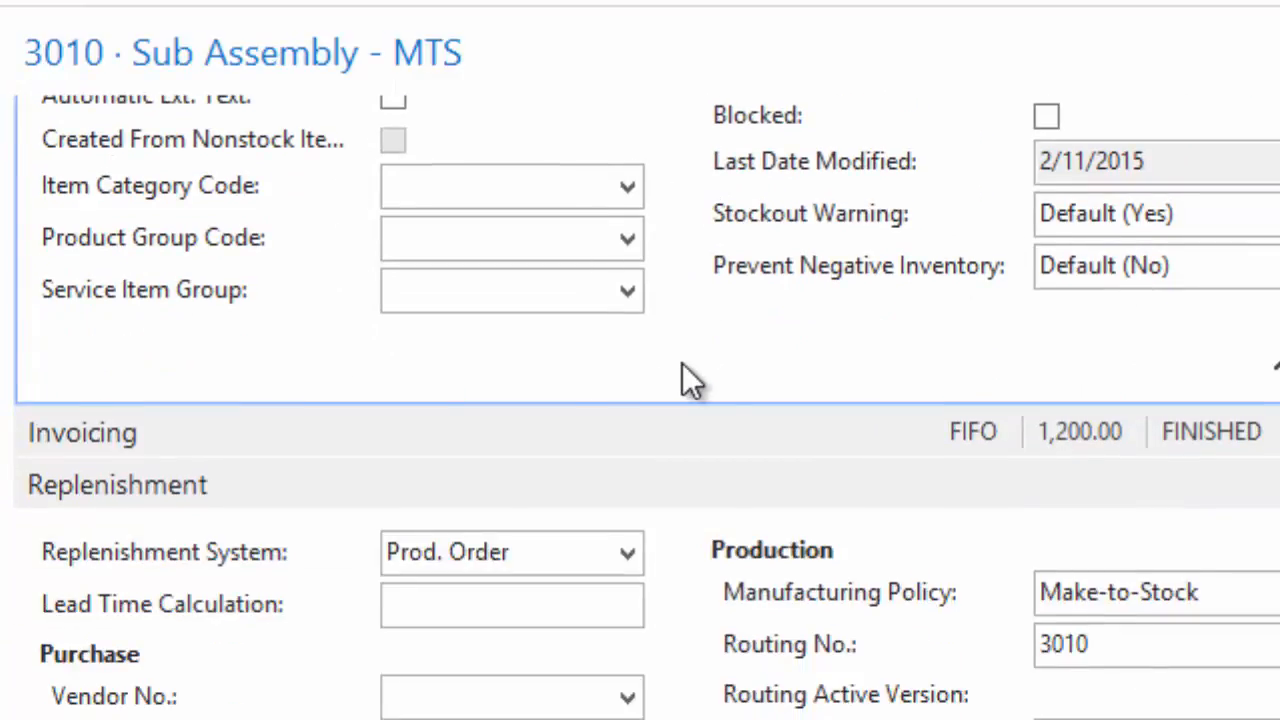
scroll("down", 3)
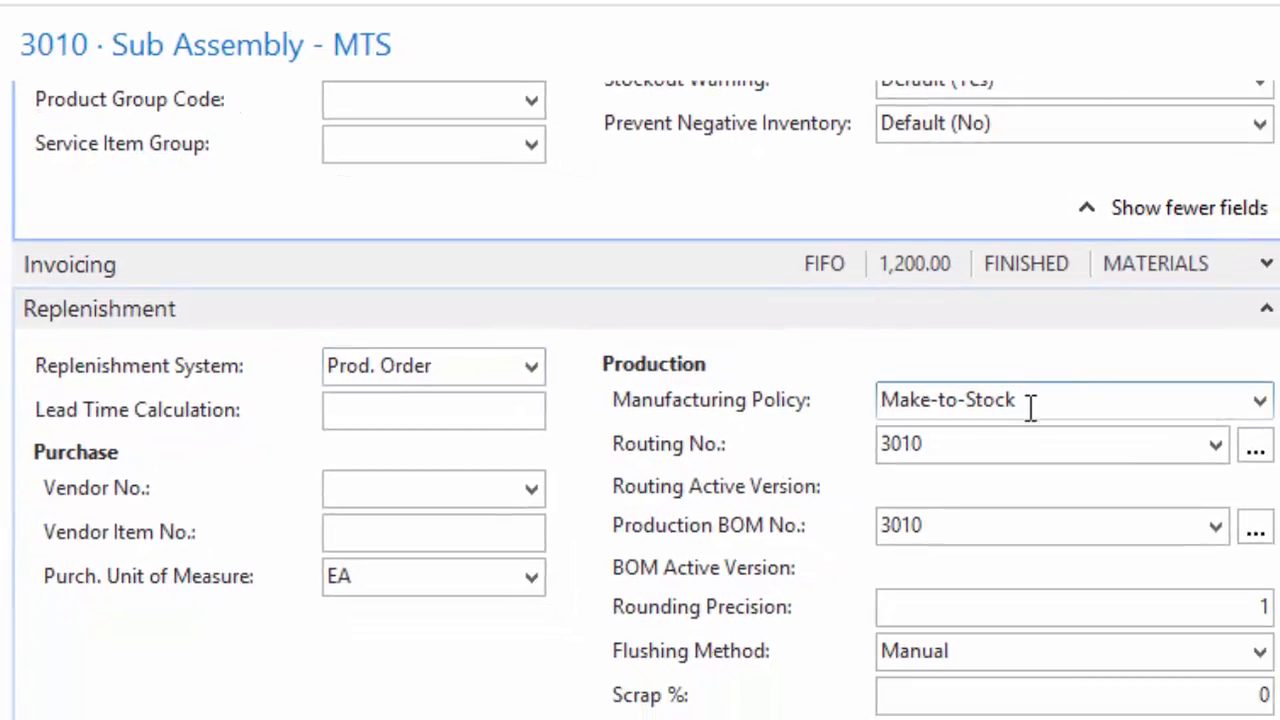
left_click(1050, 444)
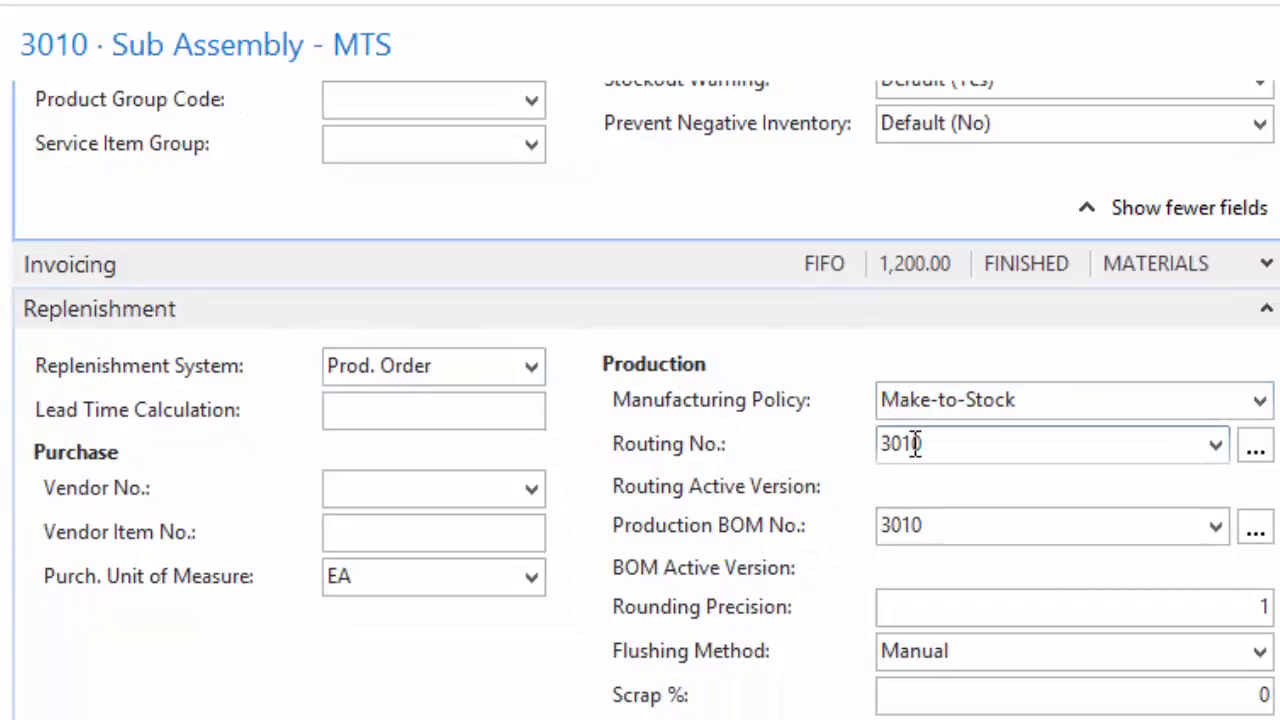
left_click(1050, 524)
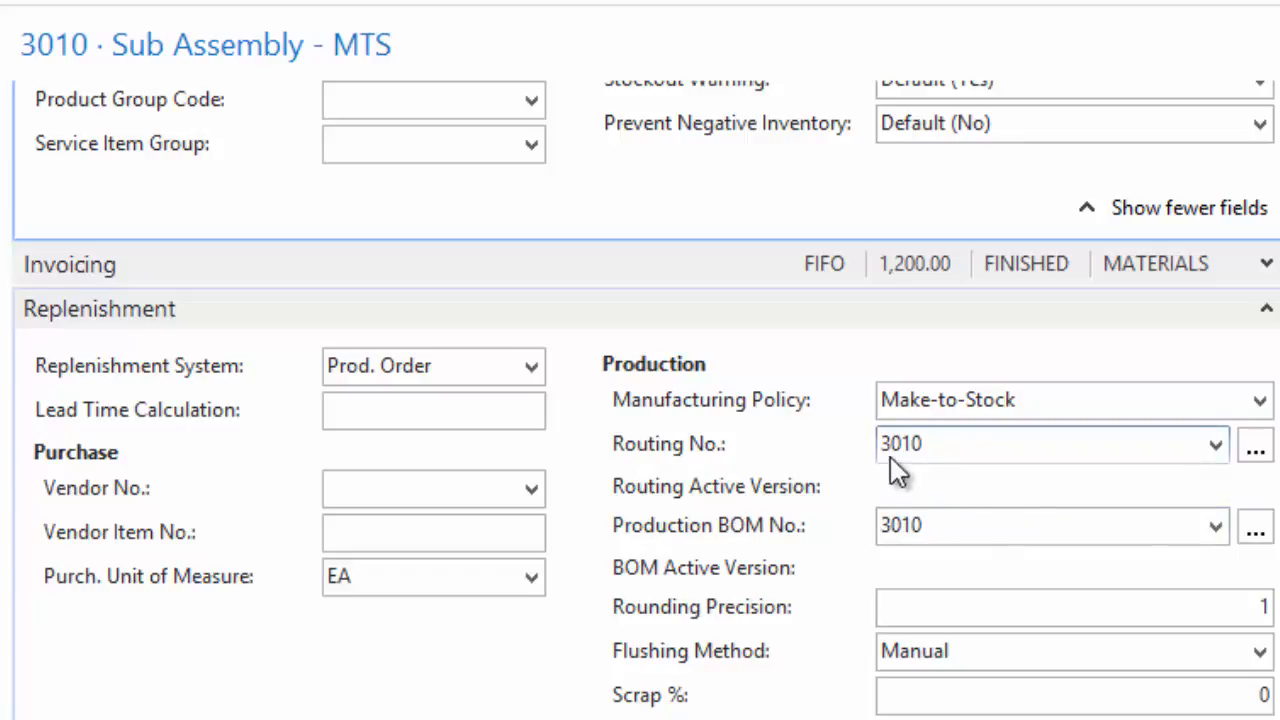
scroll("down", 3)
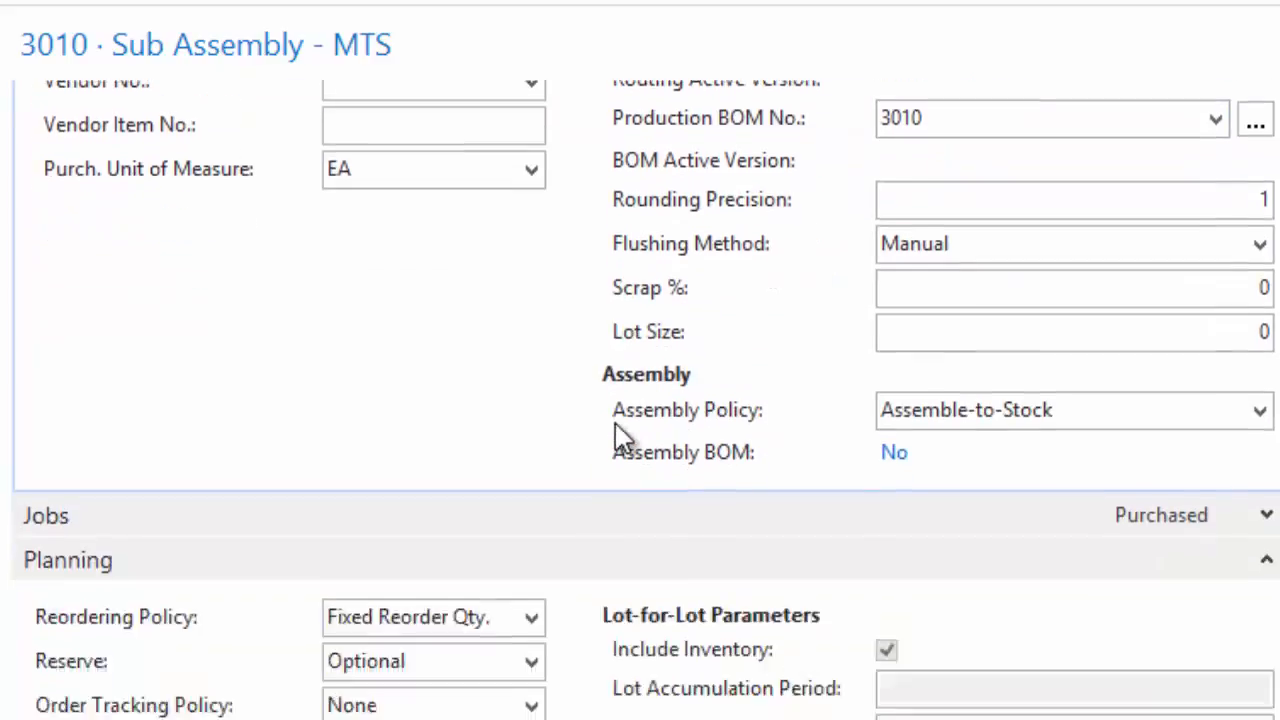
scroll("down", 3)
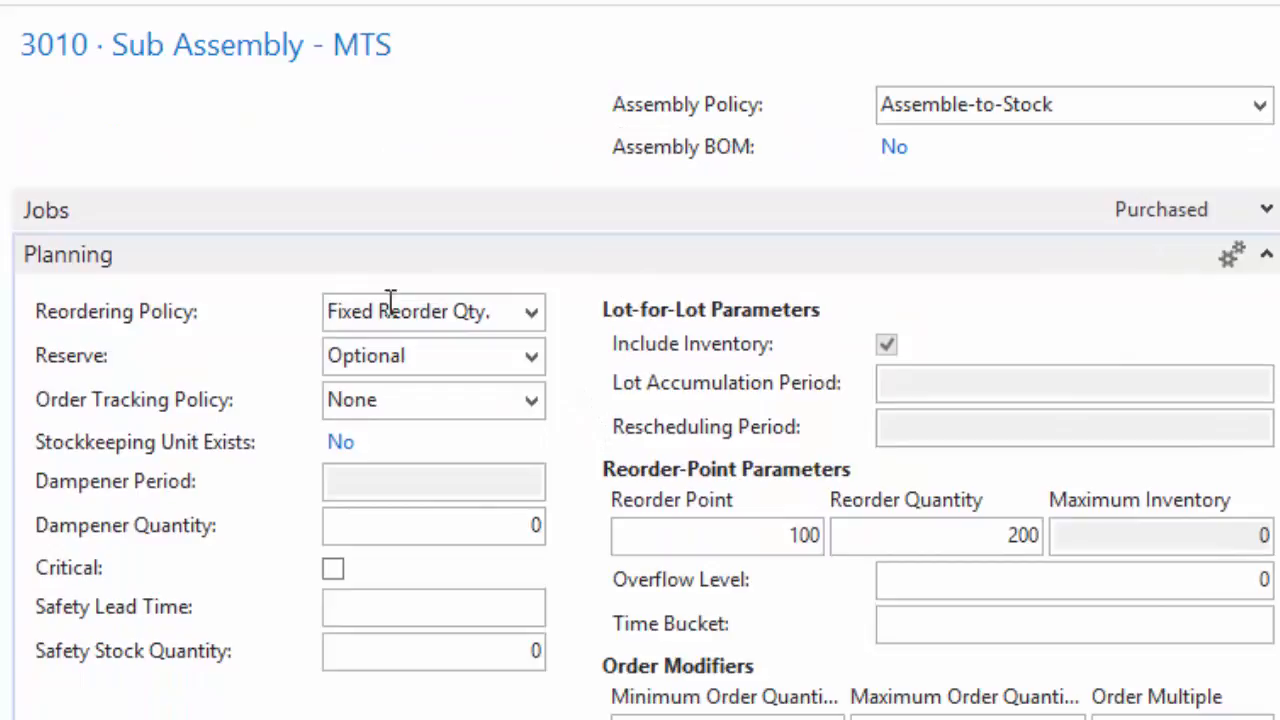
mouse_move(270, 324)
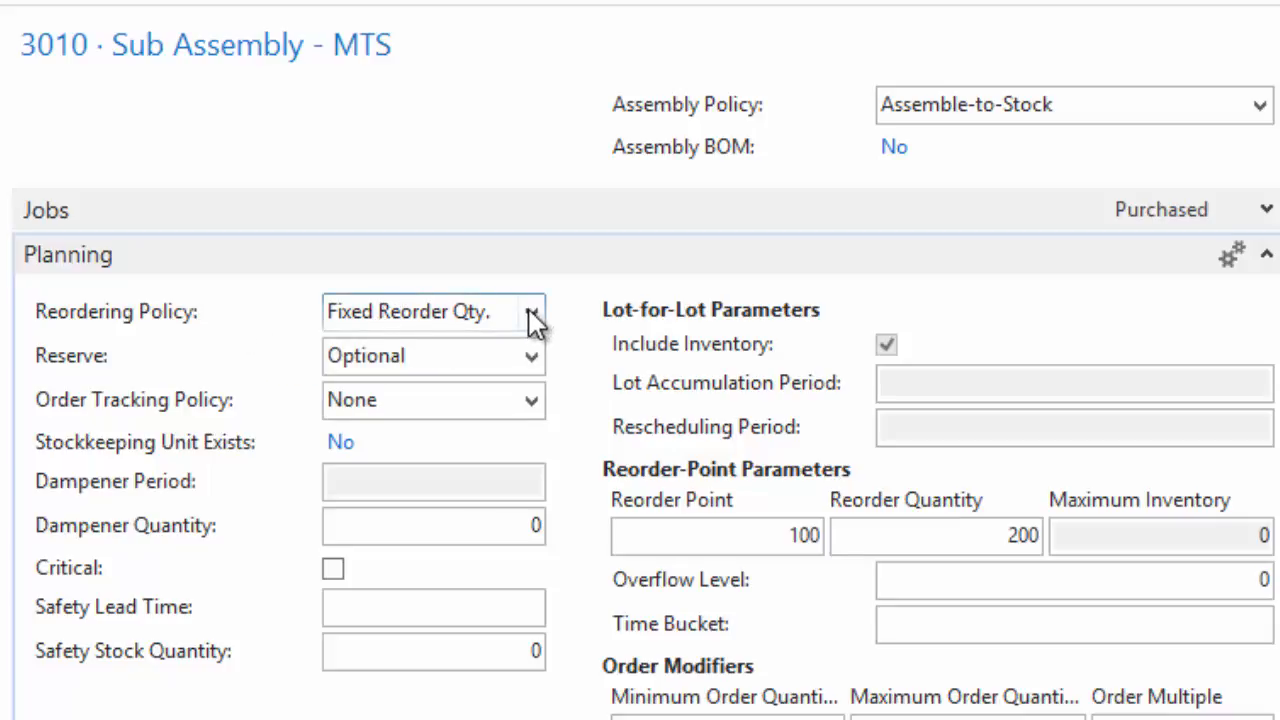
mouse_move(564, 384)
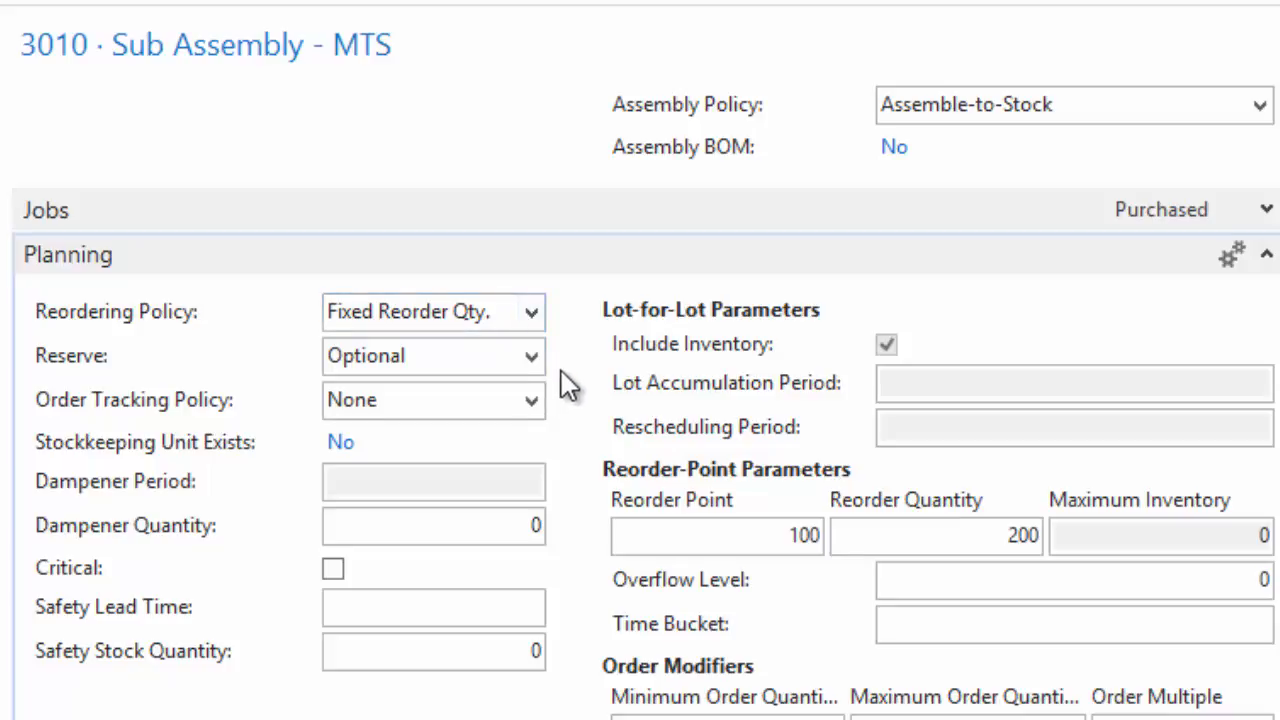
mouse_move(624, 384)
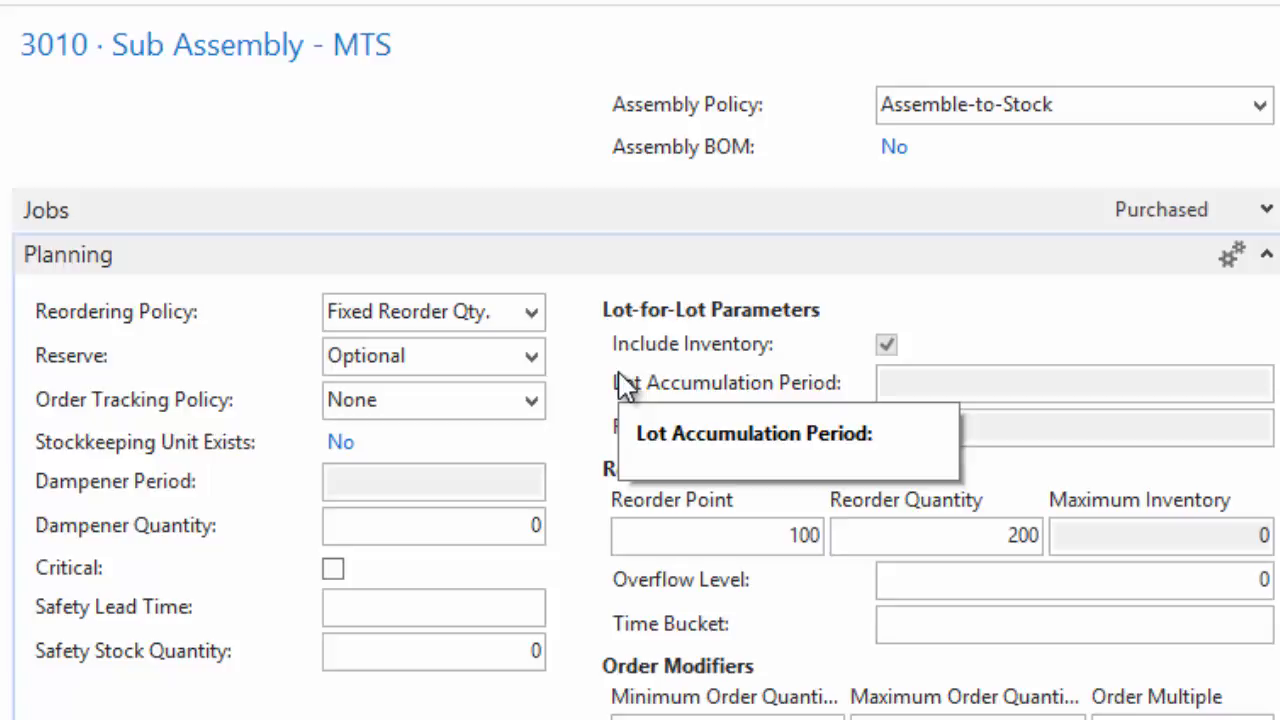
mouse_move(600, 364)
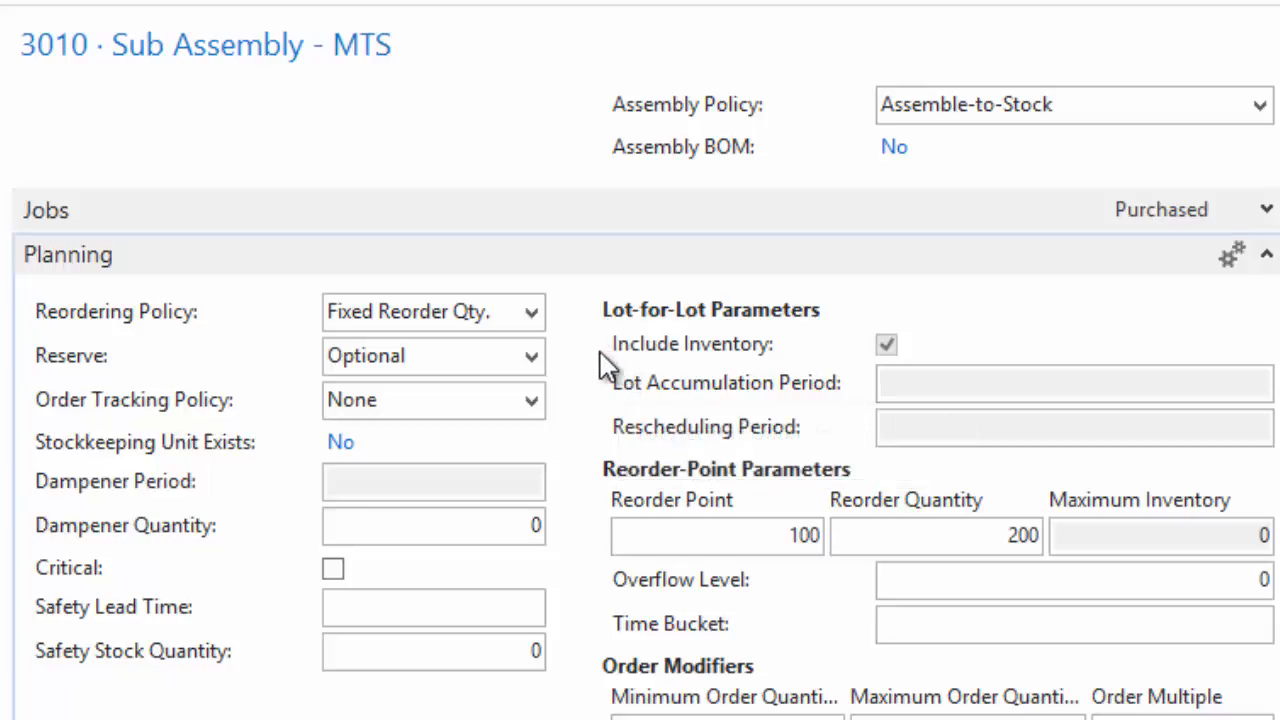
mouse_move(596, 344)
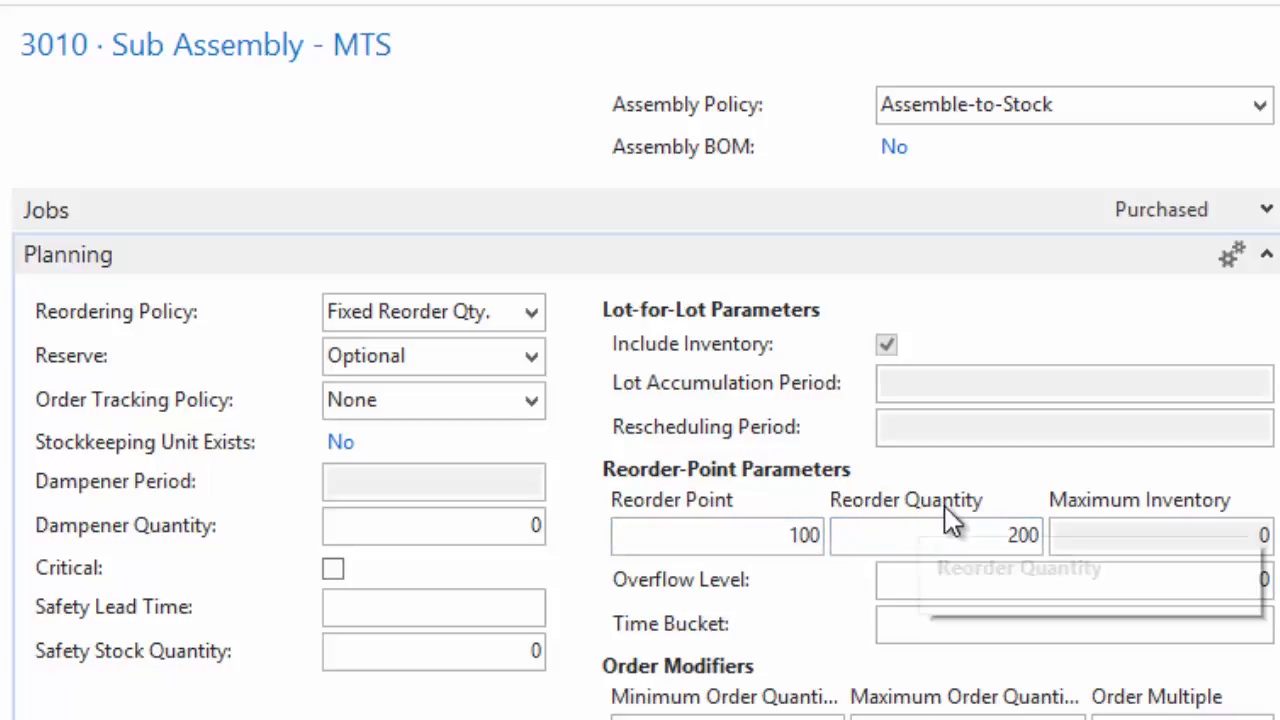
left_click(936, 536)
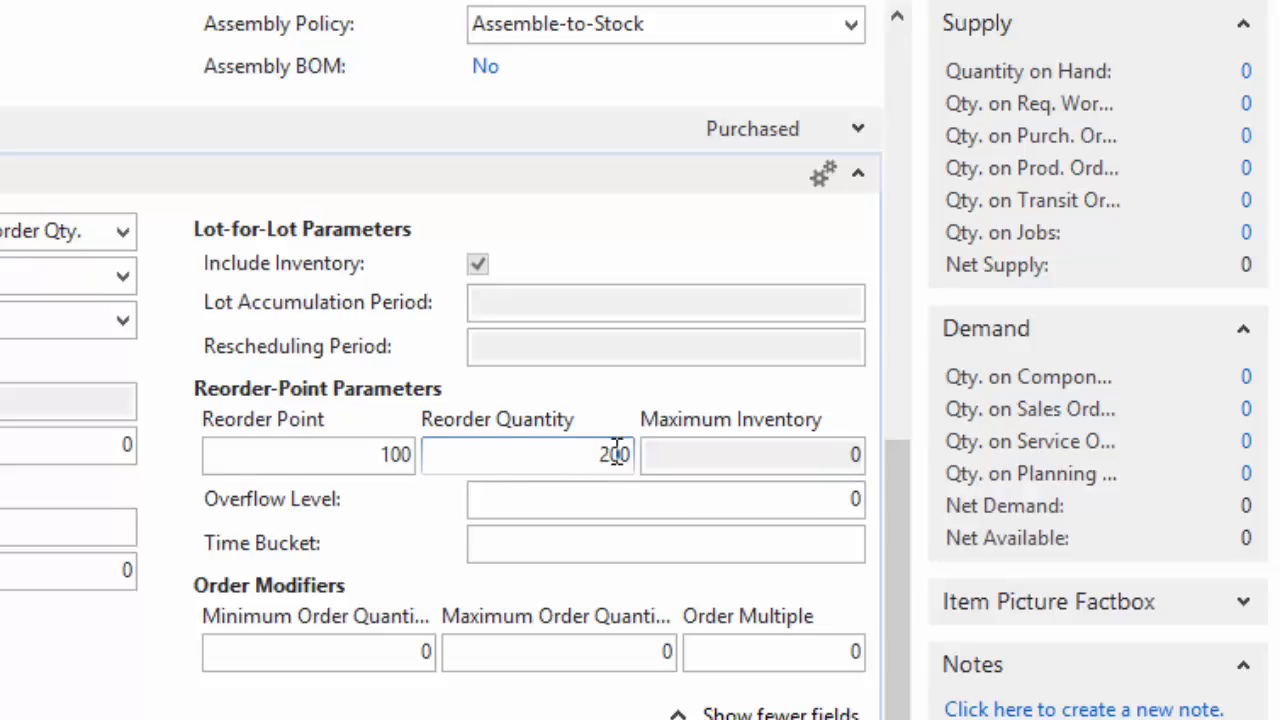
left_click(308, 454)
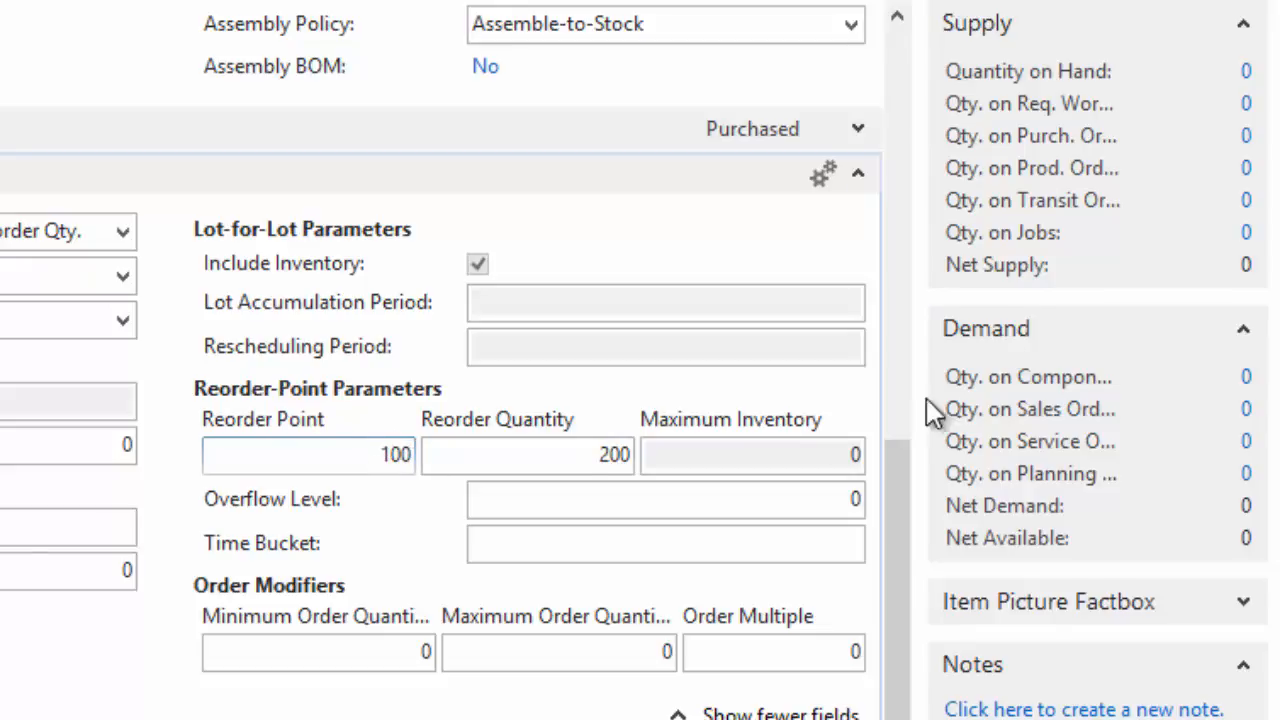
mouse_move(1120, 422)
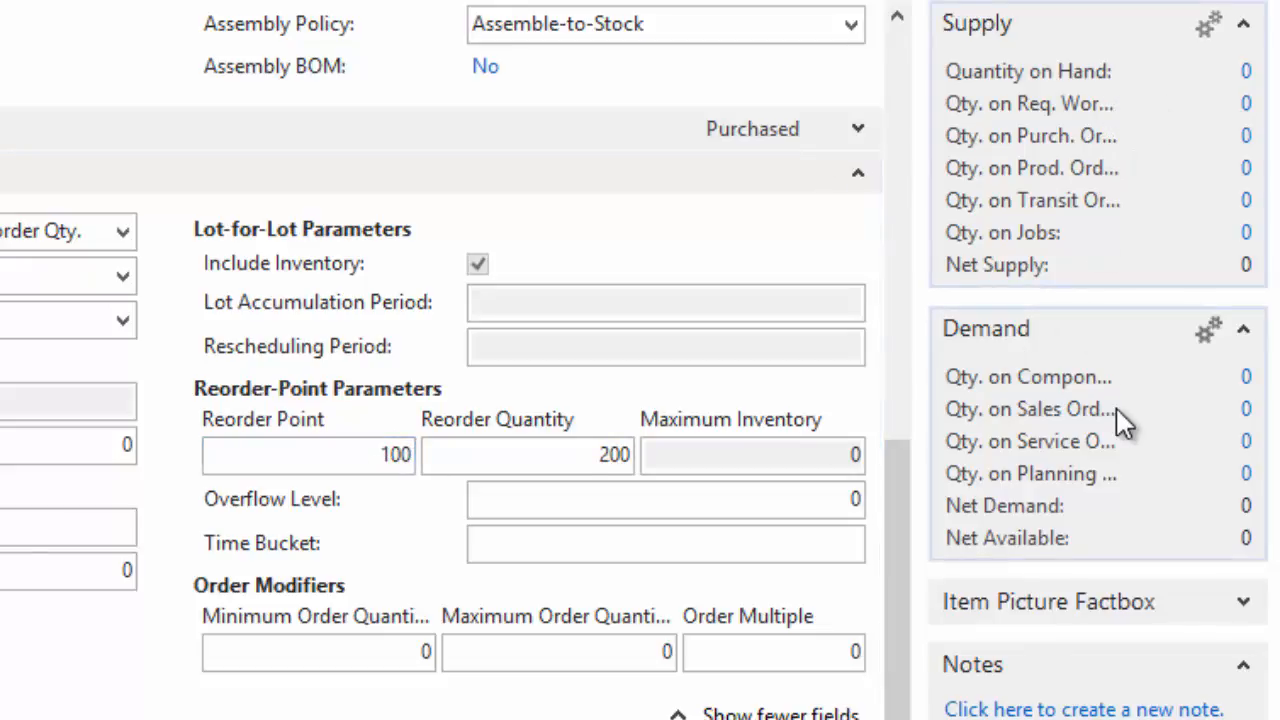
mouse_move(1180, 476)
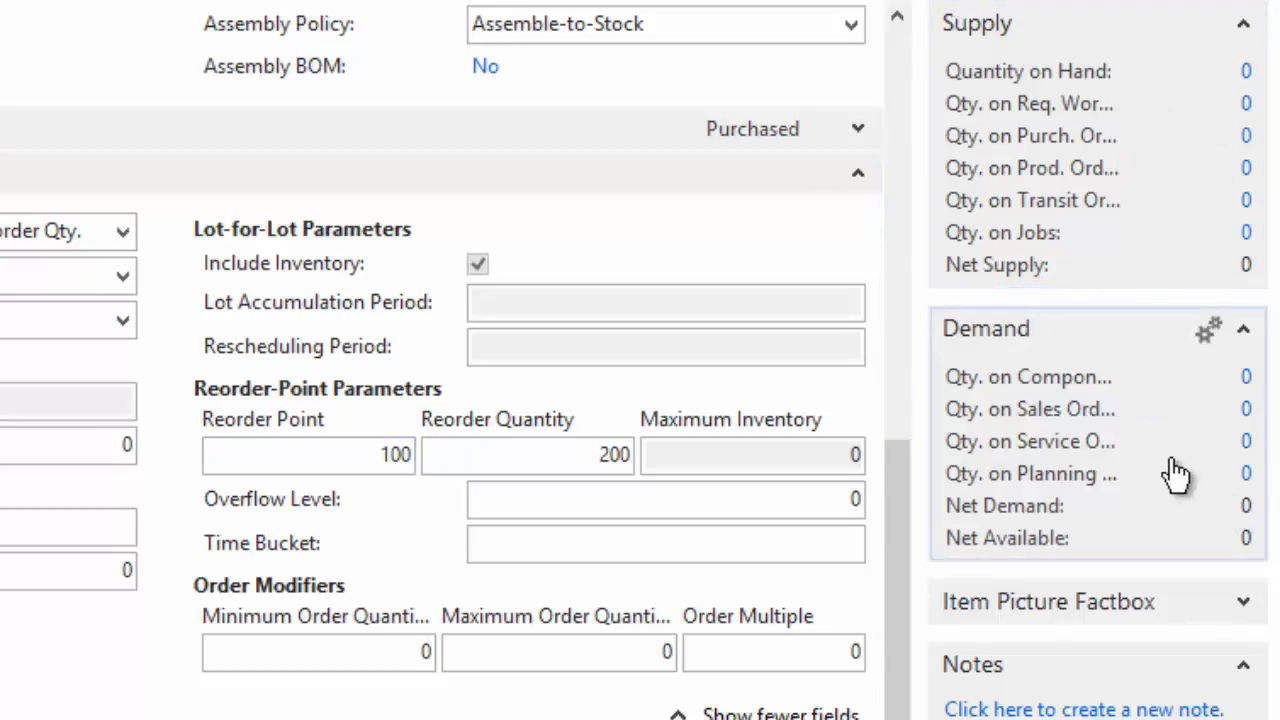
mouse_move(1056, 504)
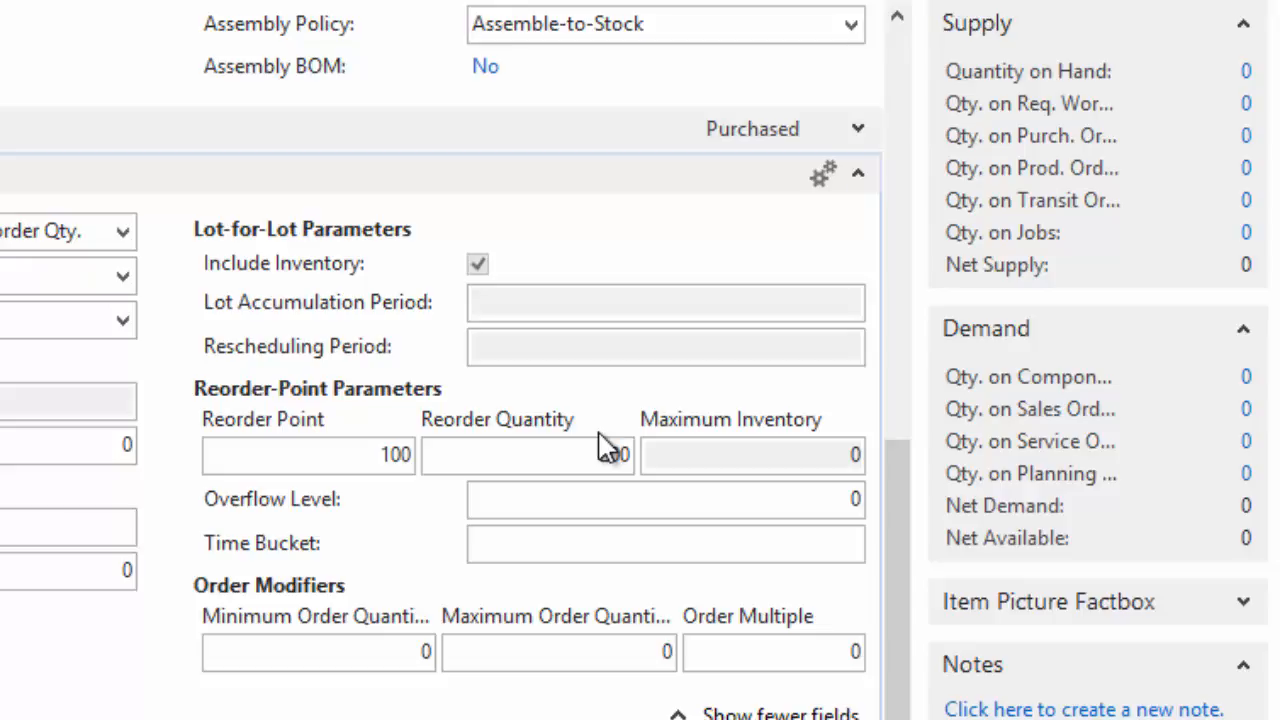
type("200")
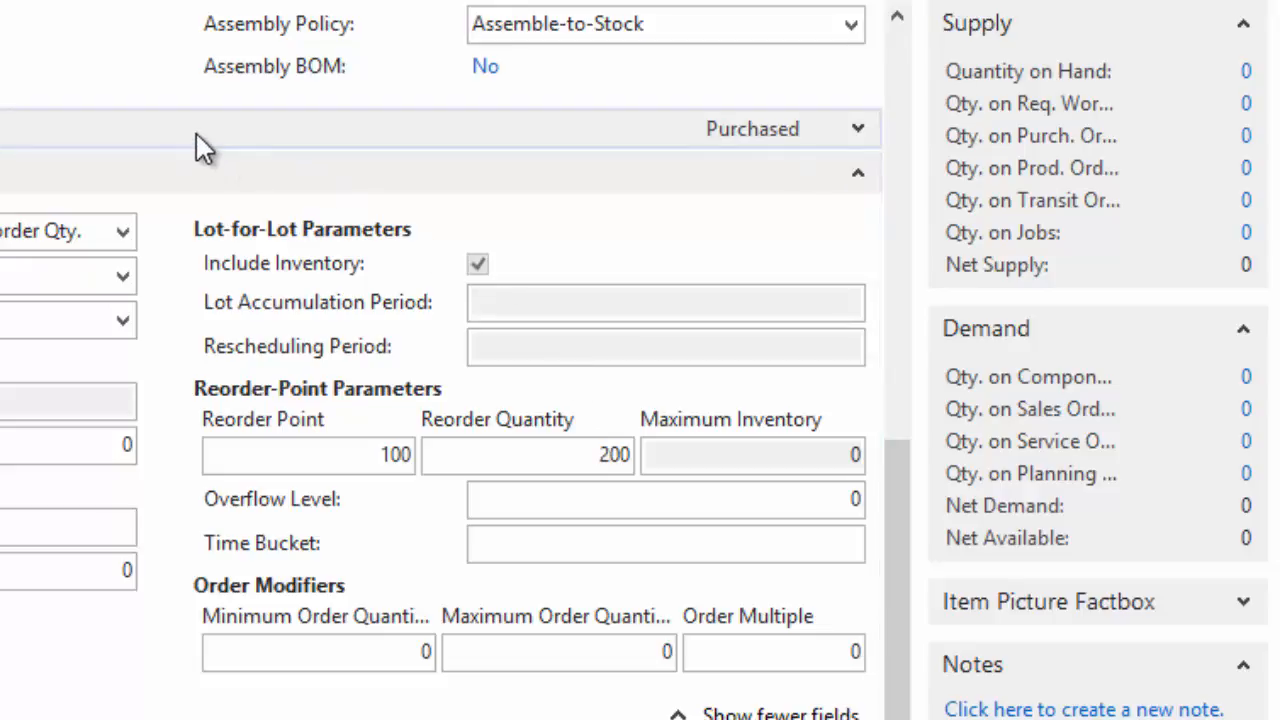
mouse_move(930, 564)
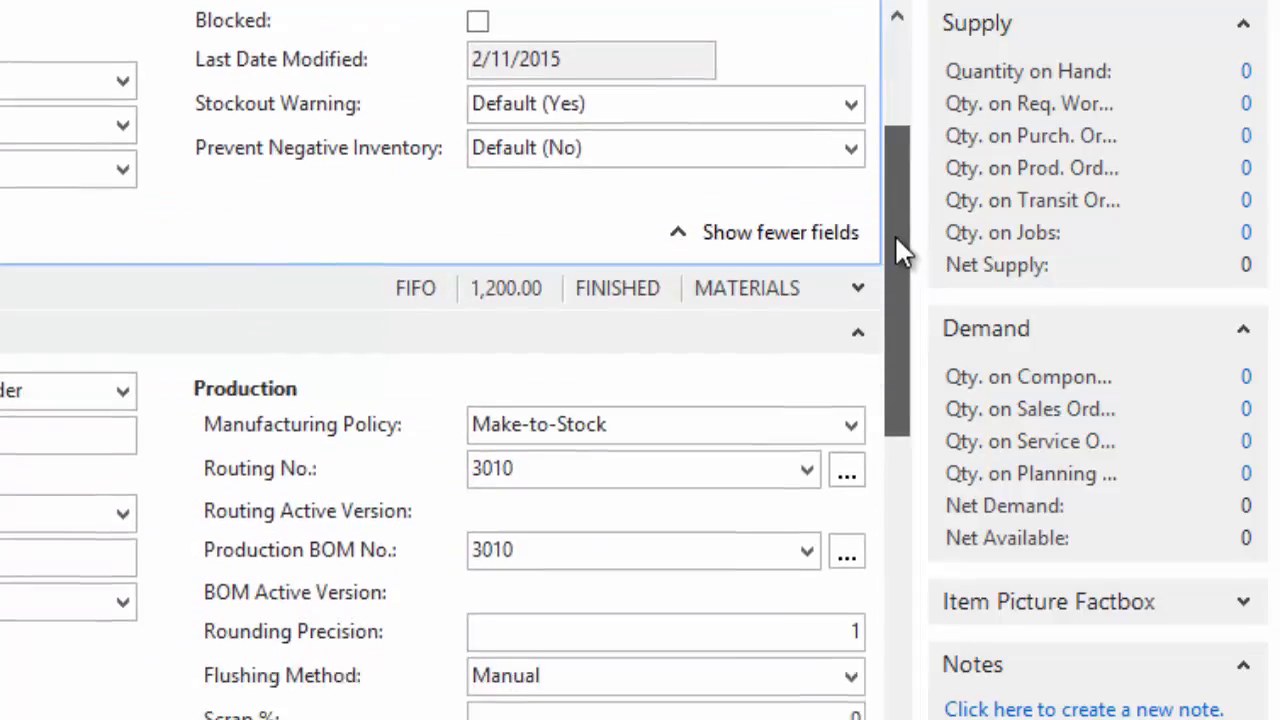
Step: Open production BOM 3010 MTS Sub Assembly from the item card's Production BOM No. field
scroll("down", 3)
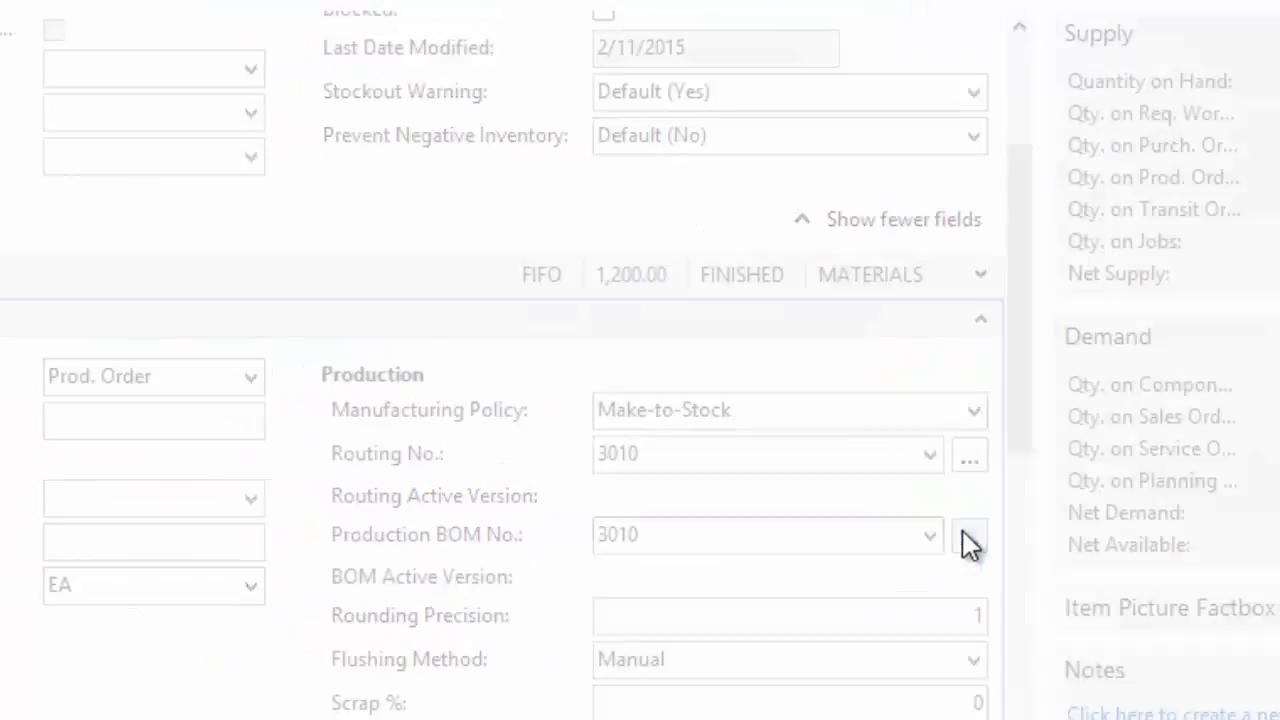
left_click(968, 534)
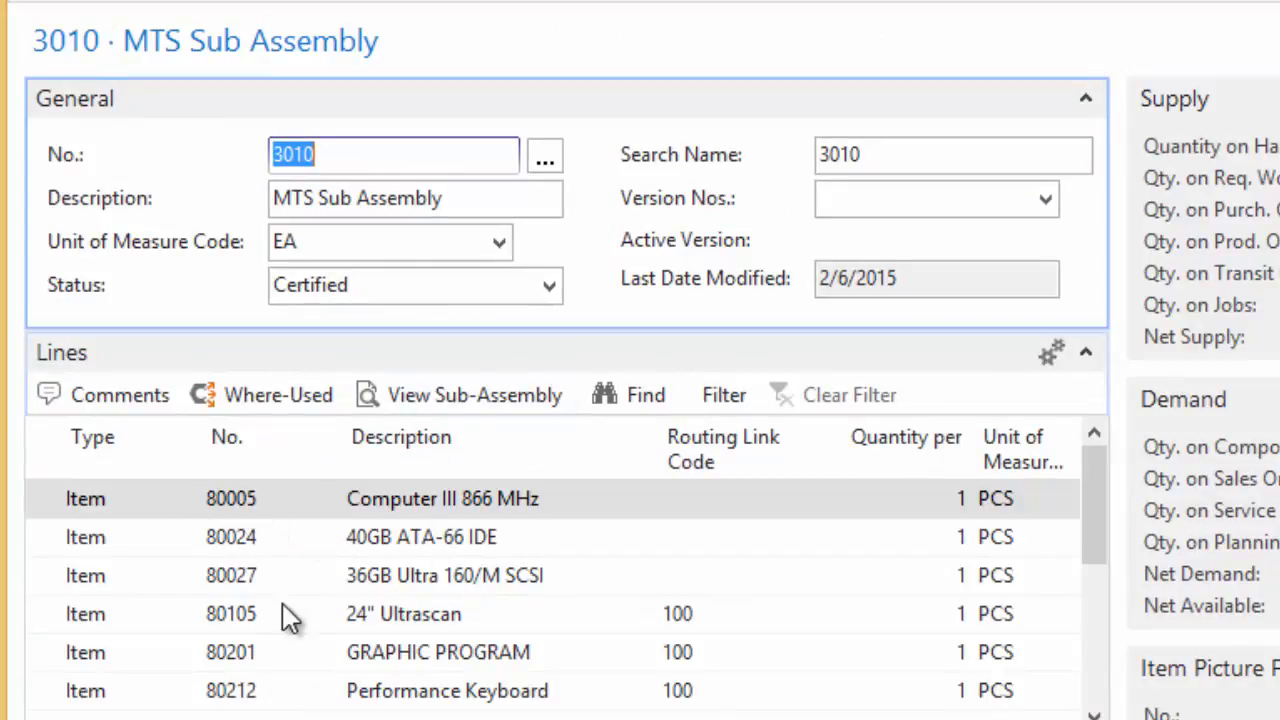
mouse_move(440, 596)
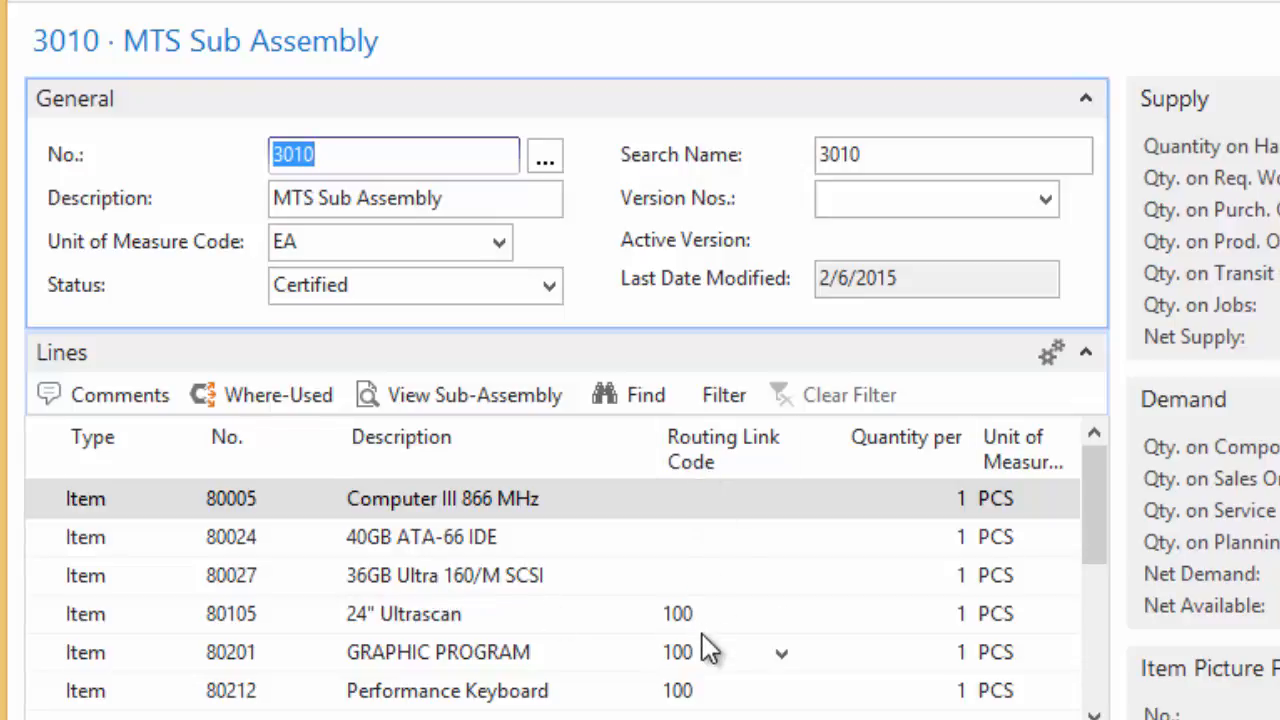
mouse_move(390, 516)
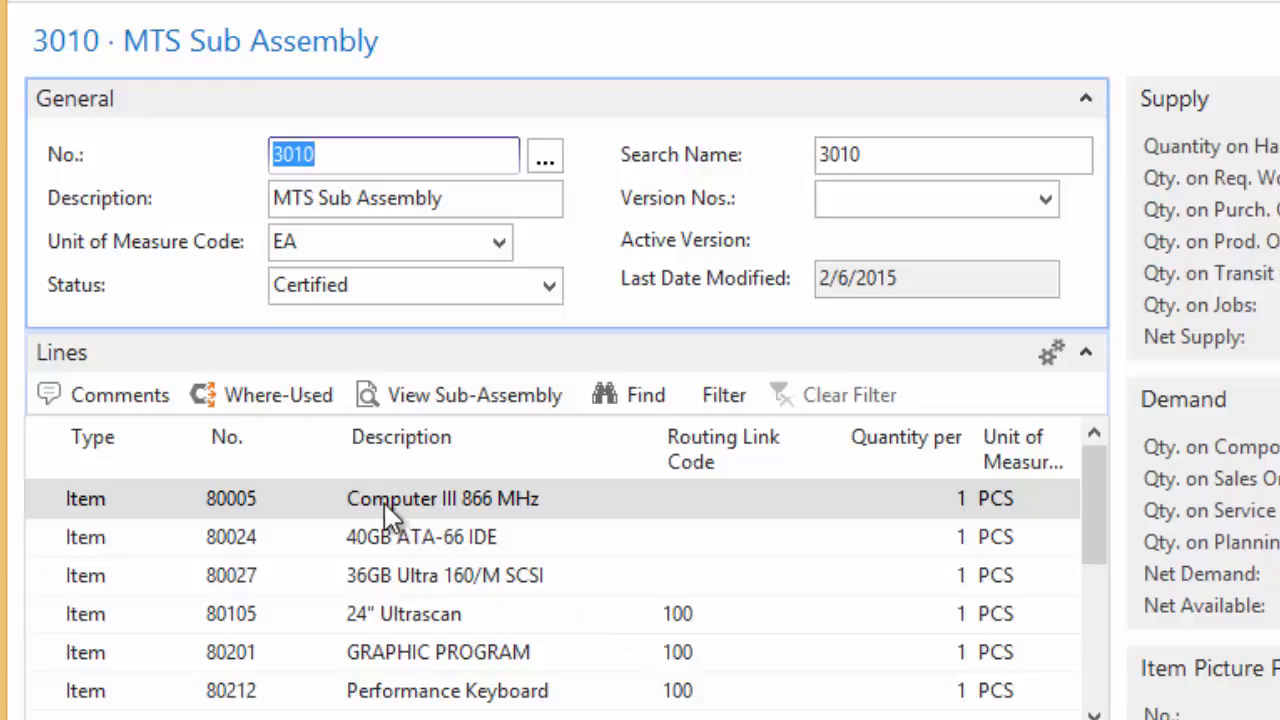
mouse_move(258, 696)
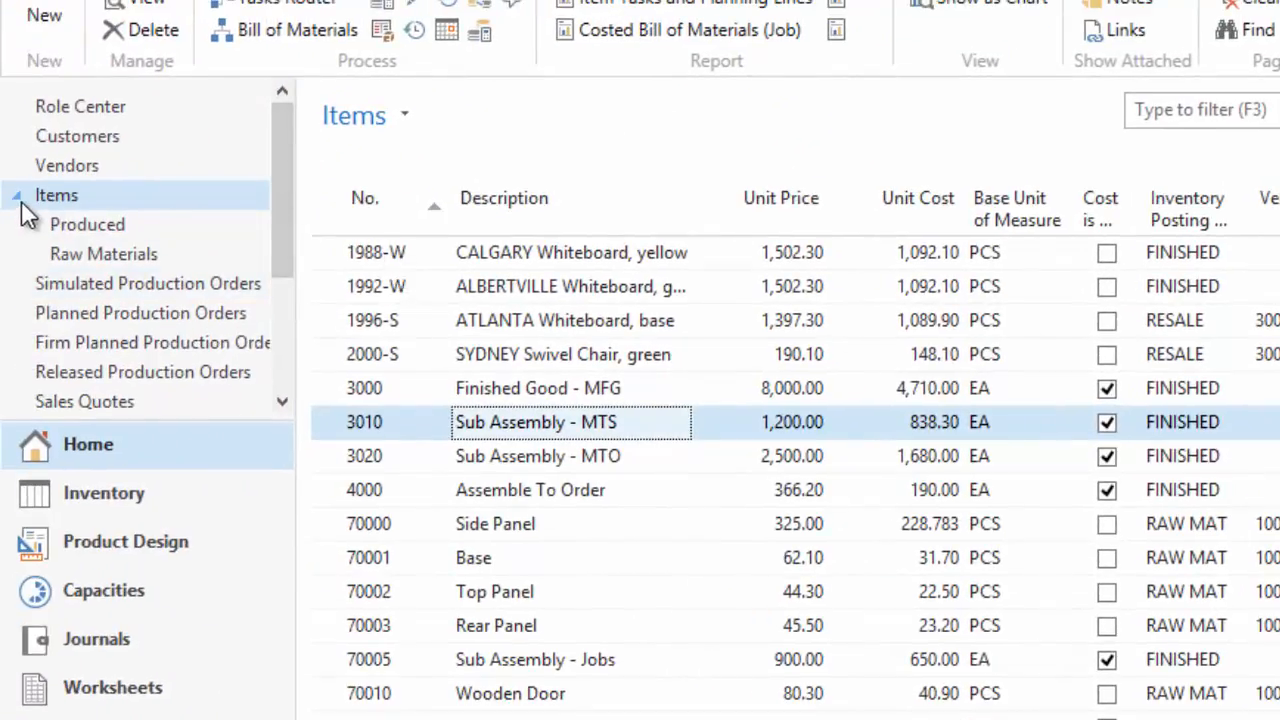
Step: Return to the Role Center home page and reach the Planning Worksheet on the DEFAULT batch
left_click(80, 106)
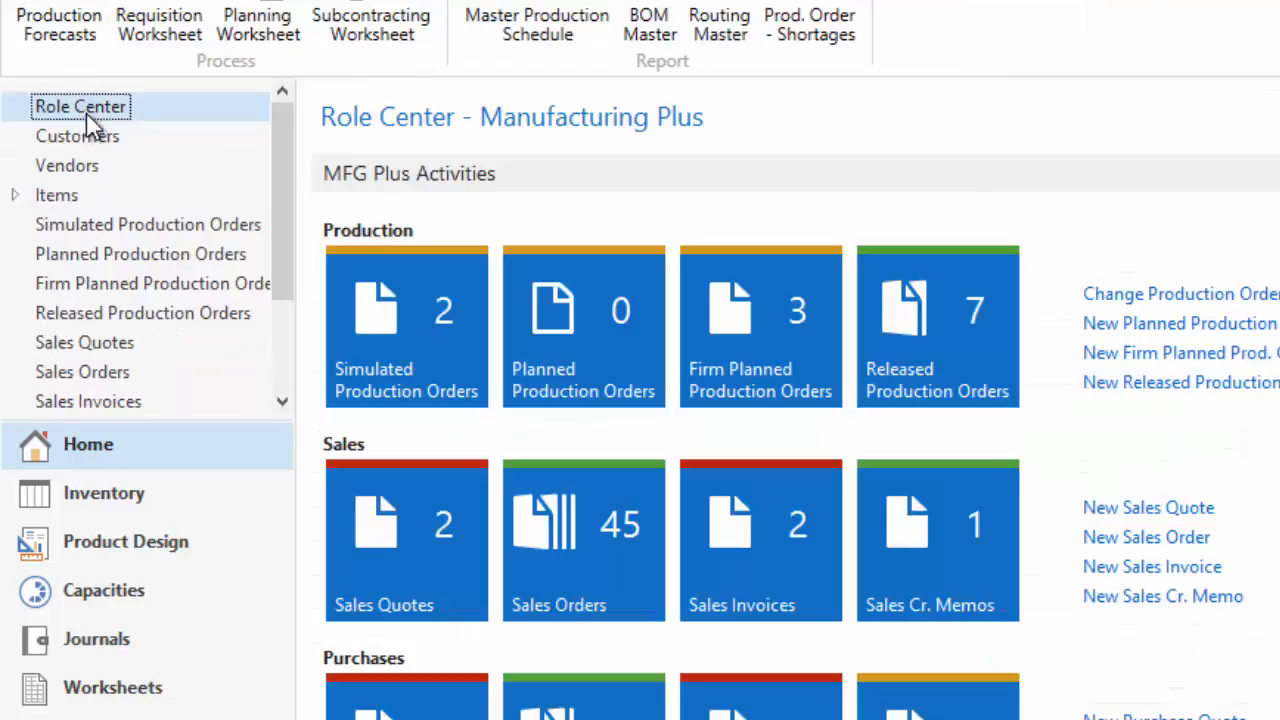
scroll("down", 3)
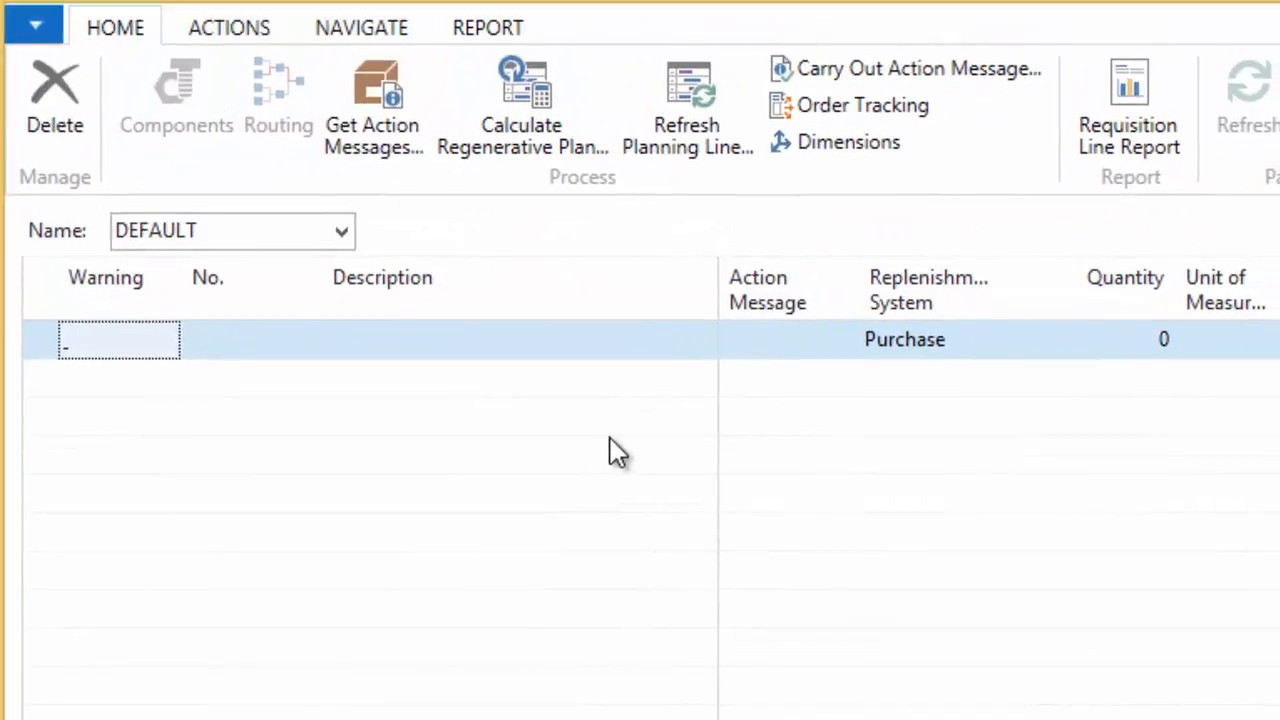
mouse_move(530, 414)
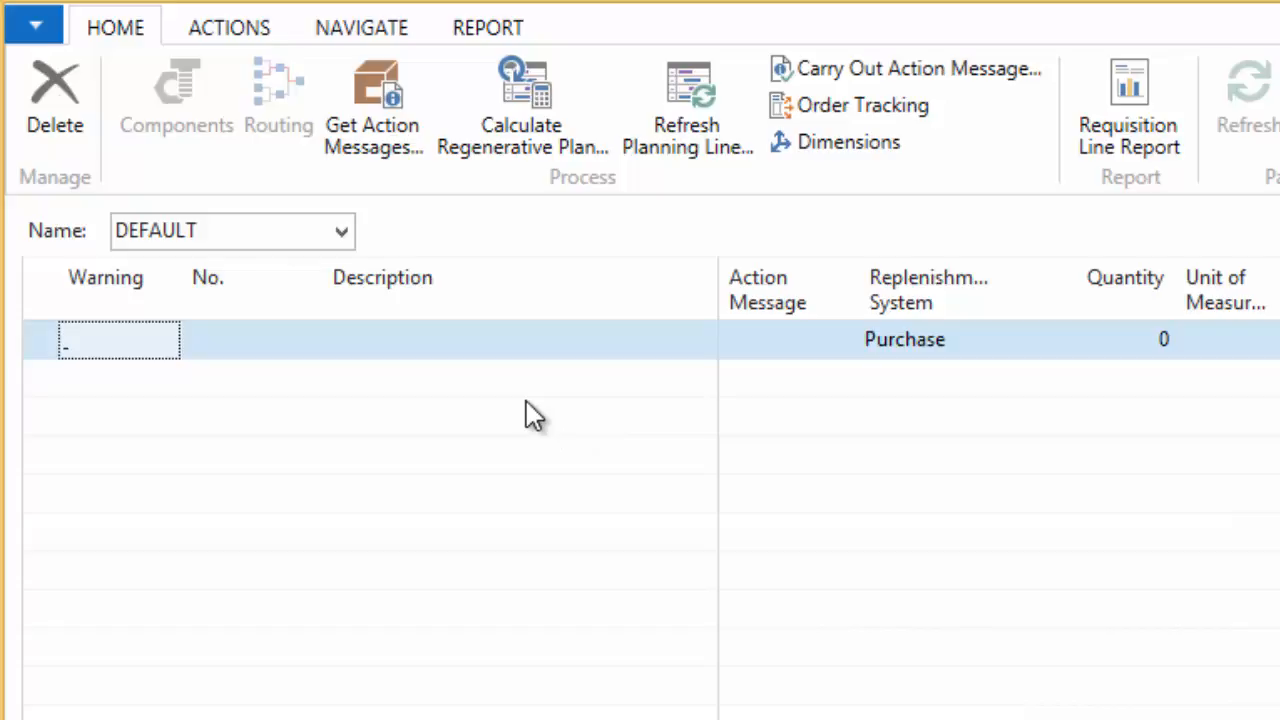
mouse_move(530, 404)
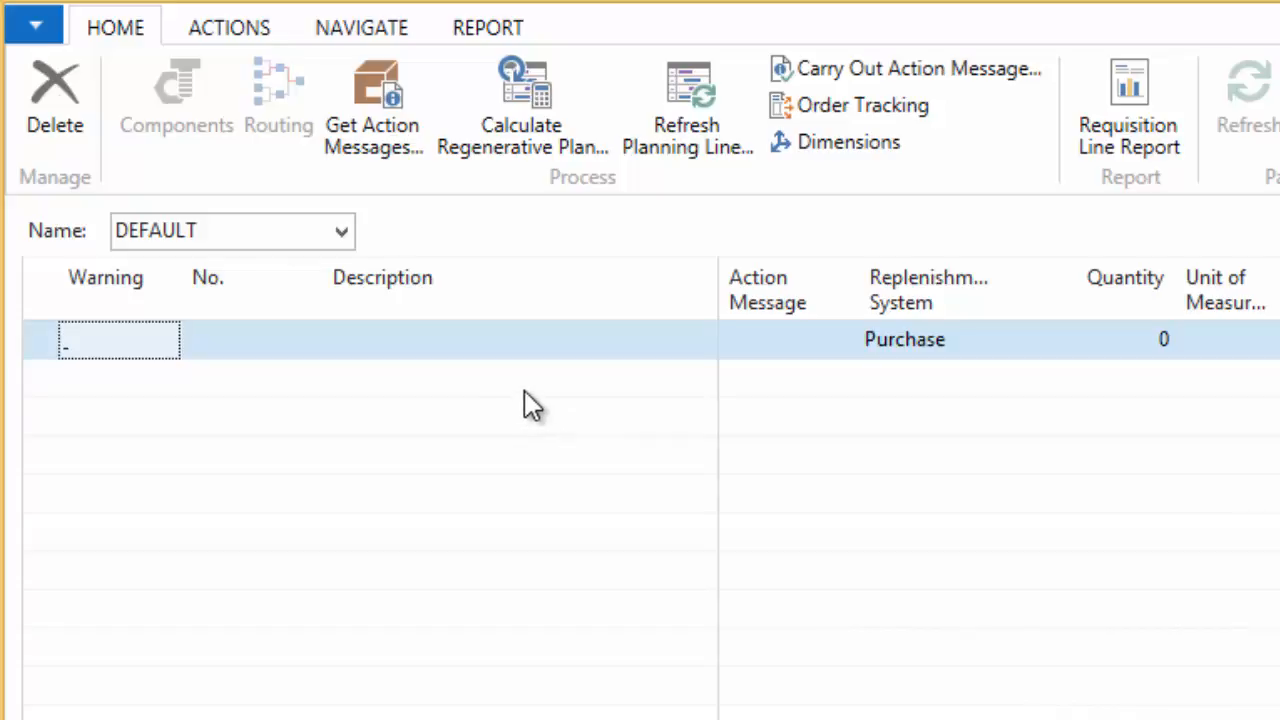
mouse_move(556, 330)
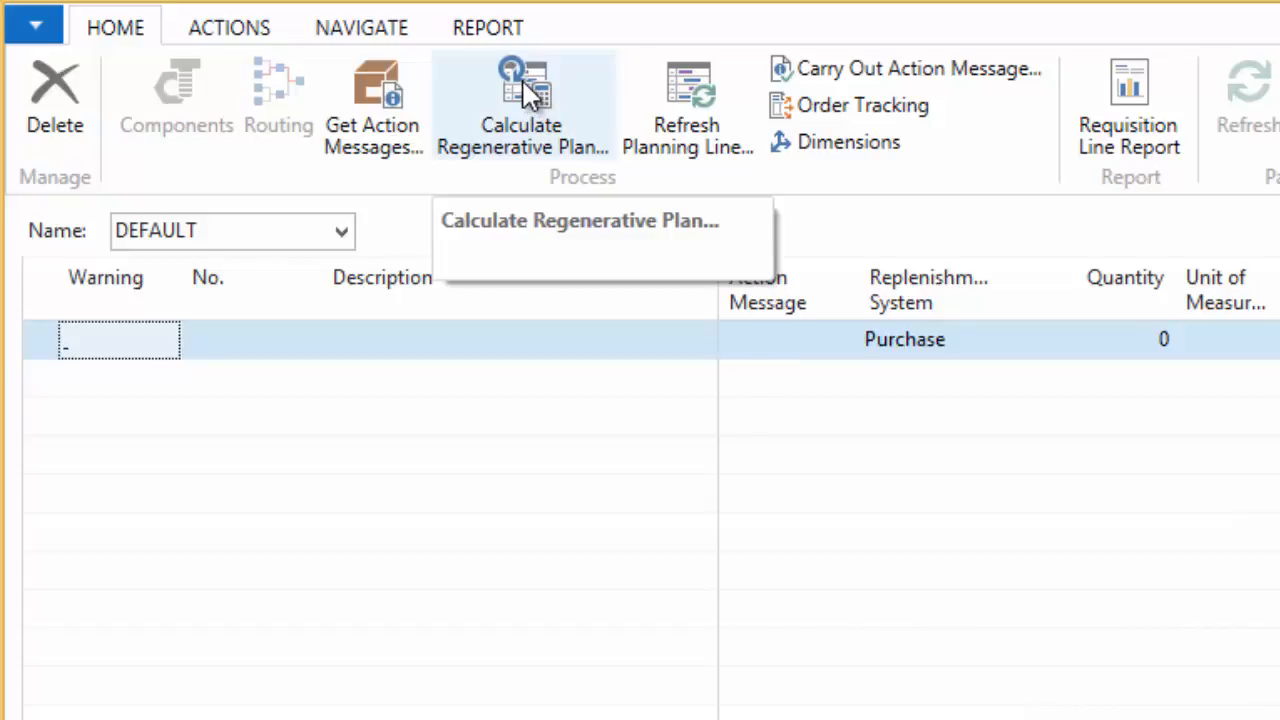
mouse_move(530, 100)
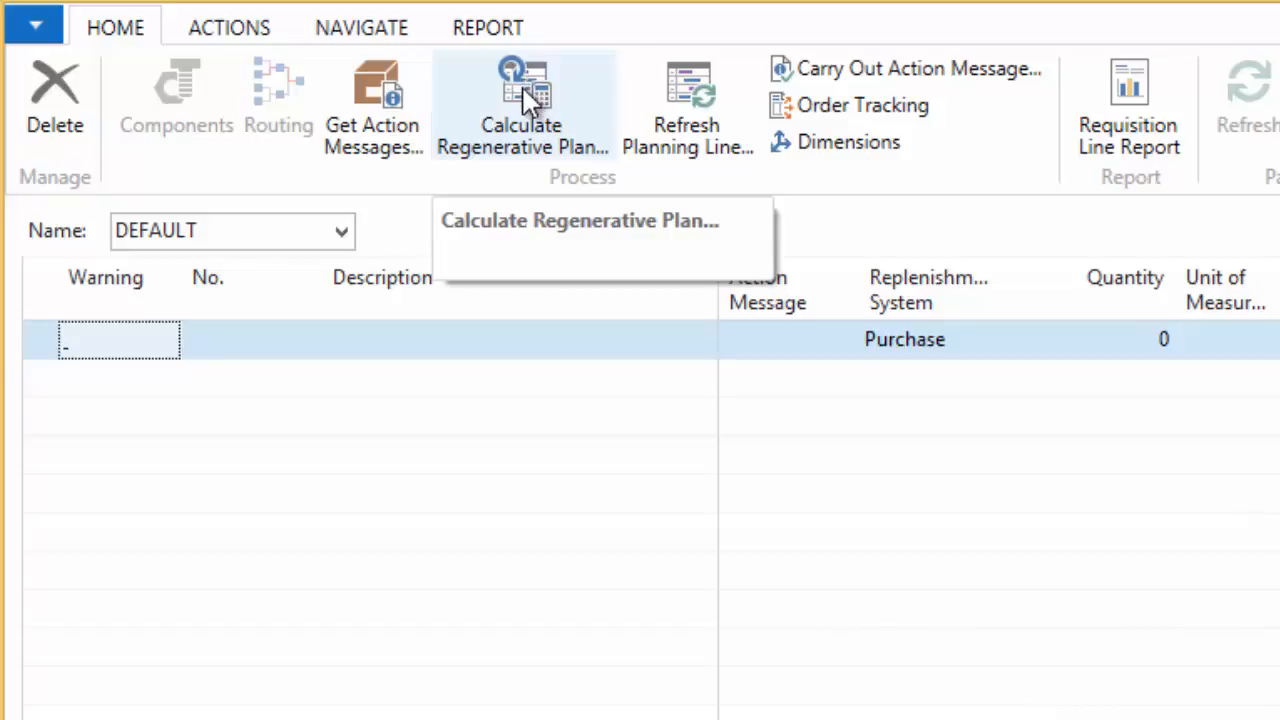
Step: Start Calculate Regenerative Plan, showing MPS/MRP options, dates 1/28/2016–3/31/2016 and forecast 2016
left_click(520, 104)
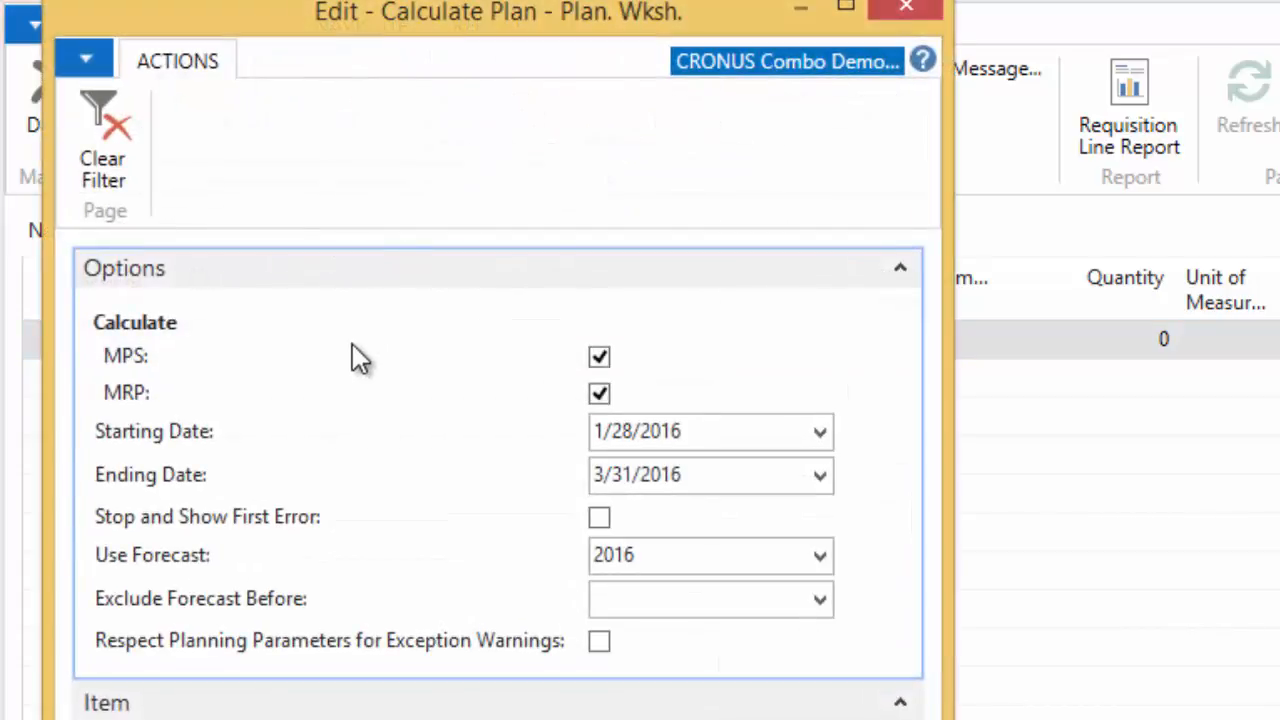
mouse_move(144, 390)
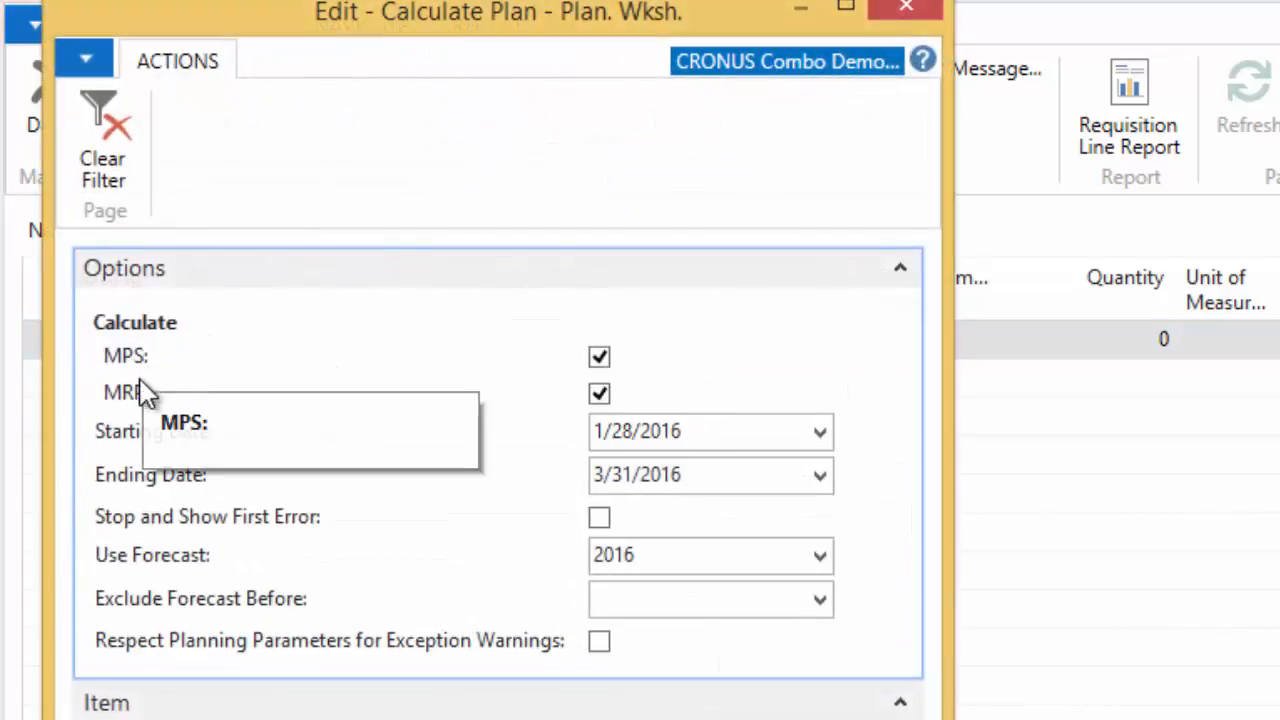
mouse_move(140, 392)
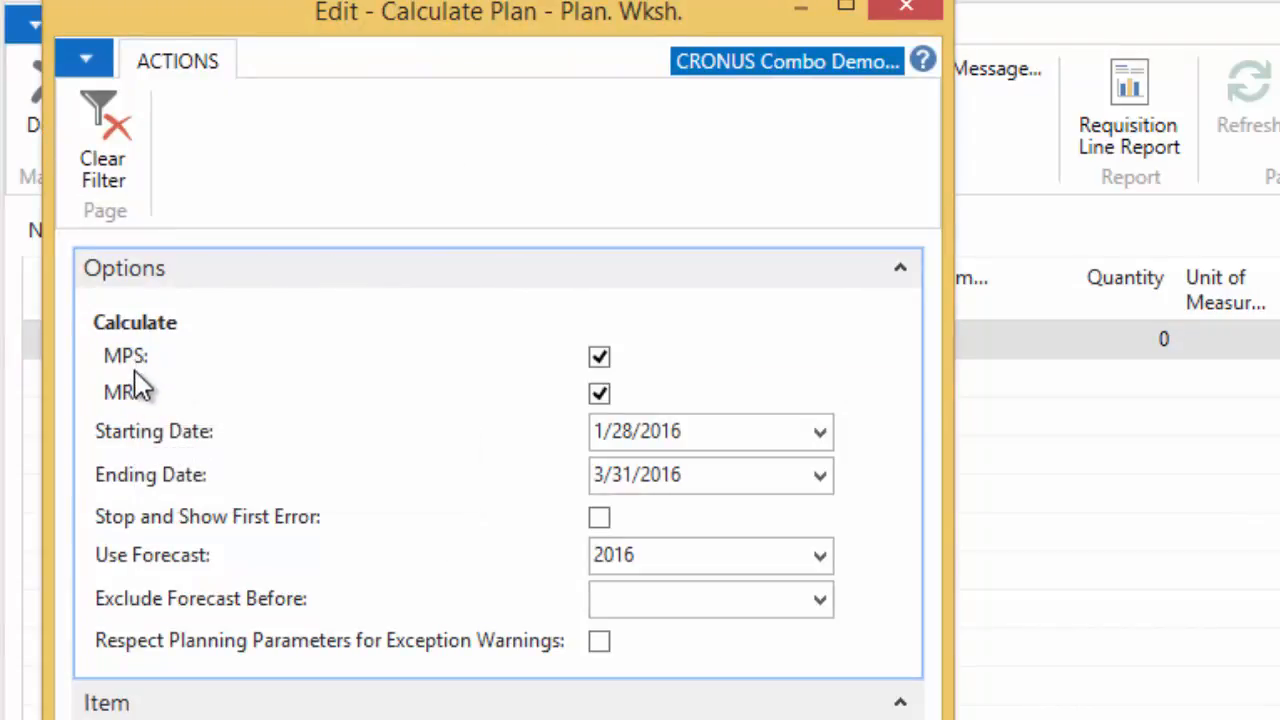
mouse_move(796, 318)
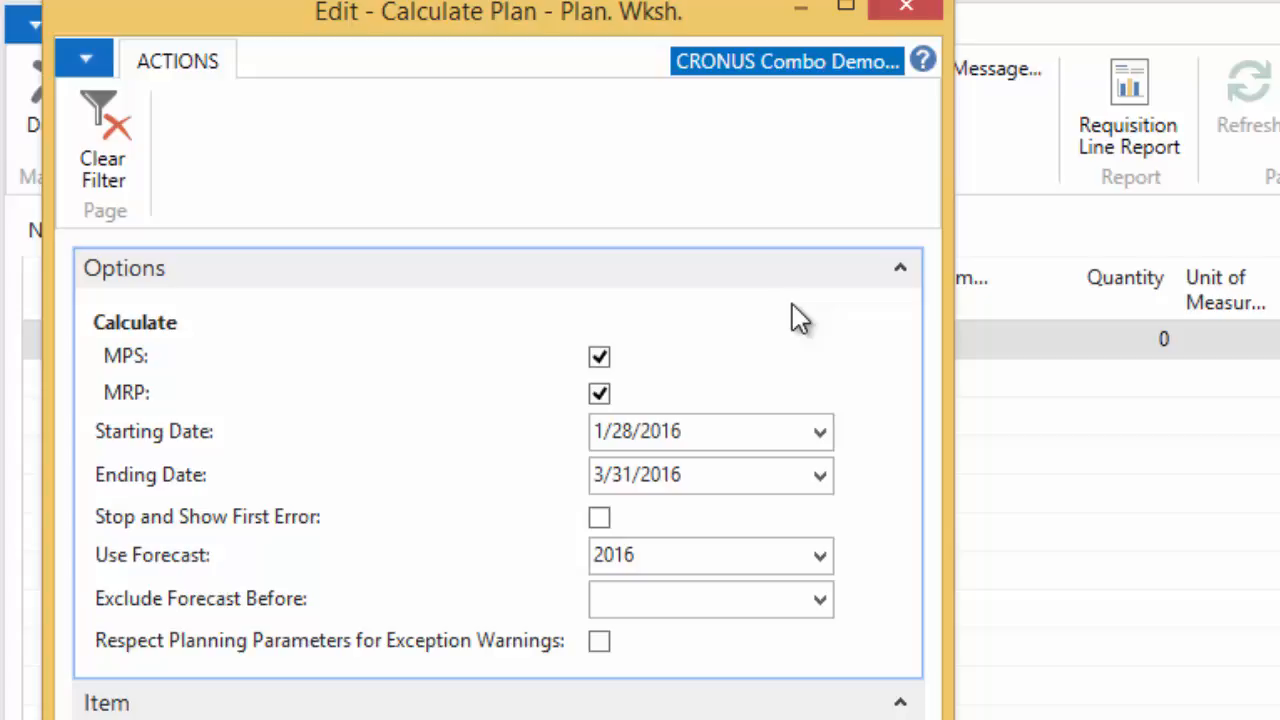
mouse_move(850, 364)
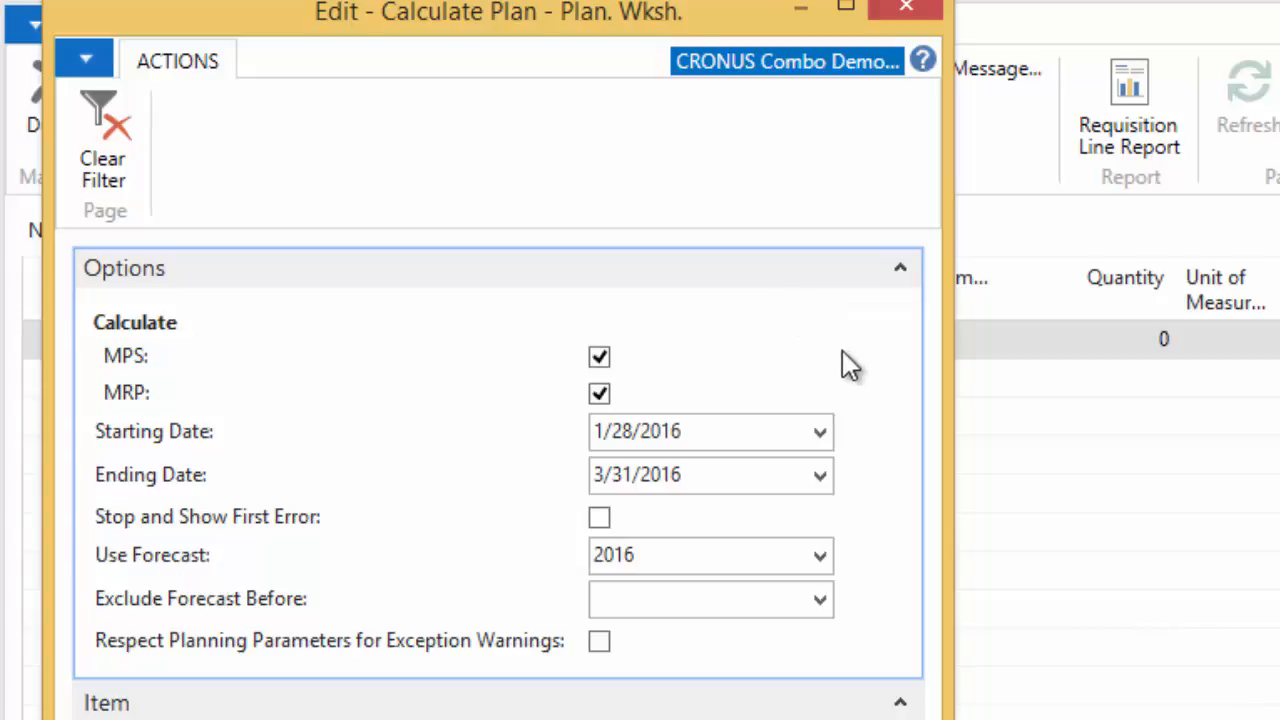
mouse_move(864, 356)
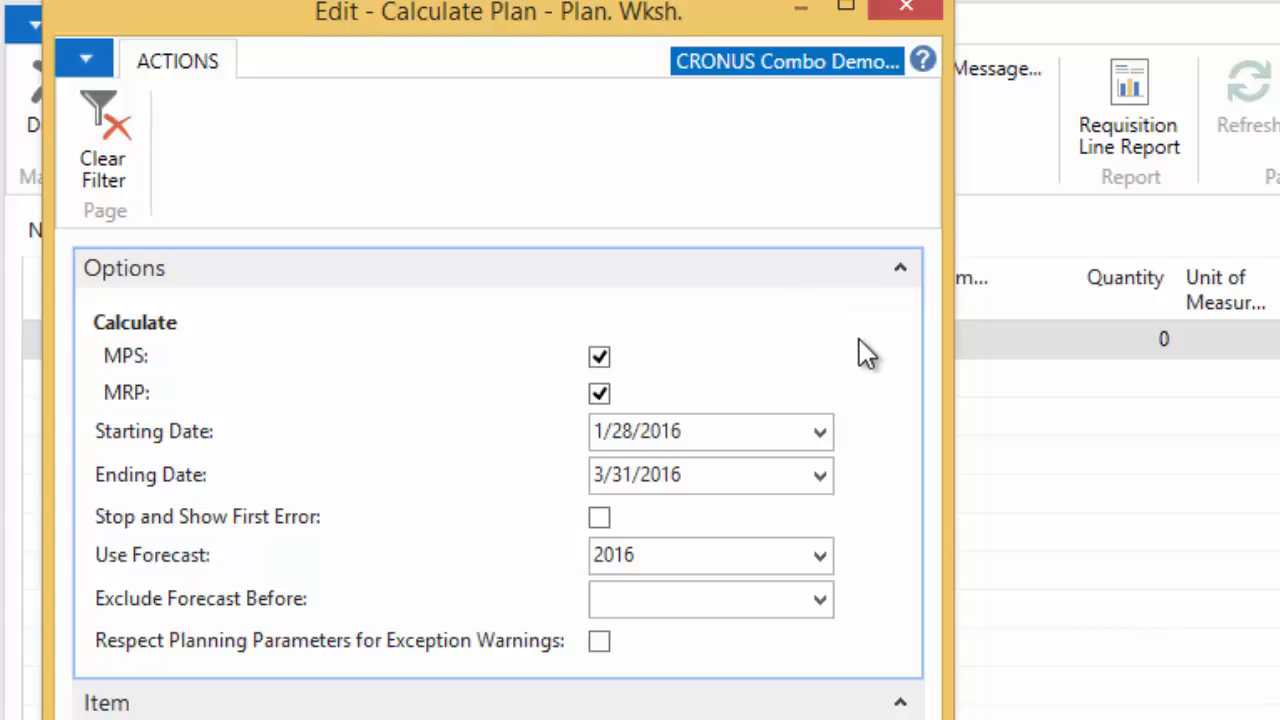
scroll("down", 3)
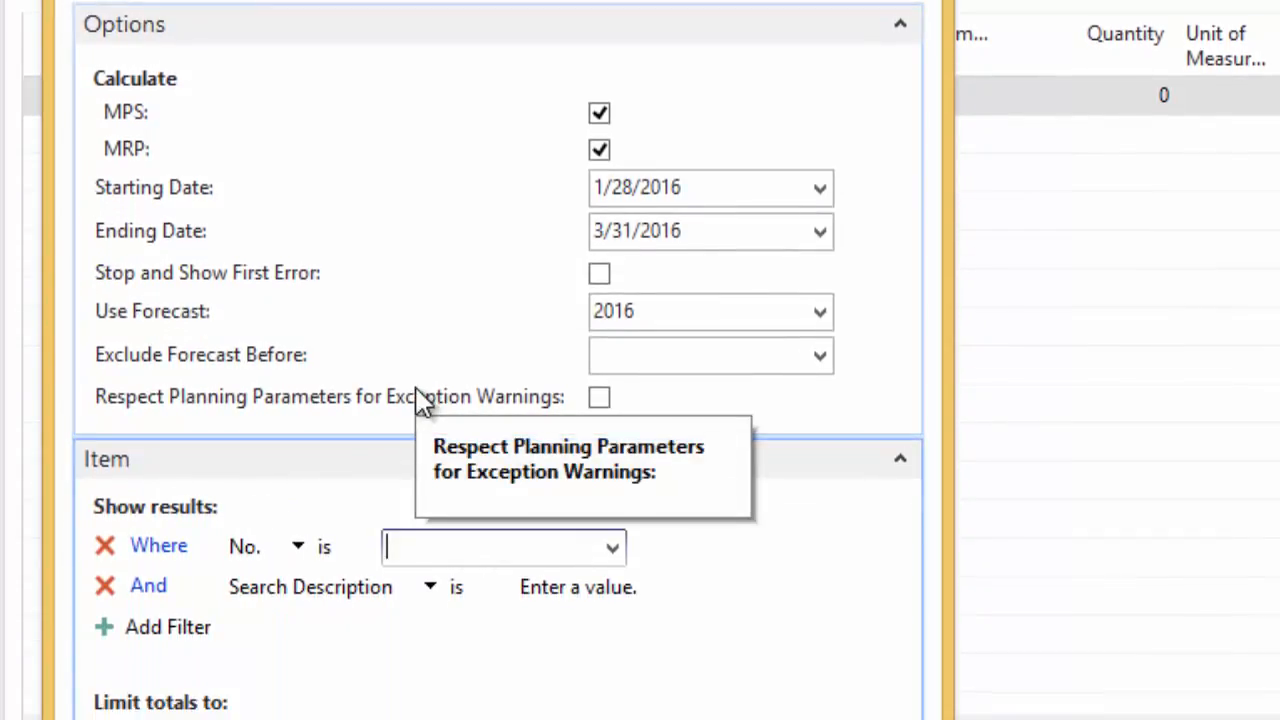
mouse_move(418, 390)
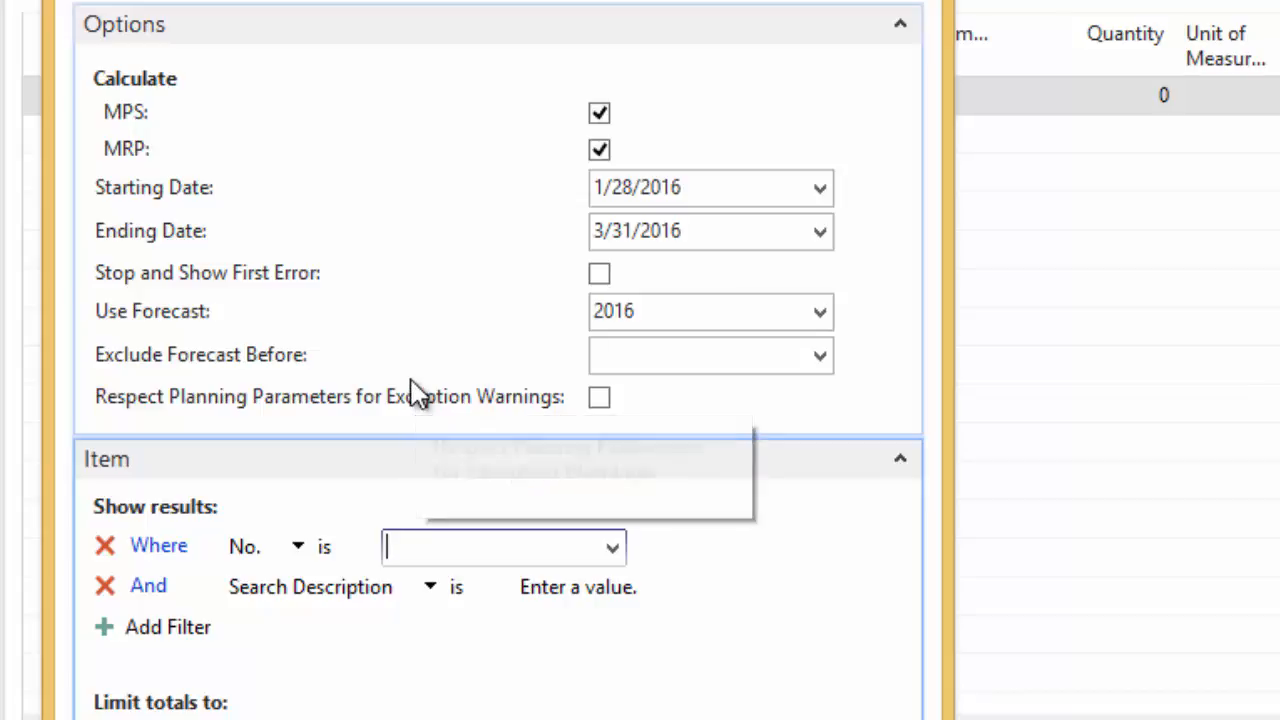
Step: Set the Calculate Plan item No. filter to 3010 via the item lookup
type("3010")
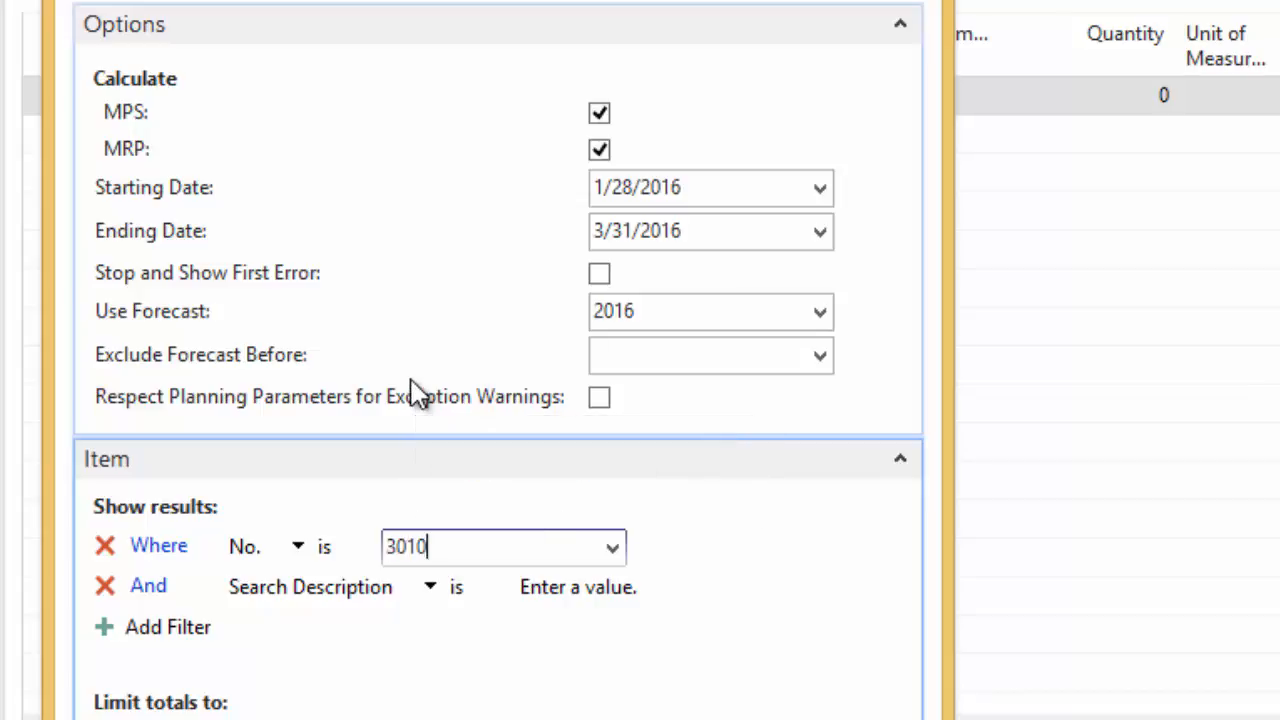
left_click(612, 546)
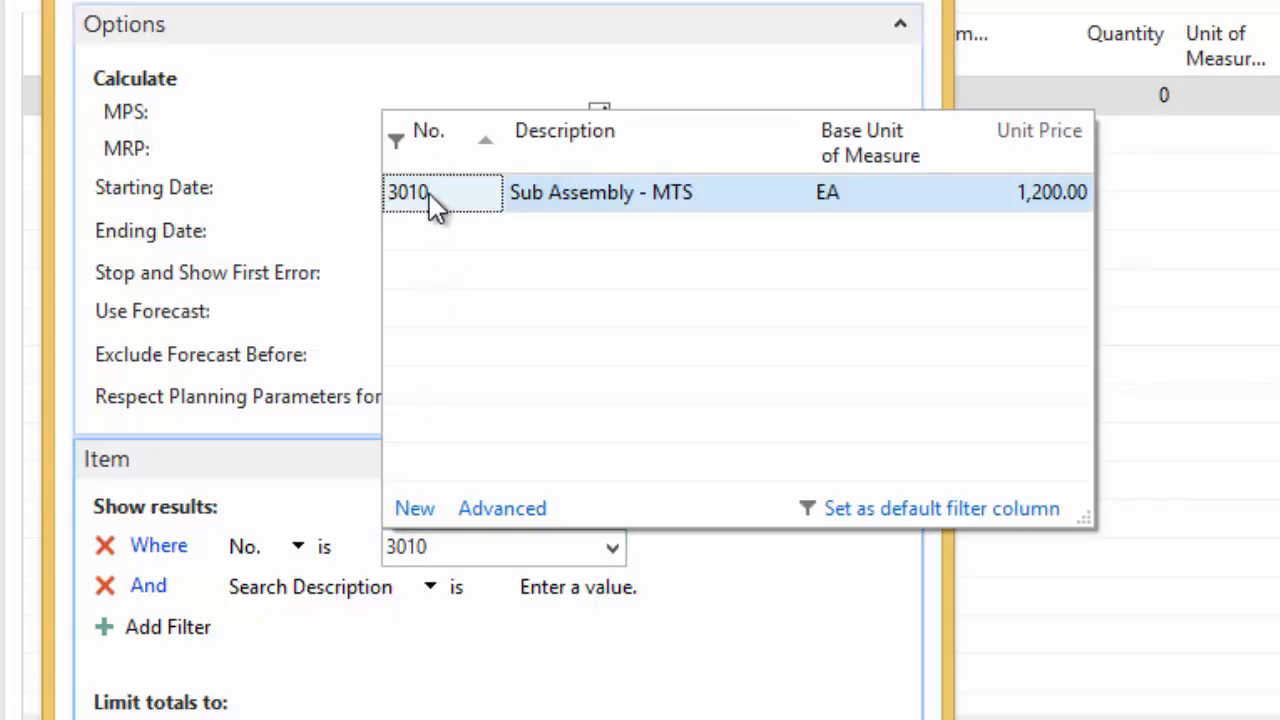
left_click(408, 192)
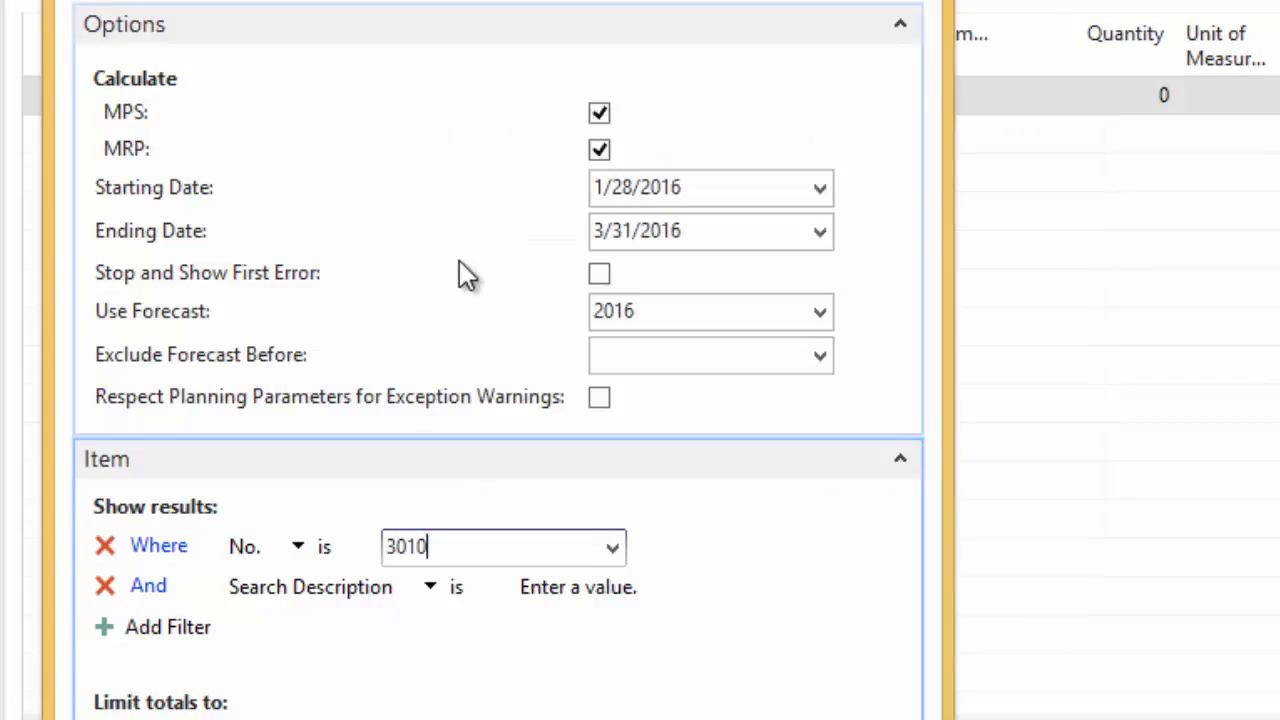
Step: Extend the item No. filter with |80001..80, picking 80001 from the lookup
left_click(612, 546)
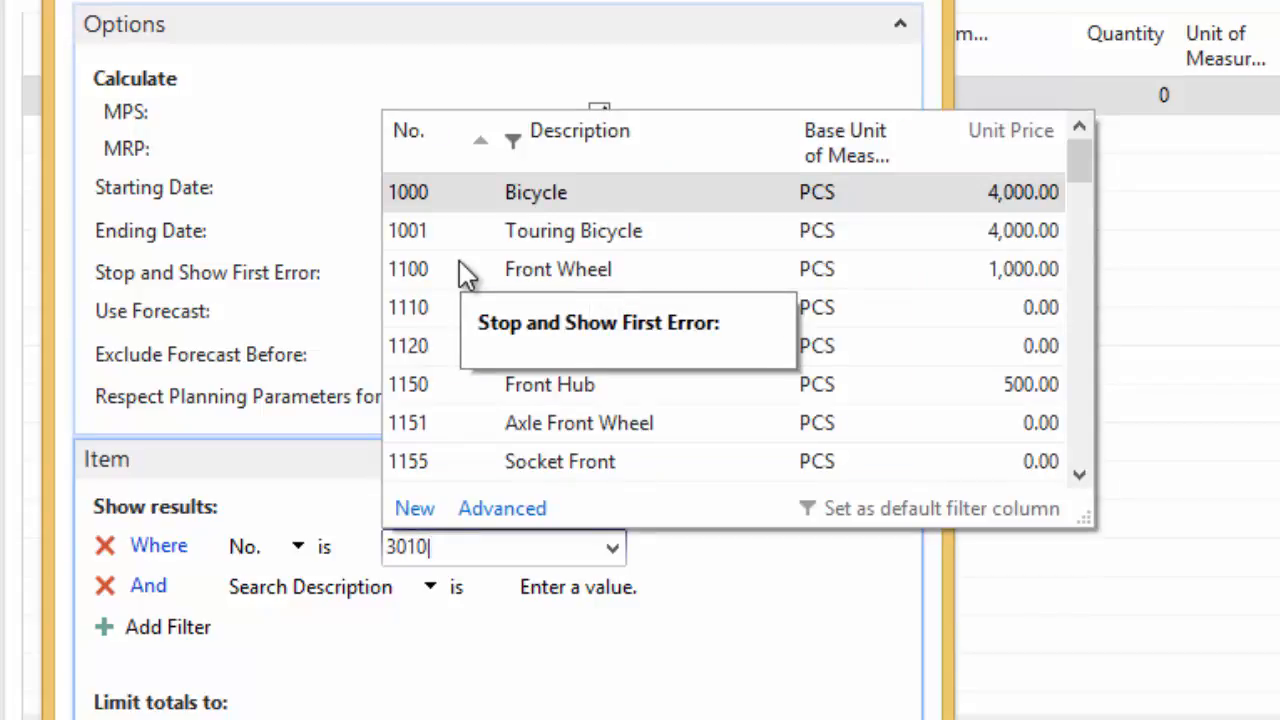
type("80")
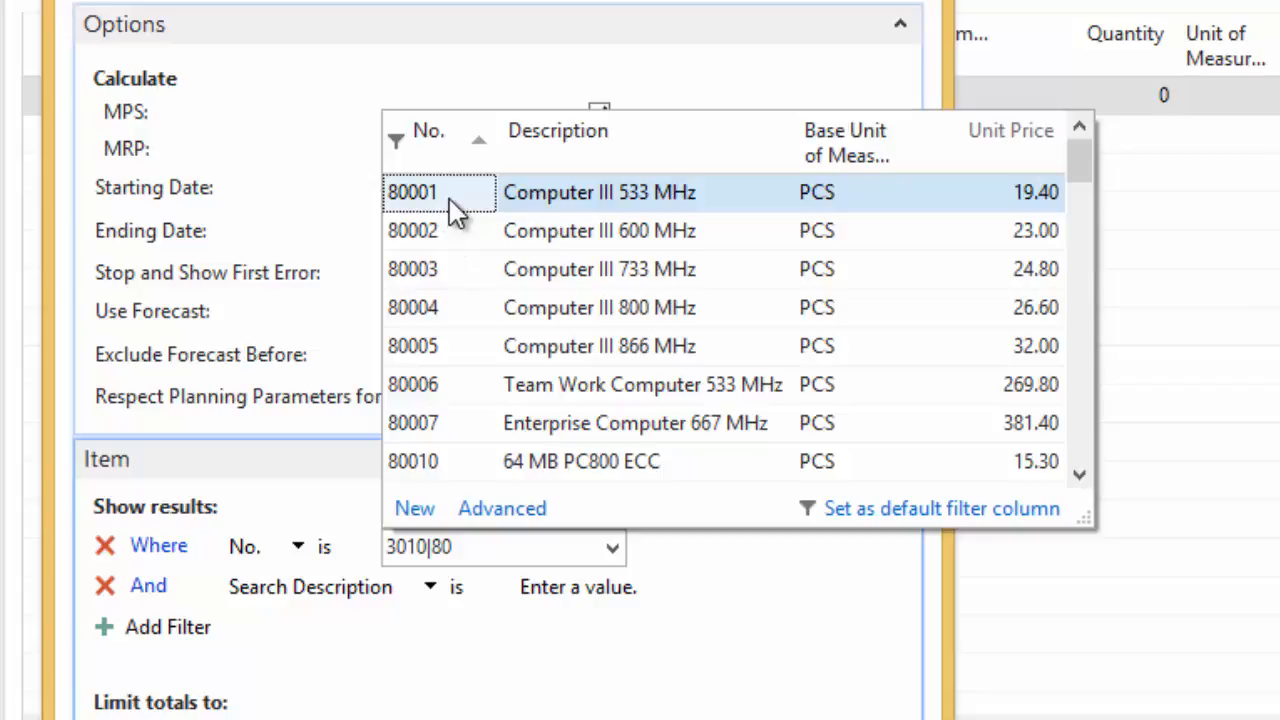
left_click(440, 192)
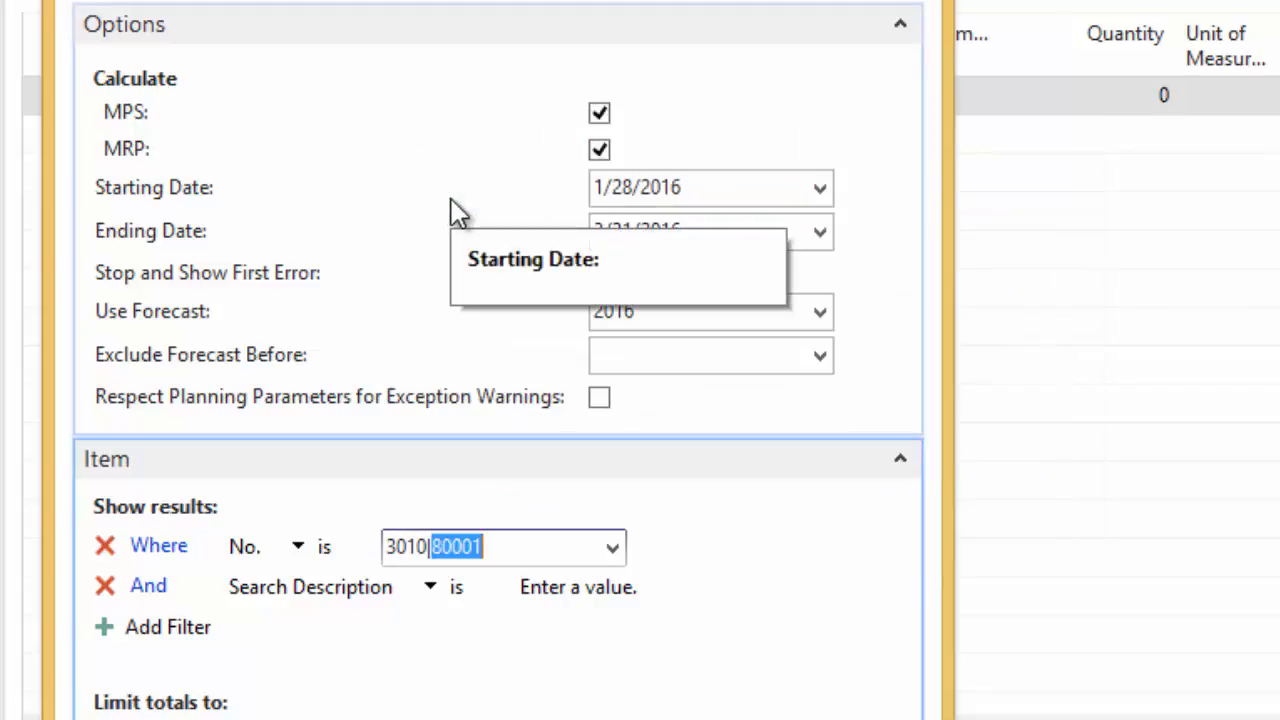
type("..")
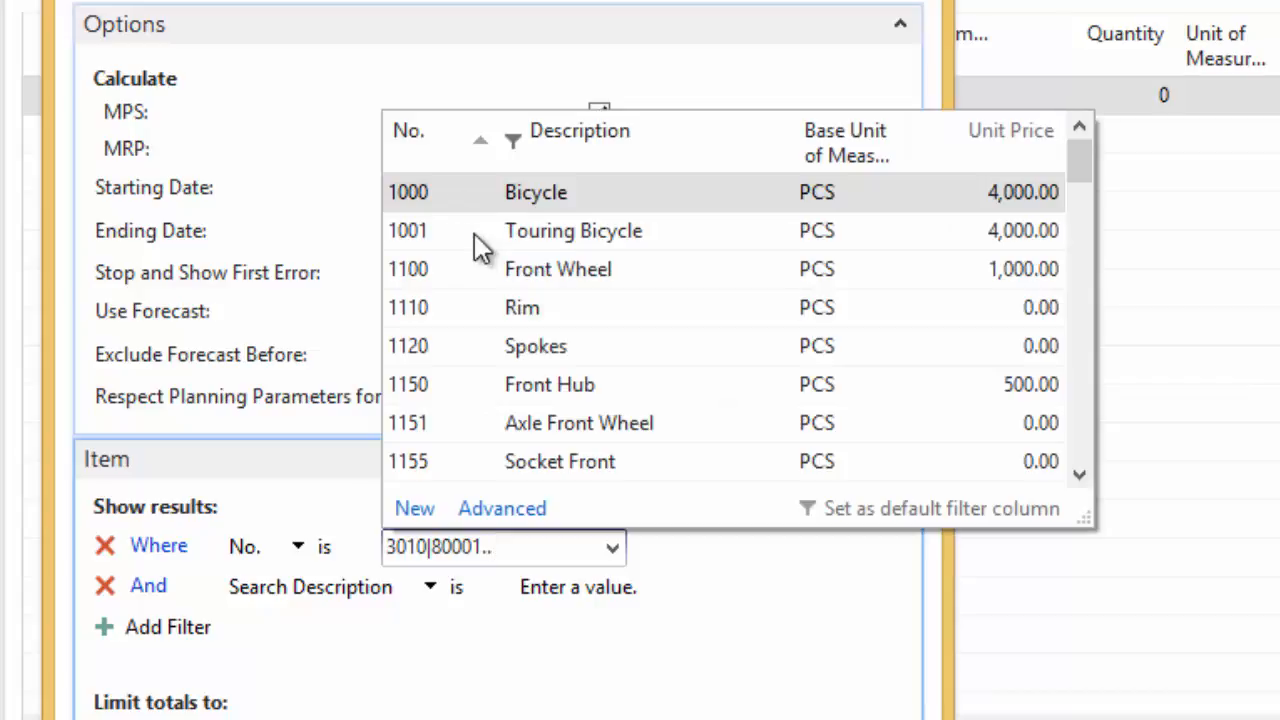
type("80")
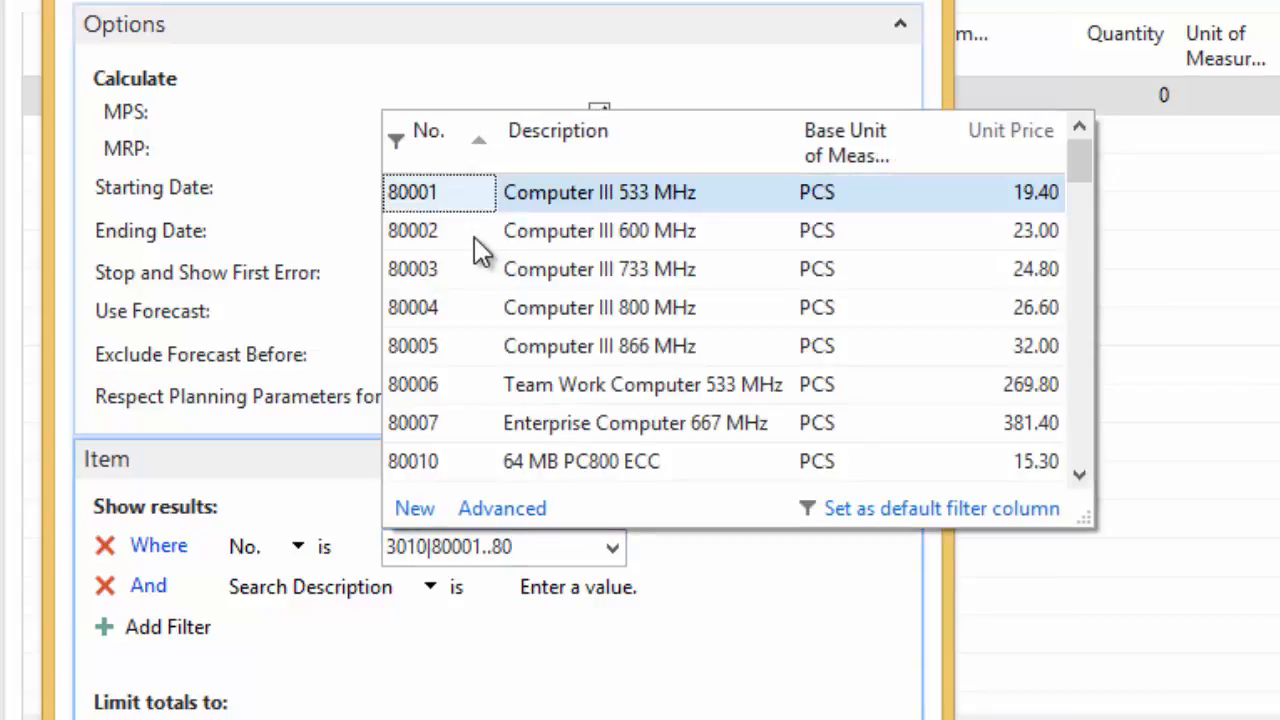
scroll("down", 3)
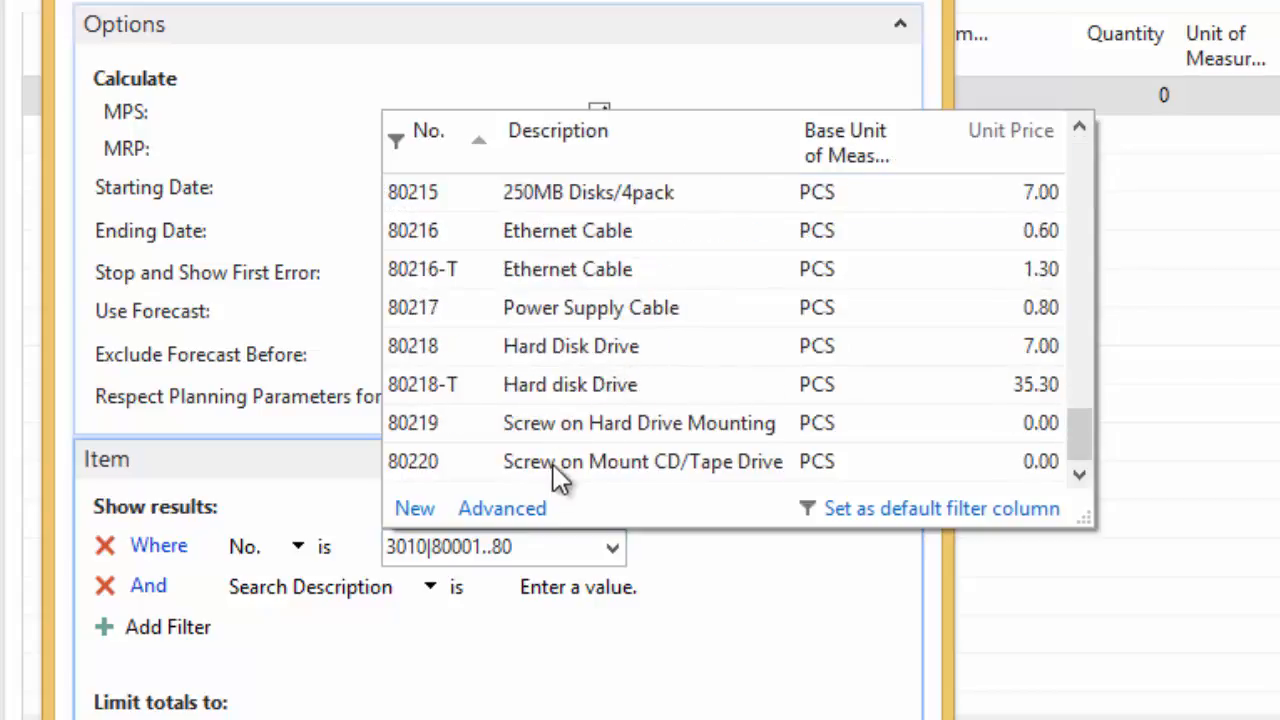
mouse_move(420, 462)
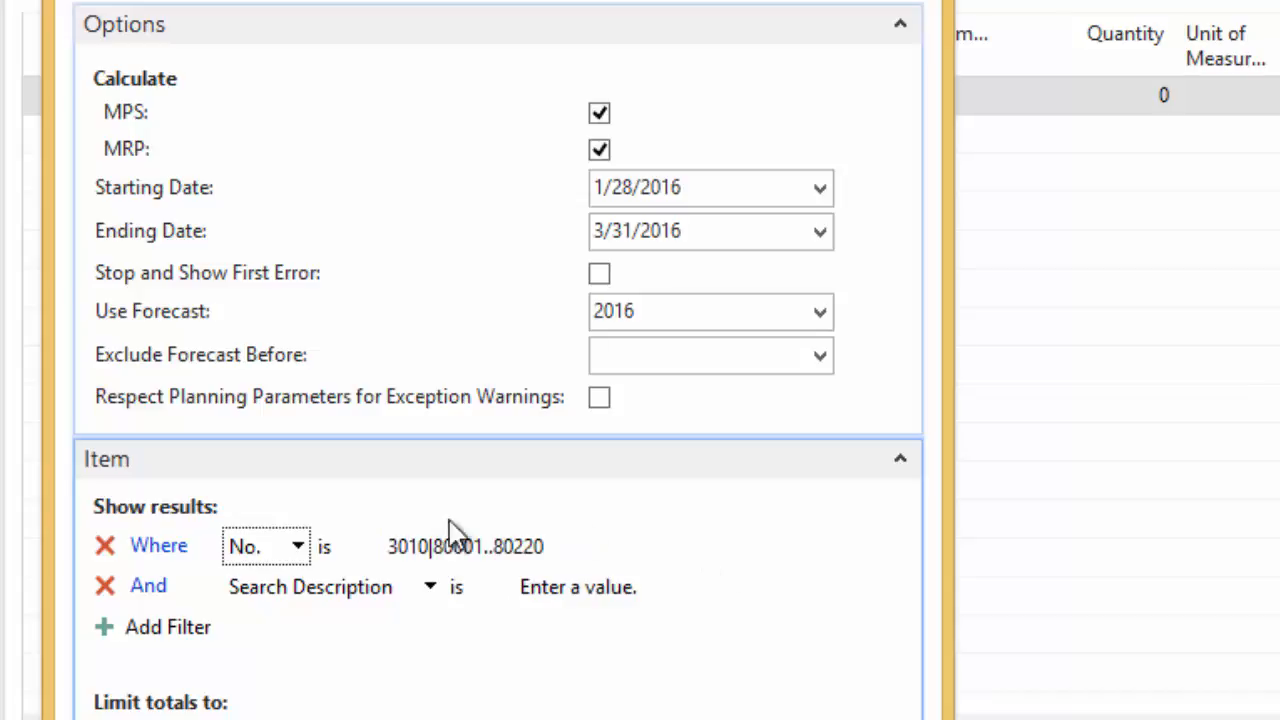
mouse_move(476, 464)
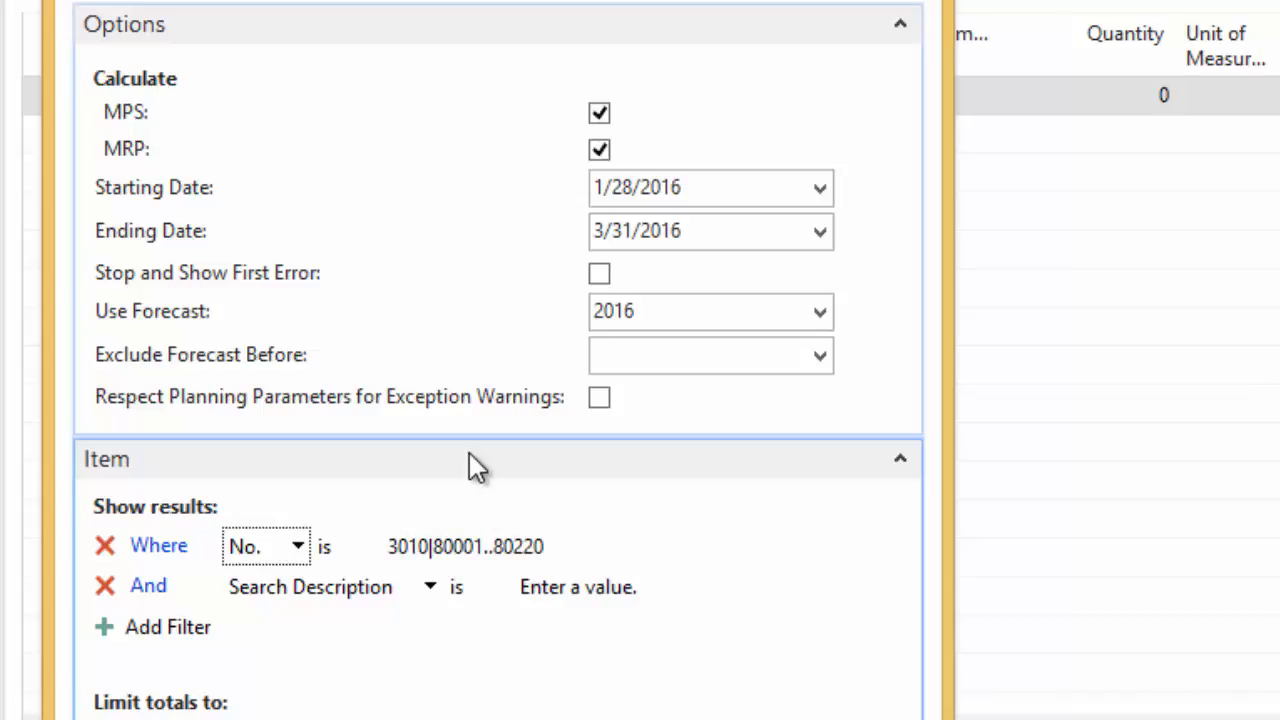
mouse_move(500, 464)
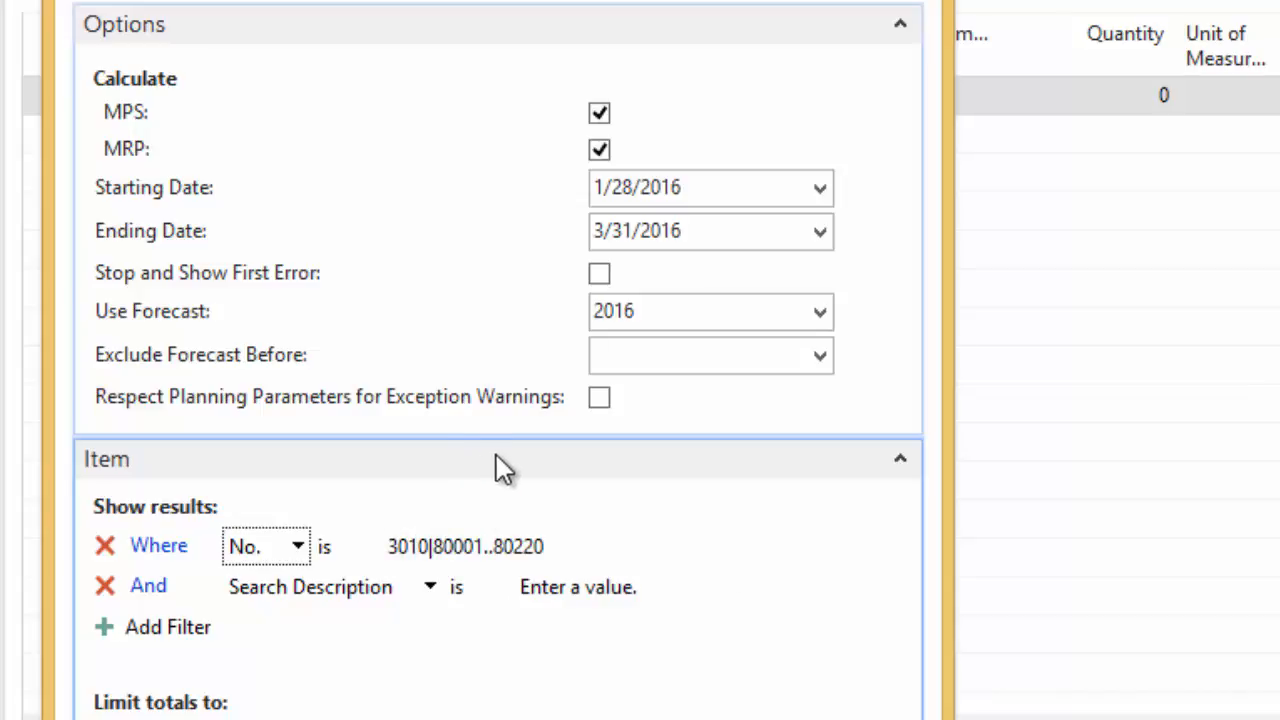
Step: Review the completed item filter 3010|80001..80220 on the Calculate Plan page
left_click(464, 546)
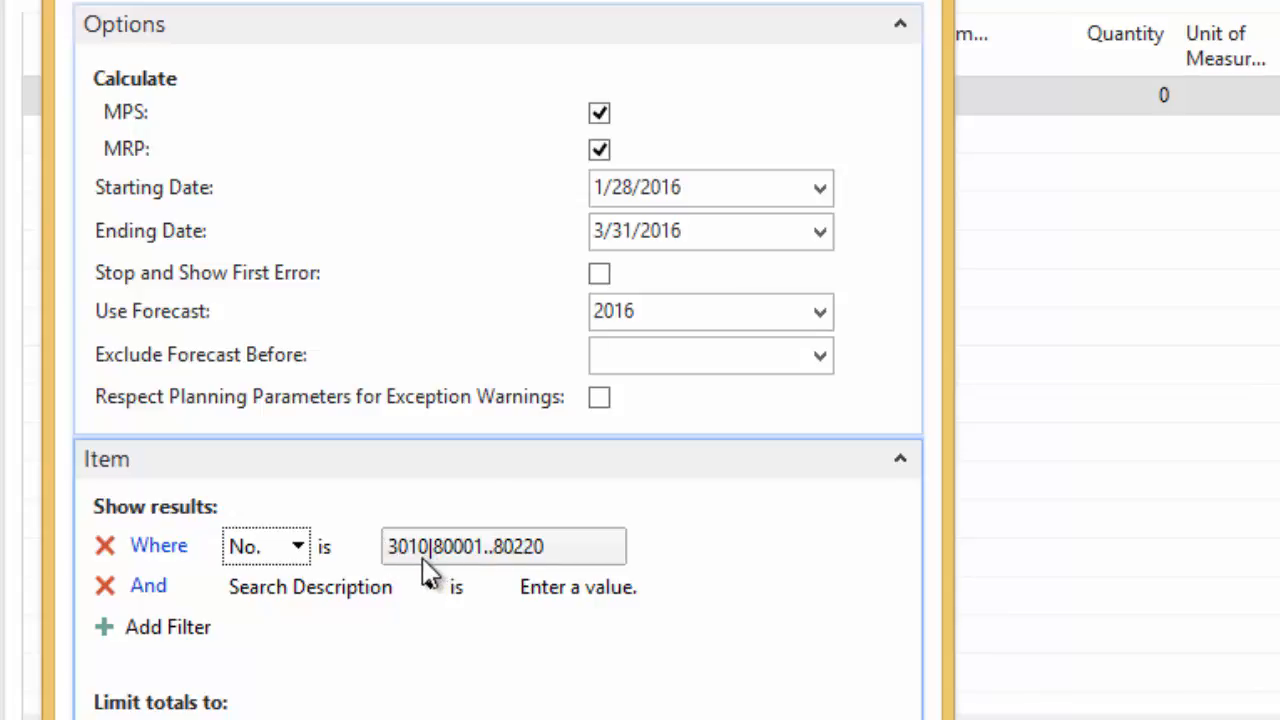
mouse_move(540, 570)
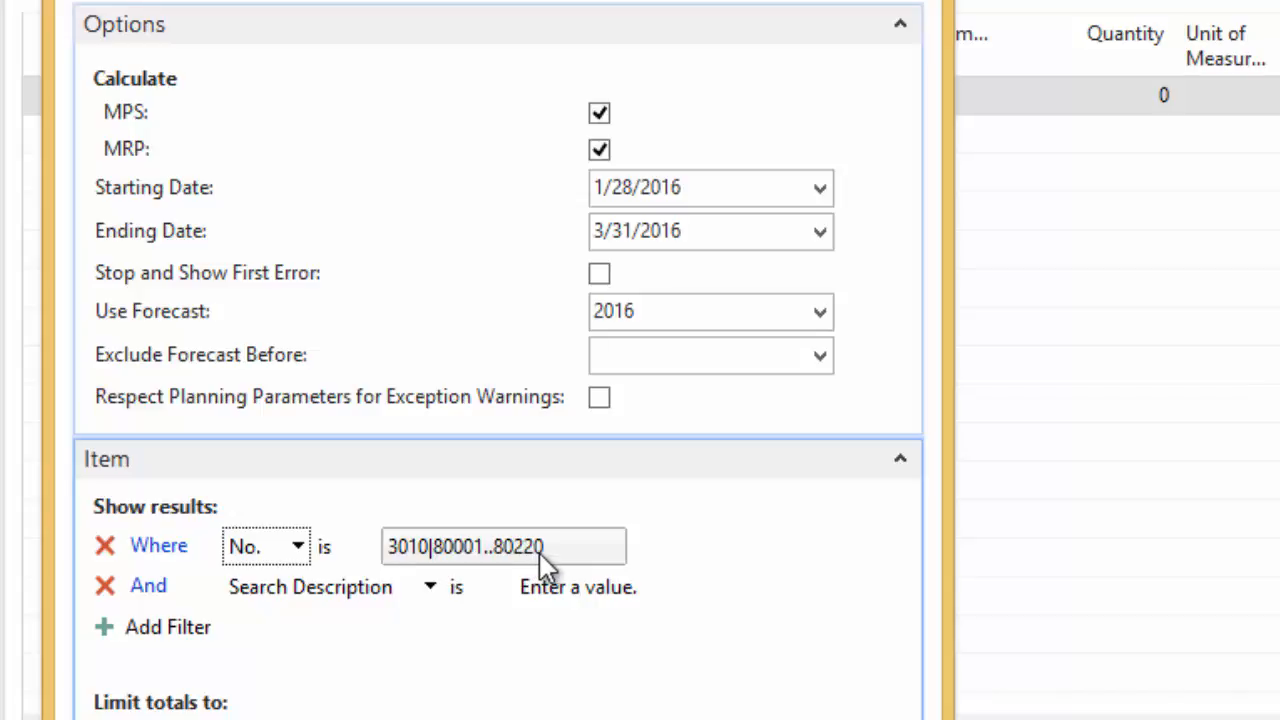
mouse_move(518, 556)
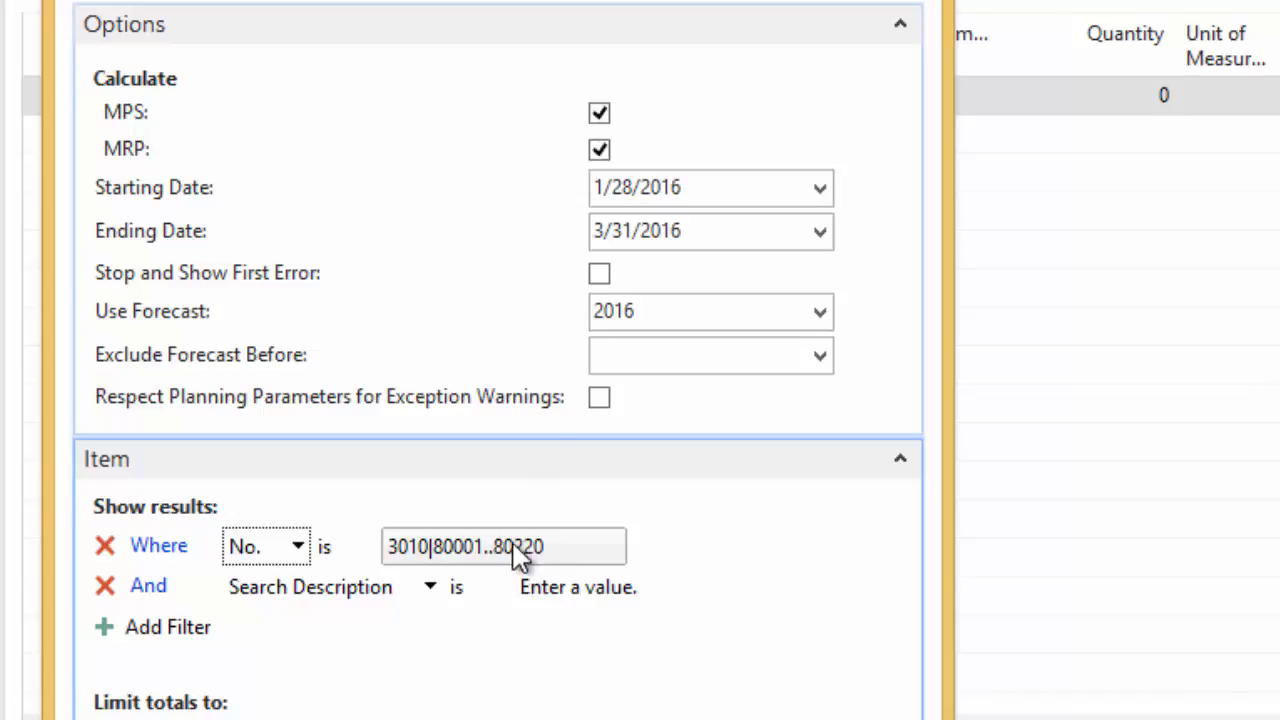
left_click(710, 230)
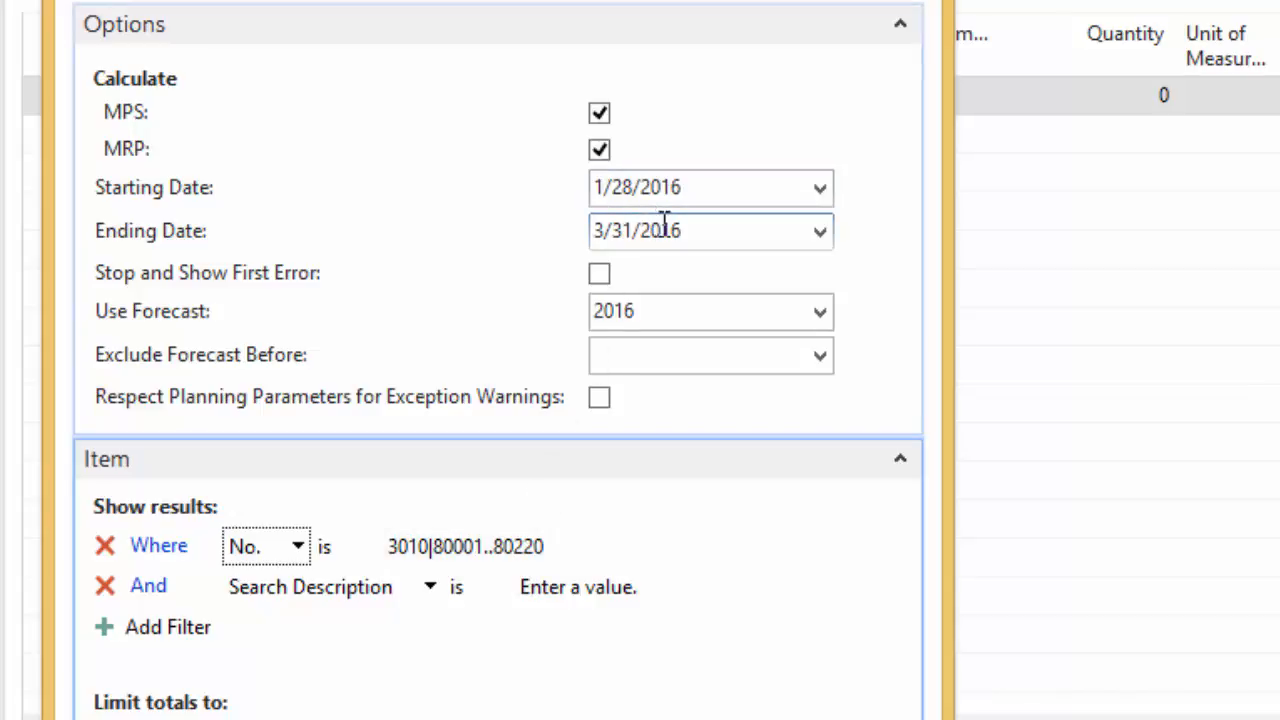
mouse_move(490, 232)
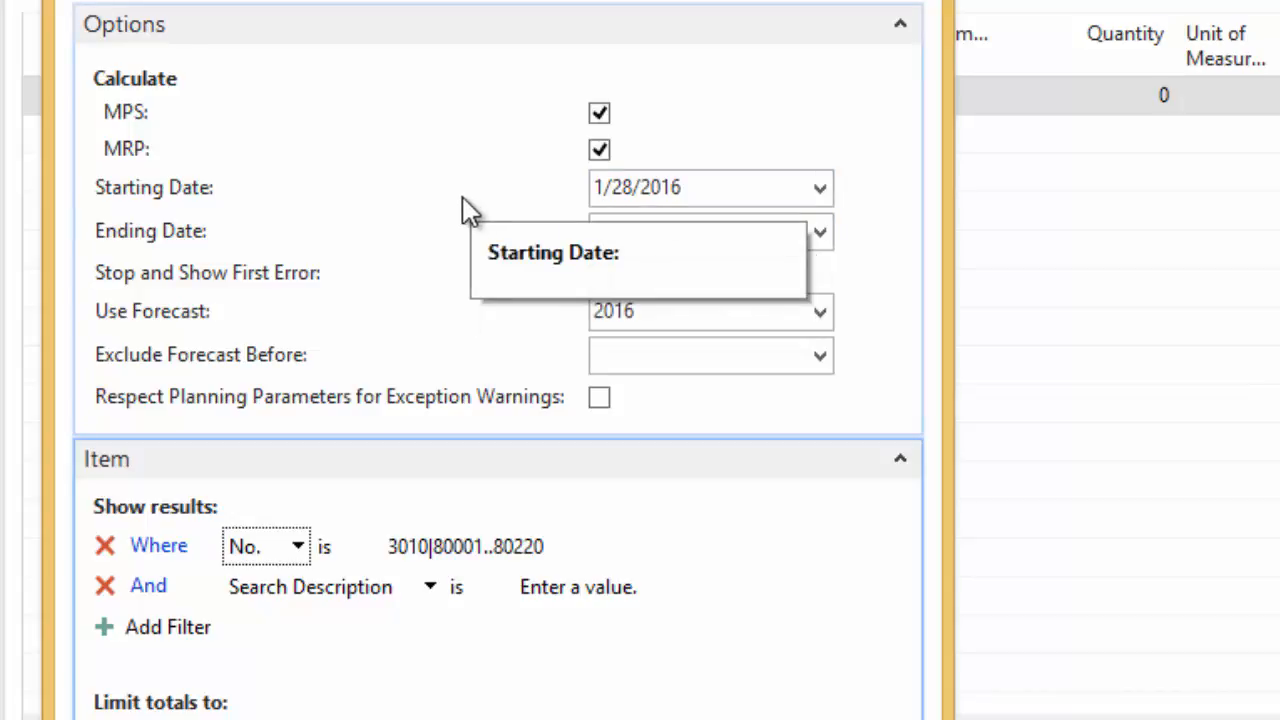
mouse_move(504, 206)
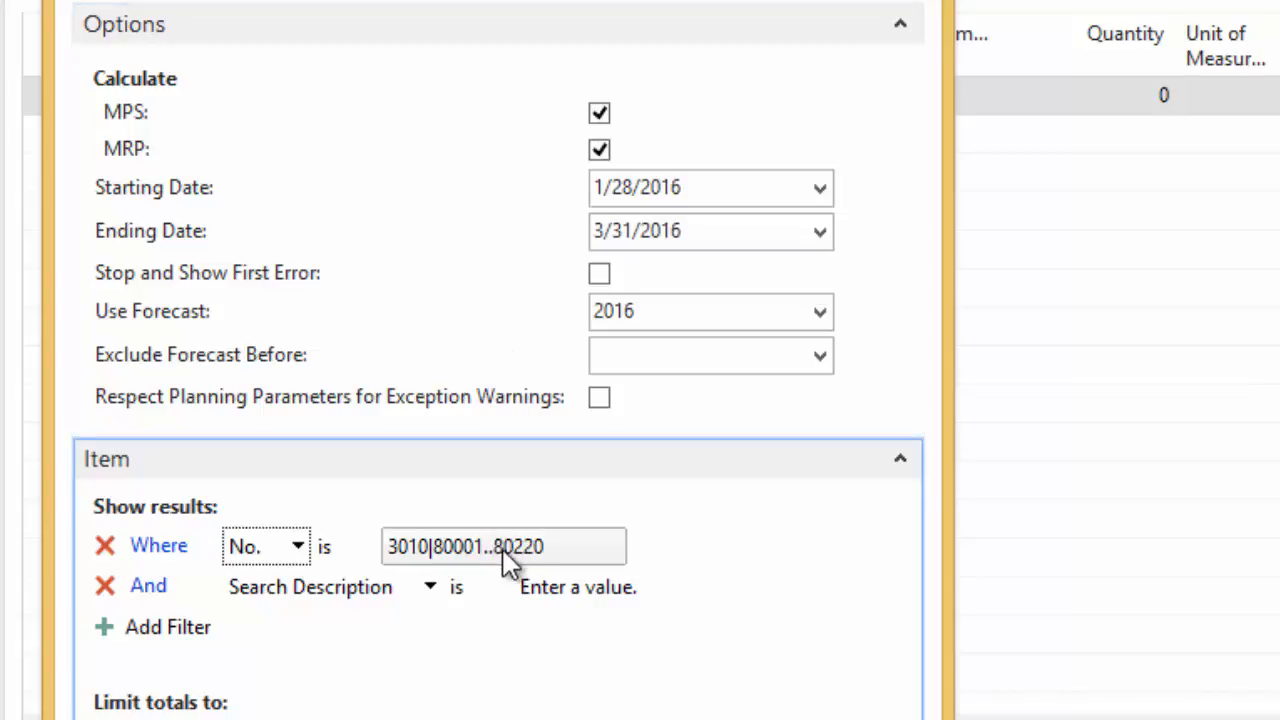
mouse_move(540, 556)
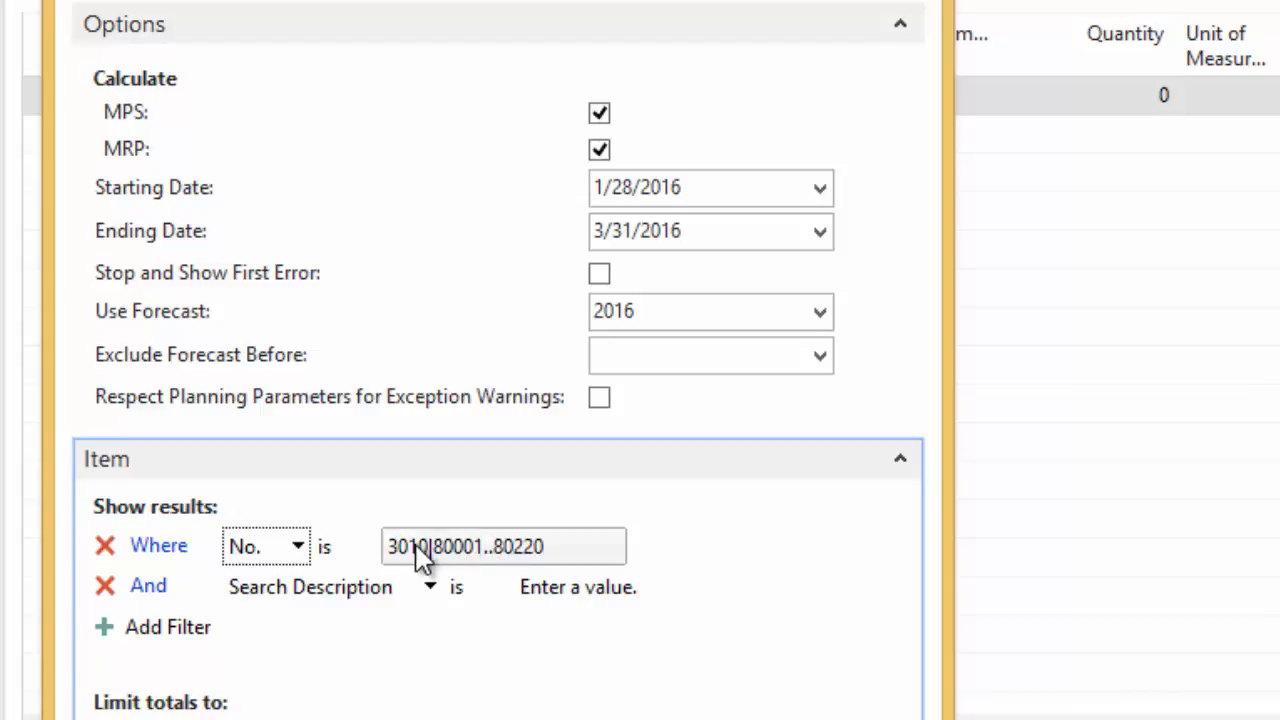
mouse_move(464, 558)
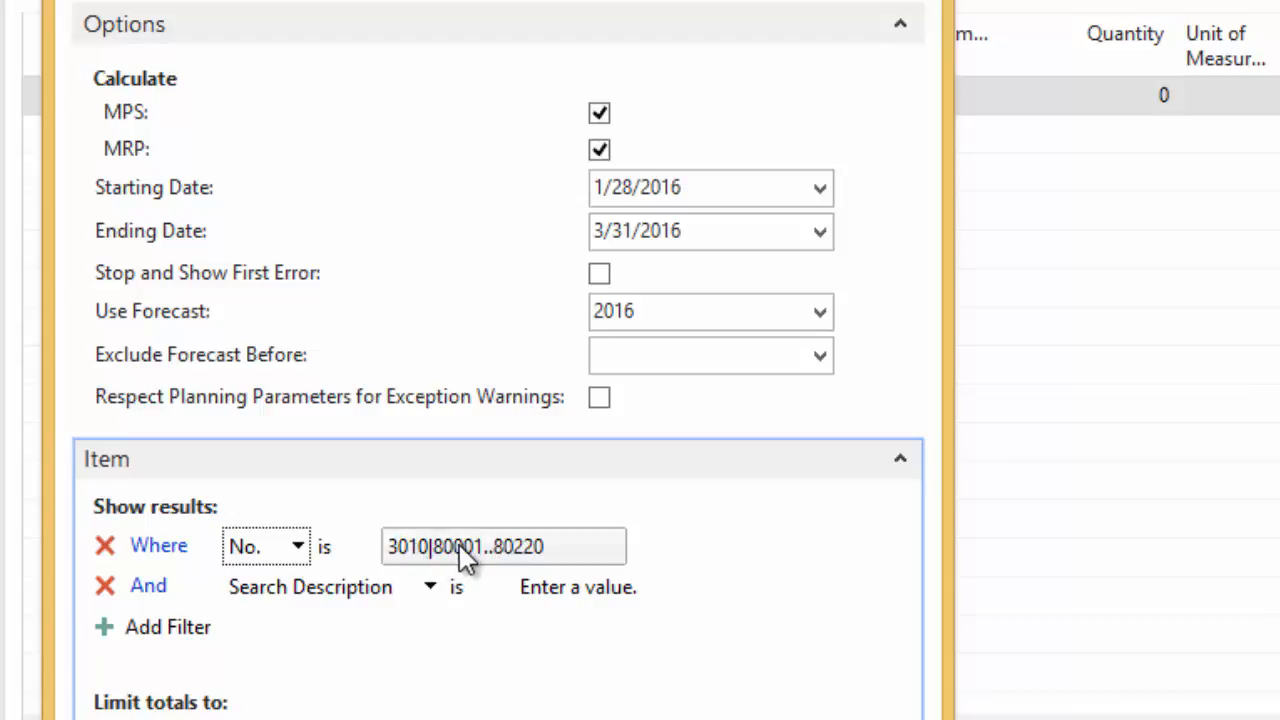
mouse_move(390, 520)
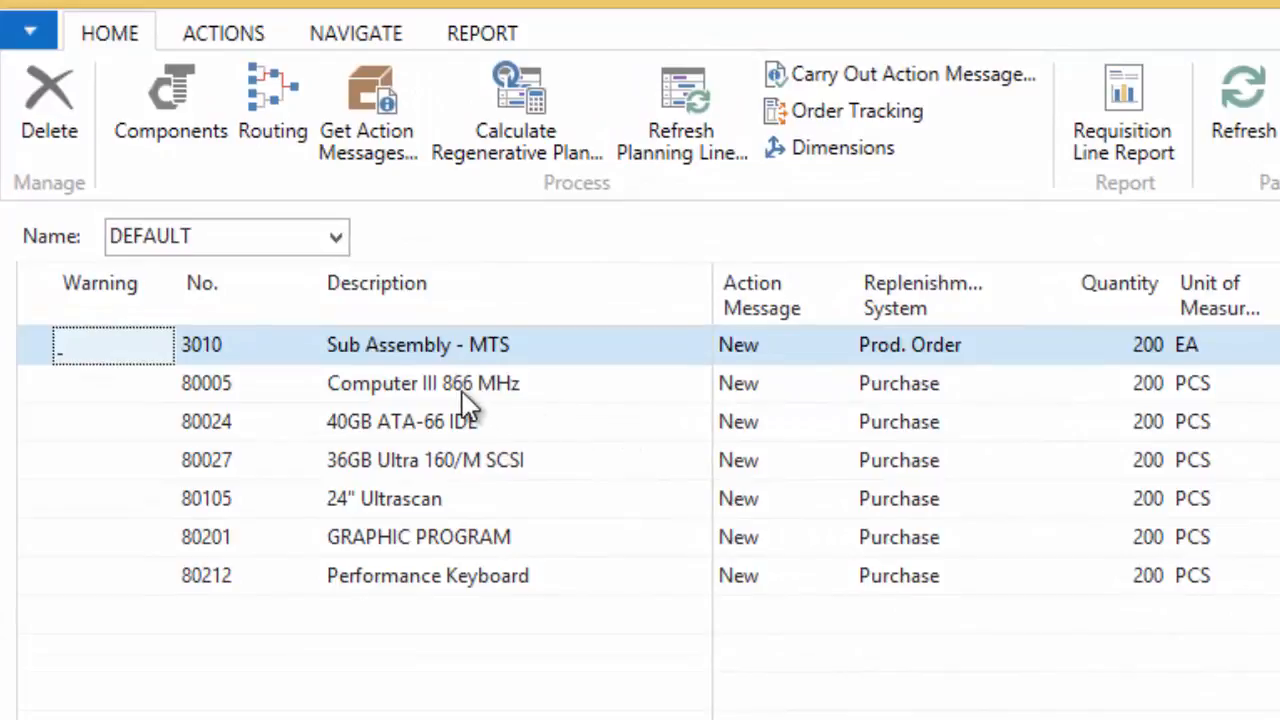
mouse_move(350, 358)
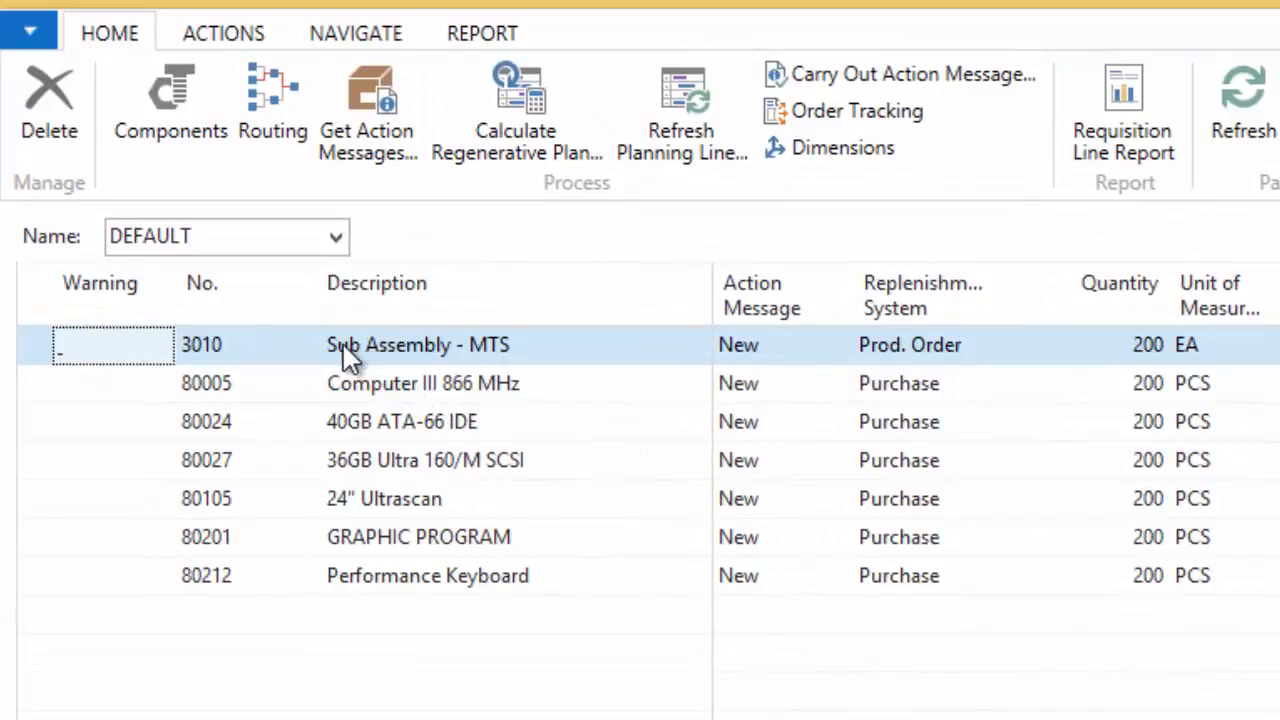
mouse_move(500, 360)
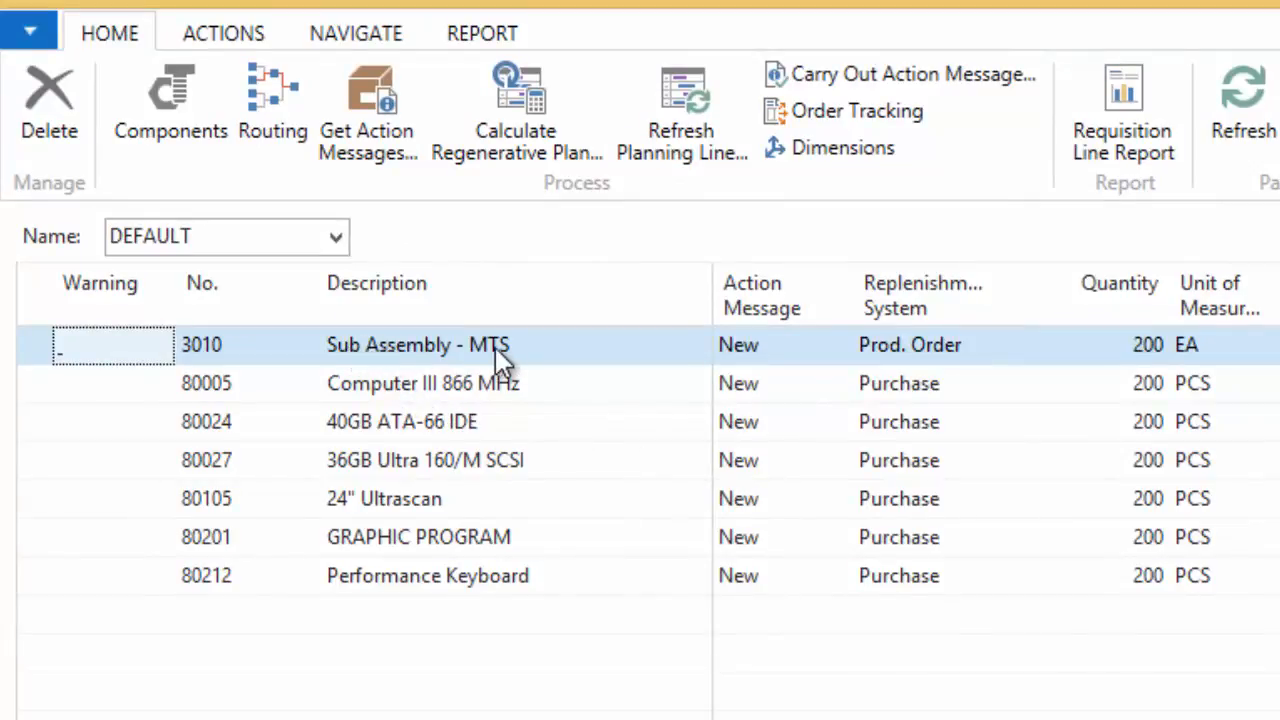
mouse_move(1156, 360)
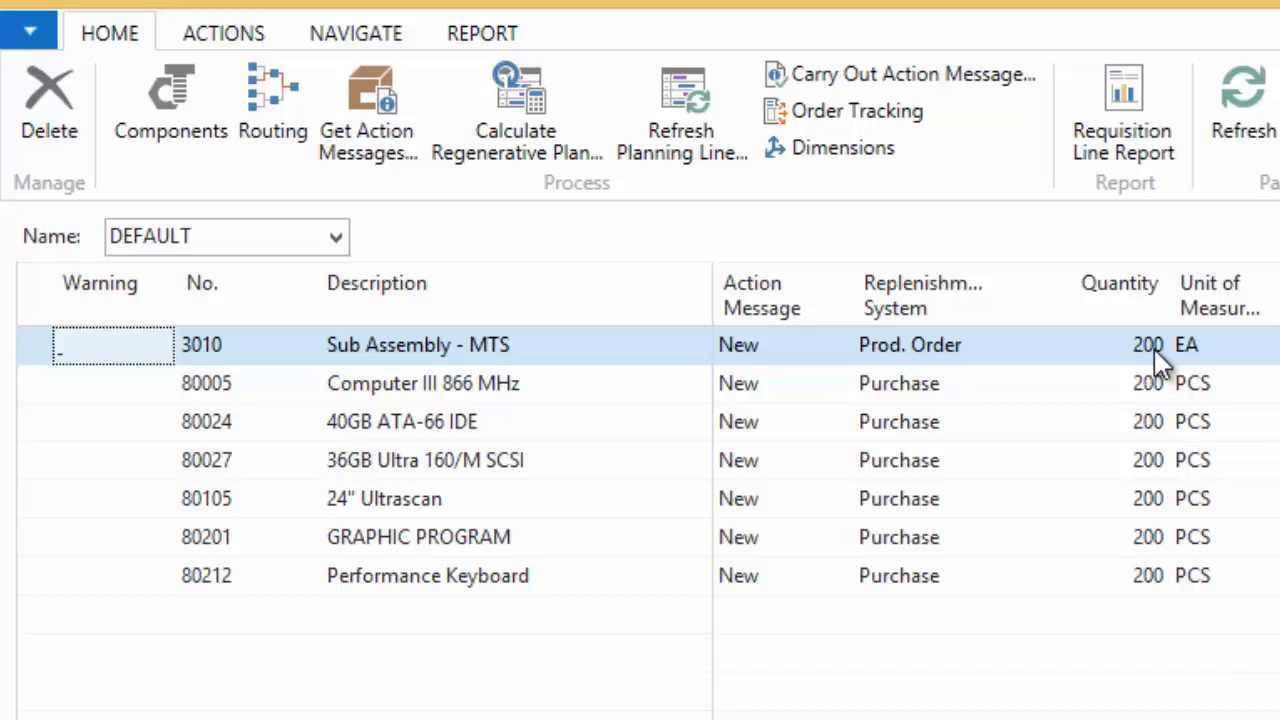
mouse_move(1144, 376)
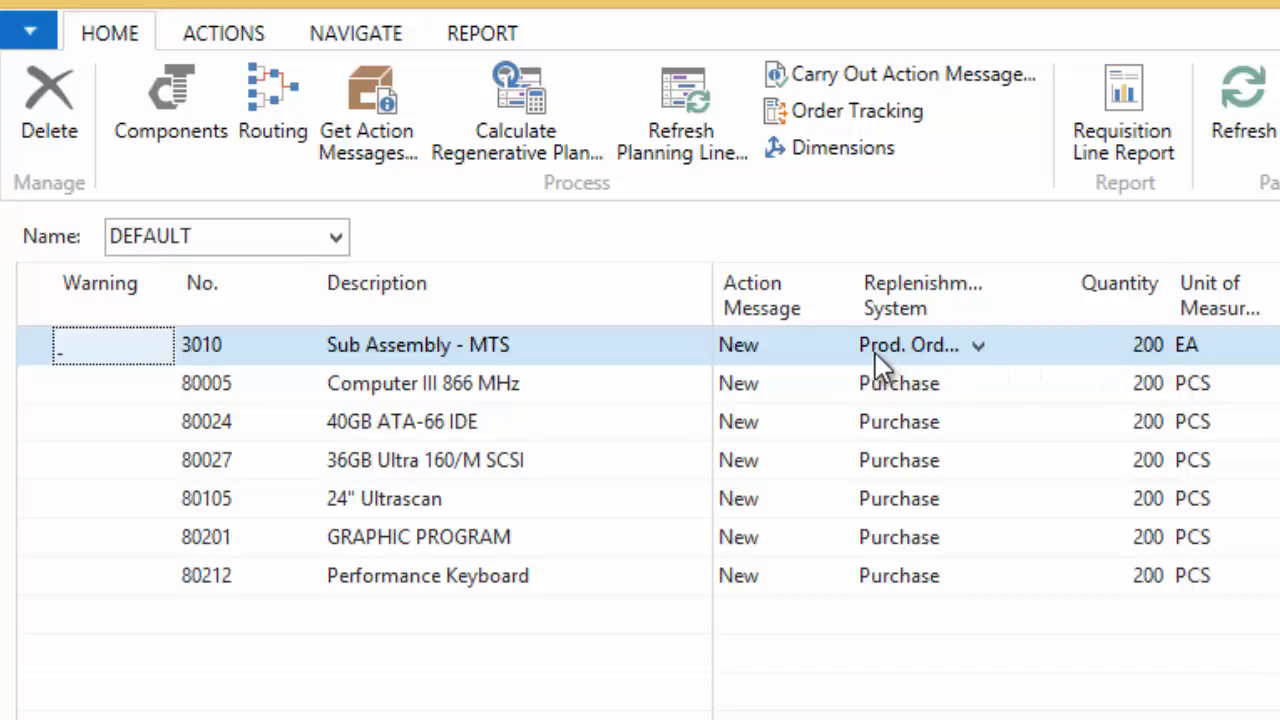
mouse_move(962, 364)
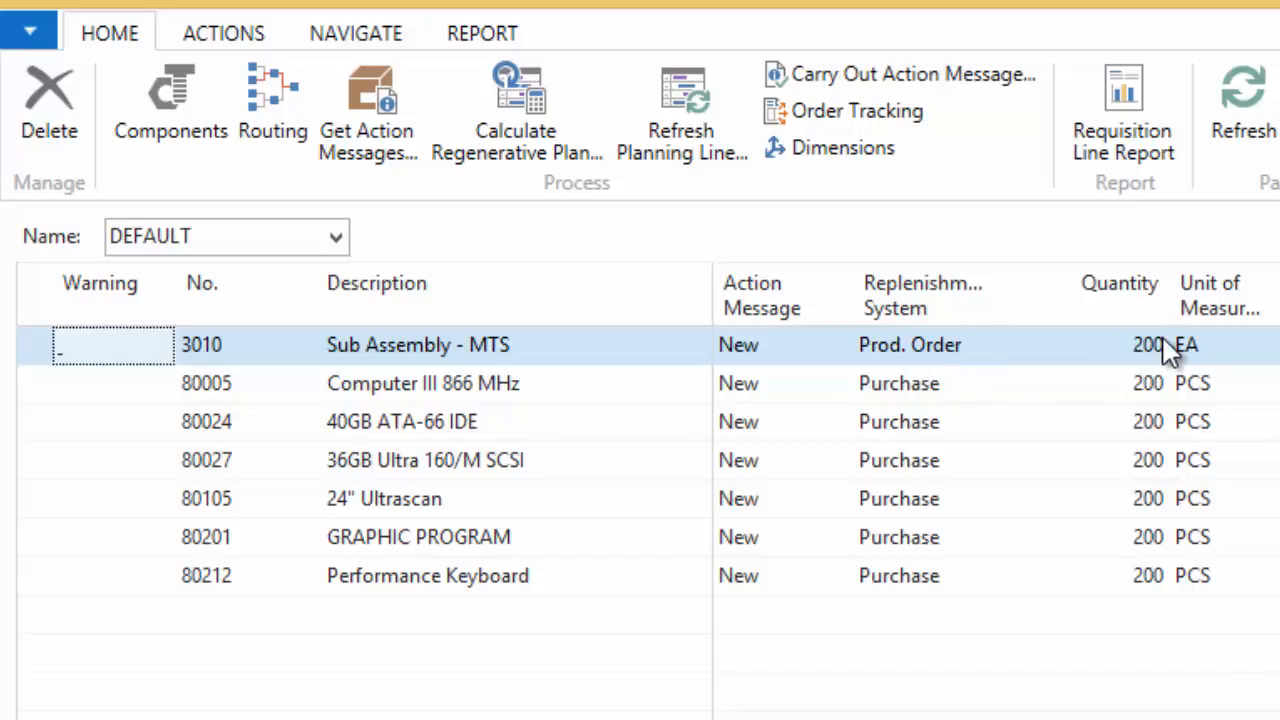
mouse_move(970, 360)
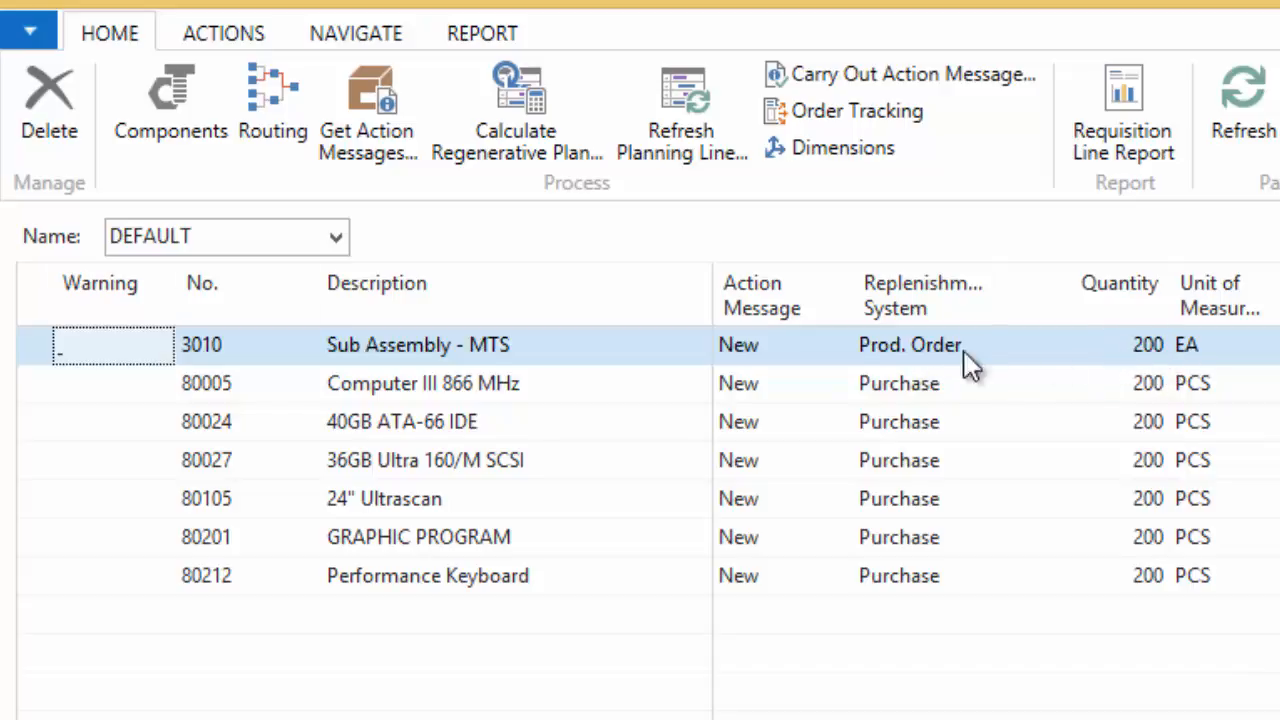
left_click(420, 384)
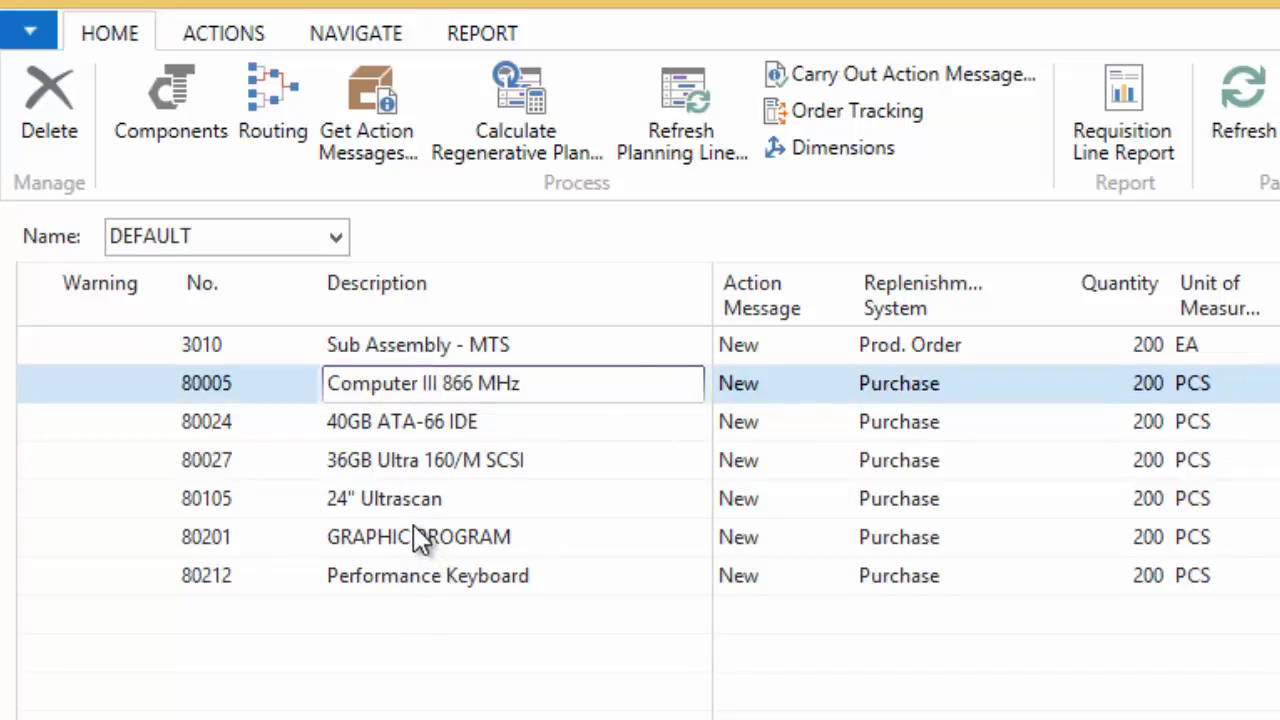
mouse_move(418, 352)
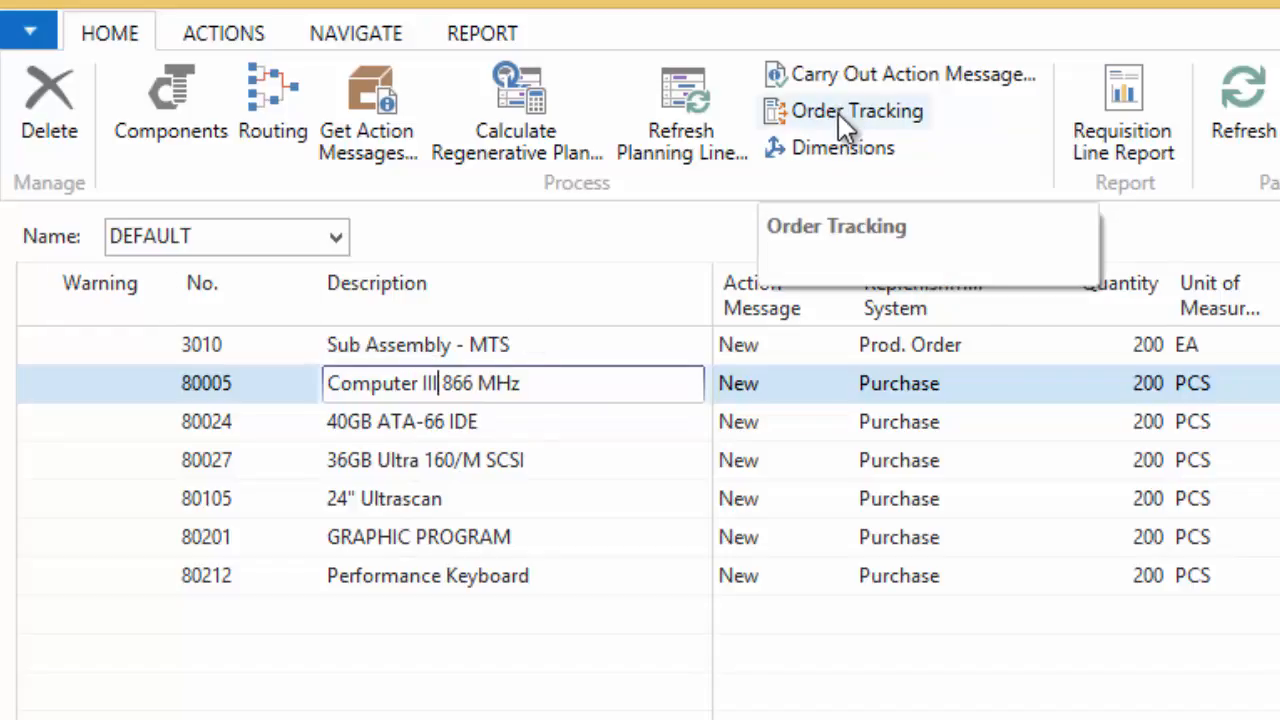
Step: Show Order Tracking for the item 80005 line and read its tracking entry name
left_click(856, 112)
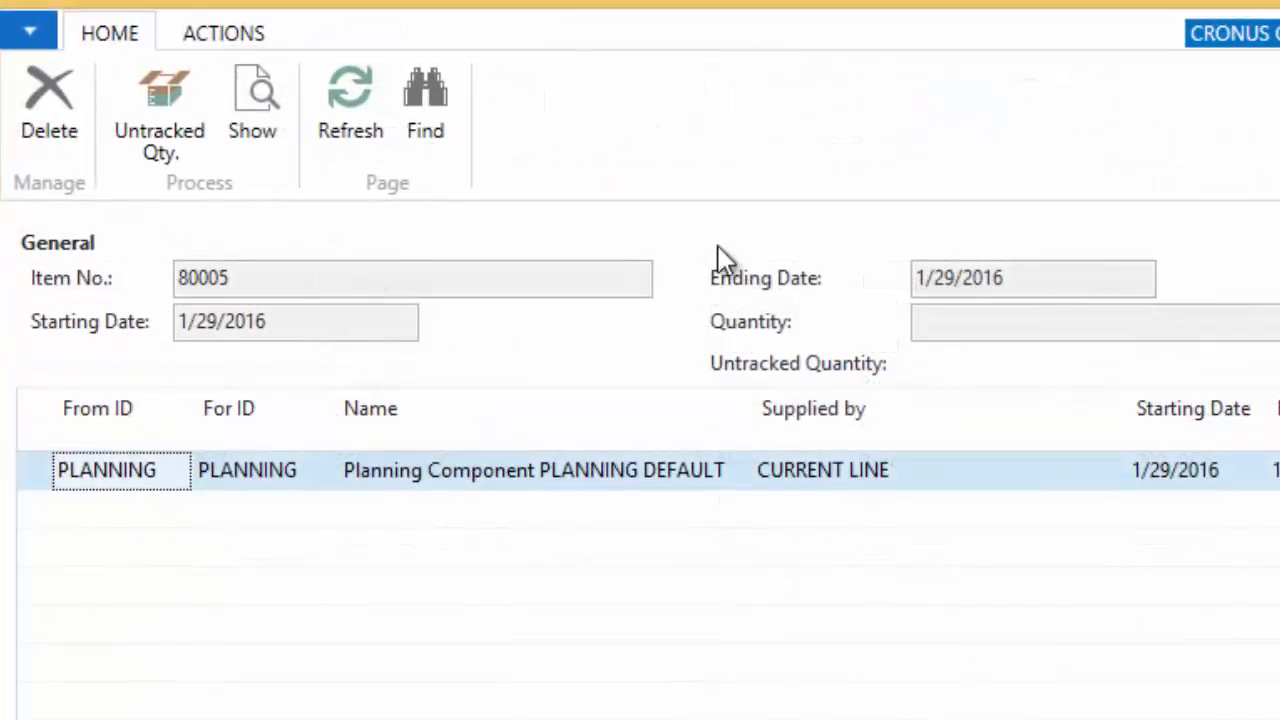
left_click(532, 470)
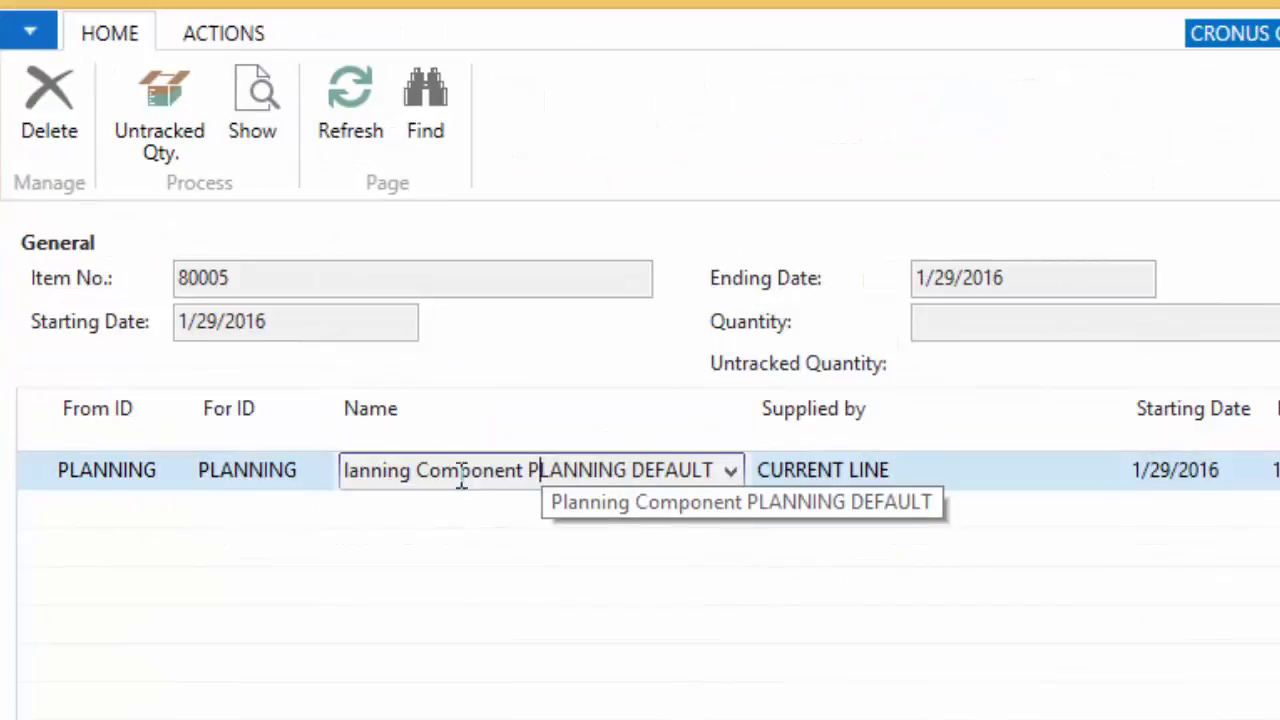
mouse_move(570, 470)
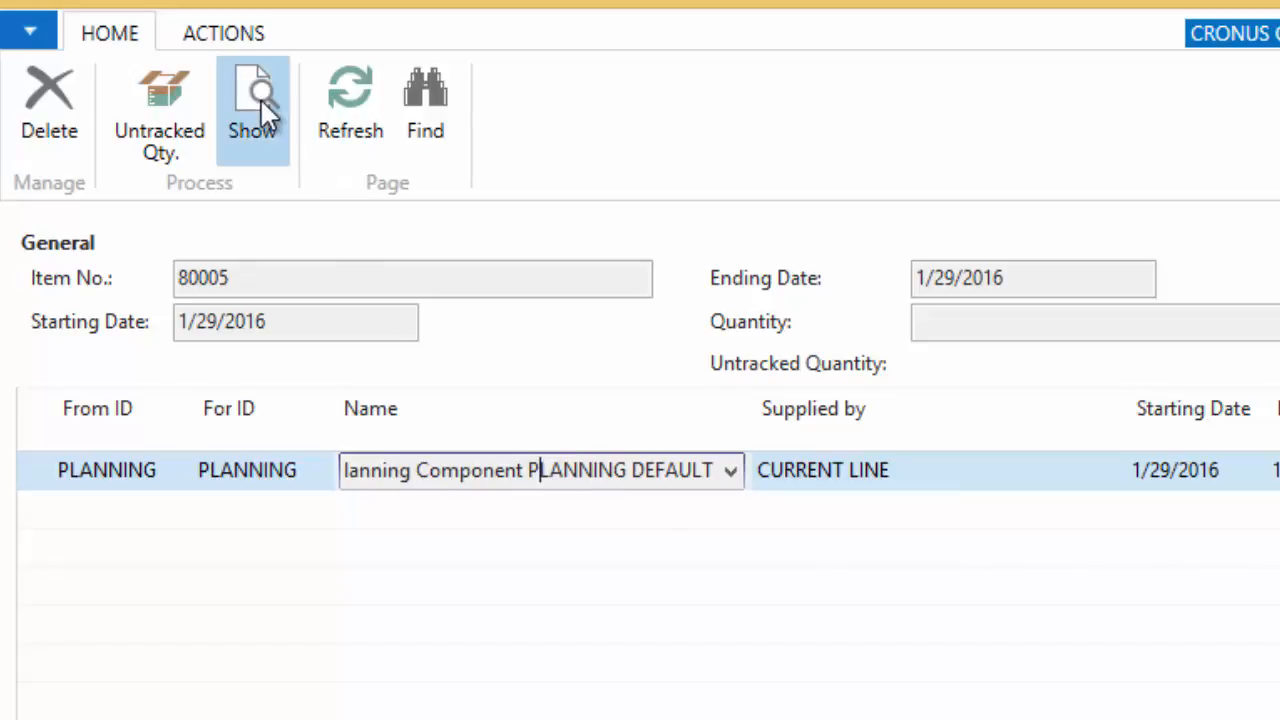
Step: Show the requisition line behind the tracking entry: 3010 Sub Assembly - MTS, quantity 200
left_click(252, 100)
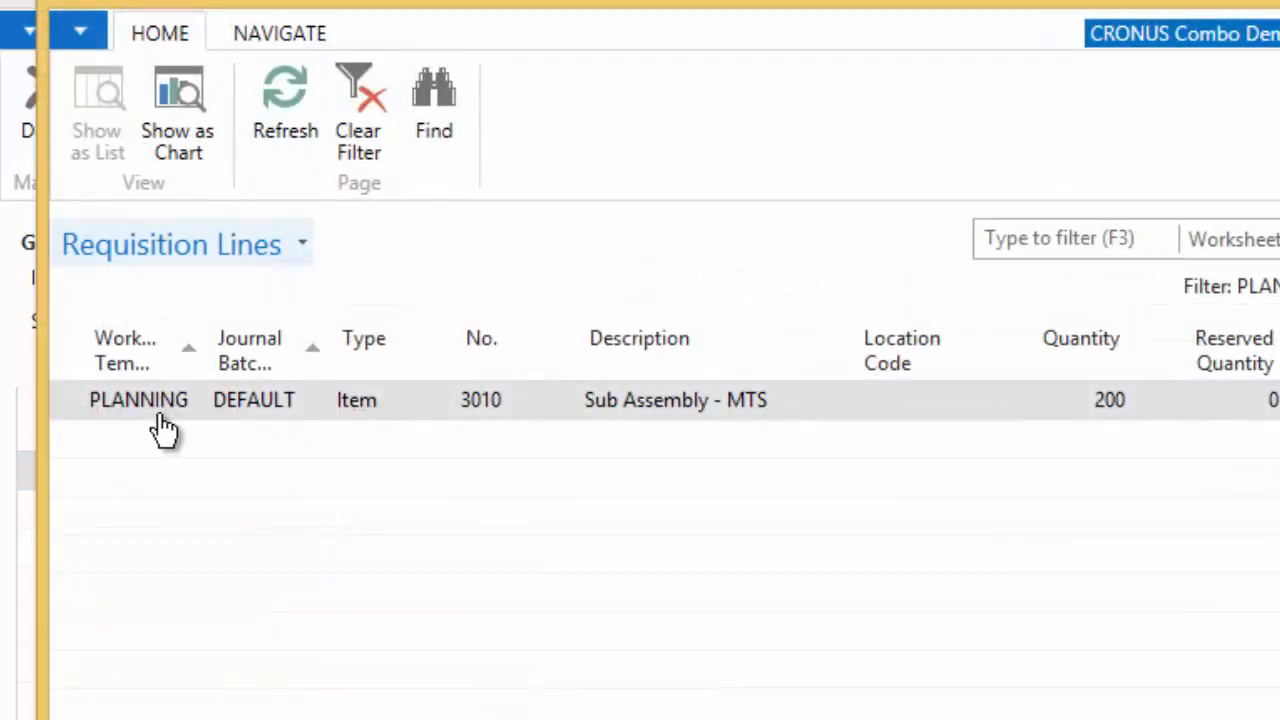
mouse_move(504, 414)
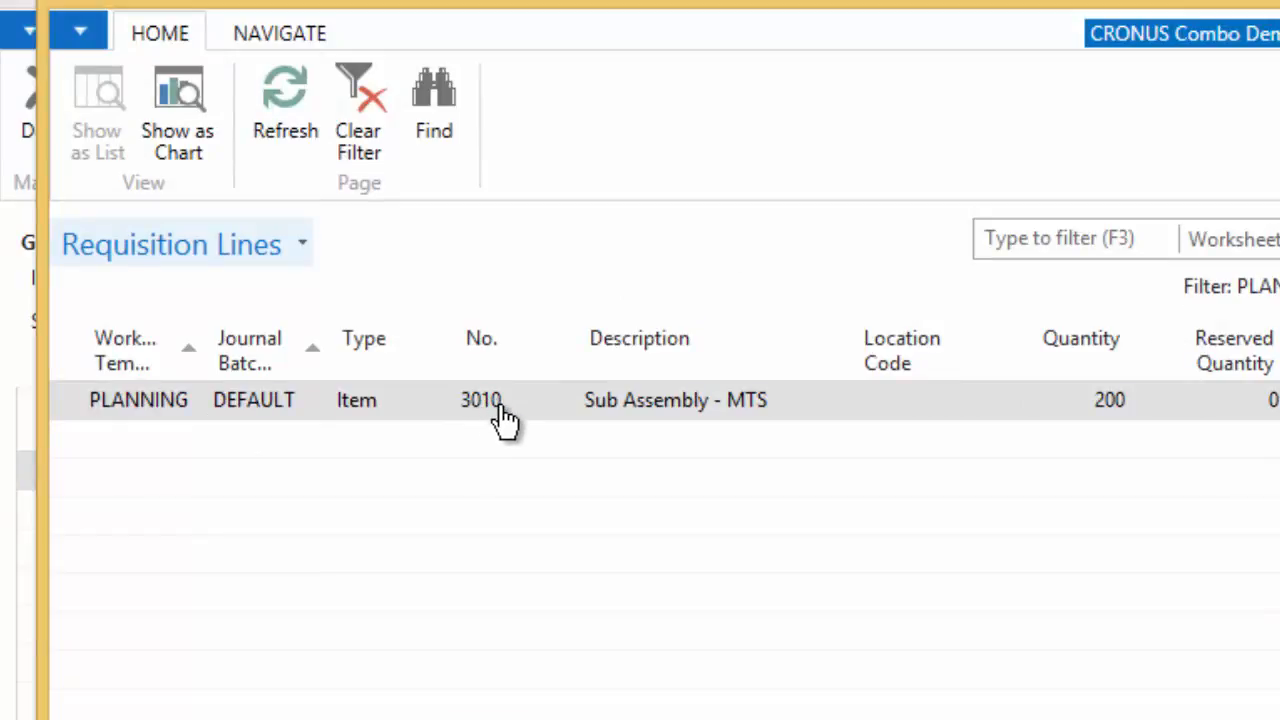
mouse_move(824, 464)
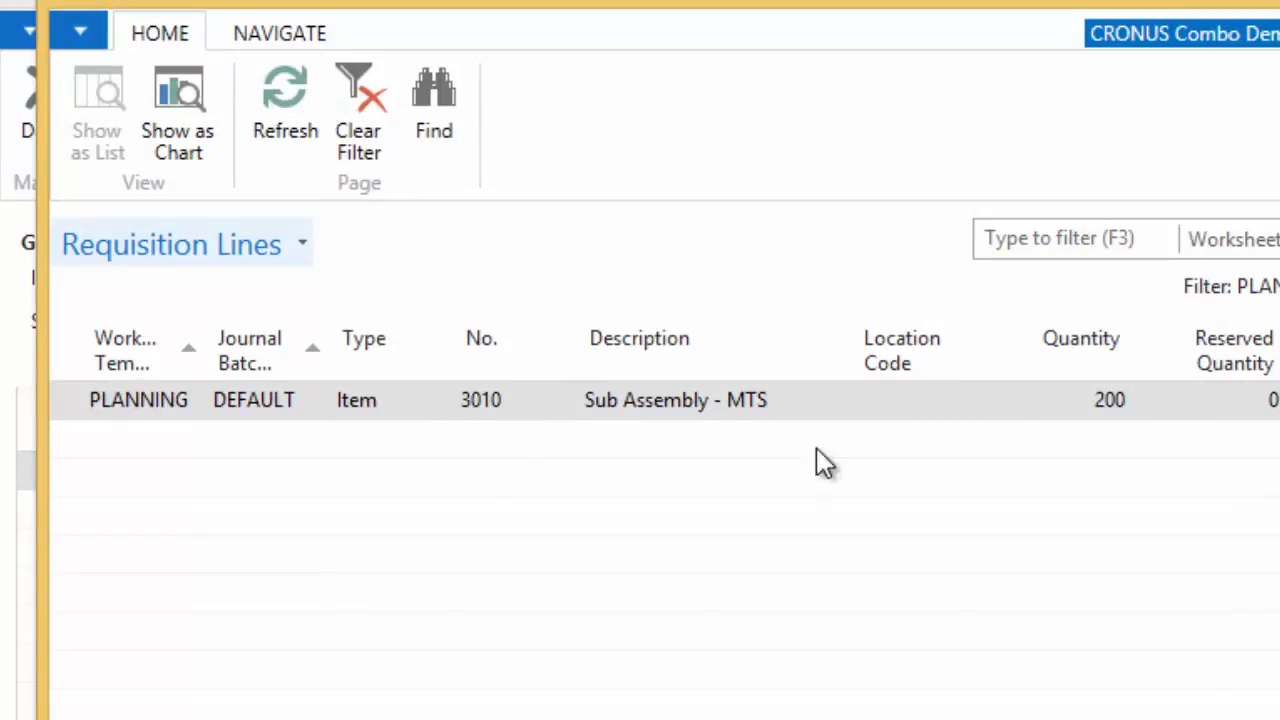
mouse_move(1116, 414)
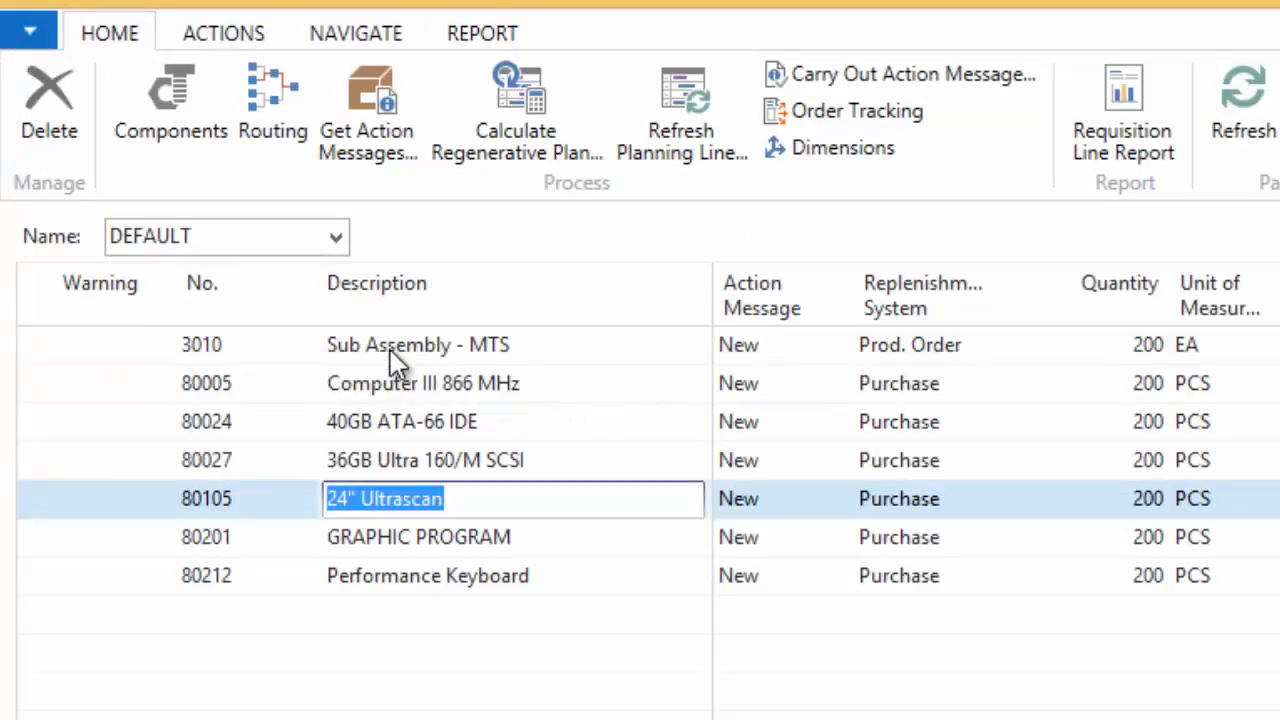
left_click(416, 344)
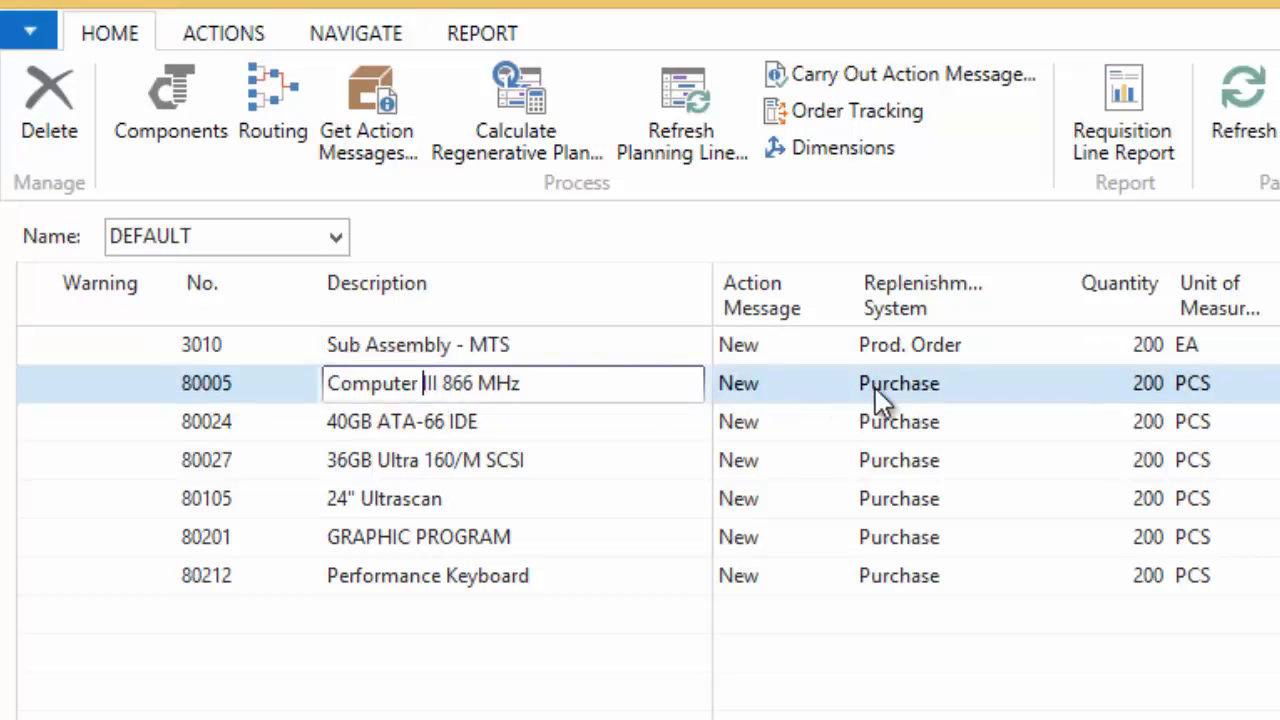
mouse_move(390, 350)
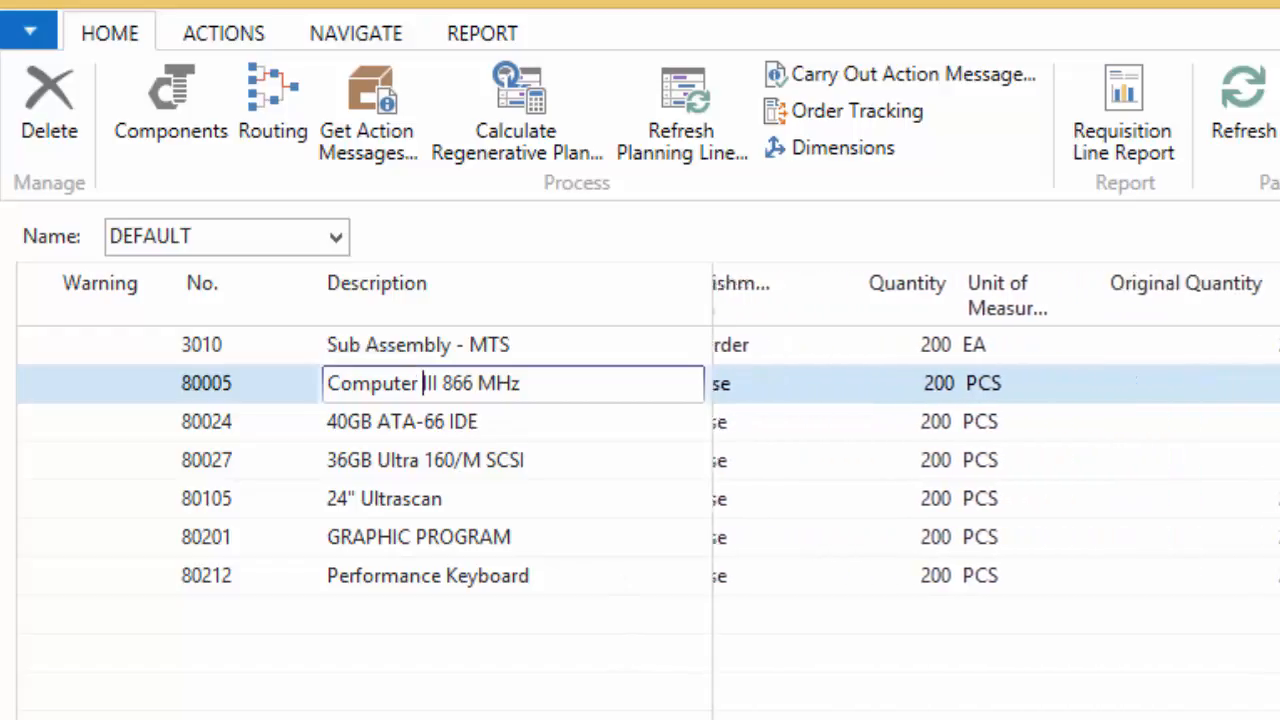
scroll("right", 3)
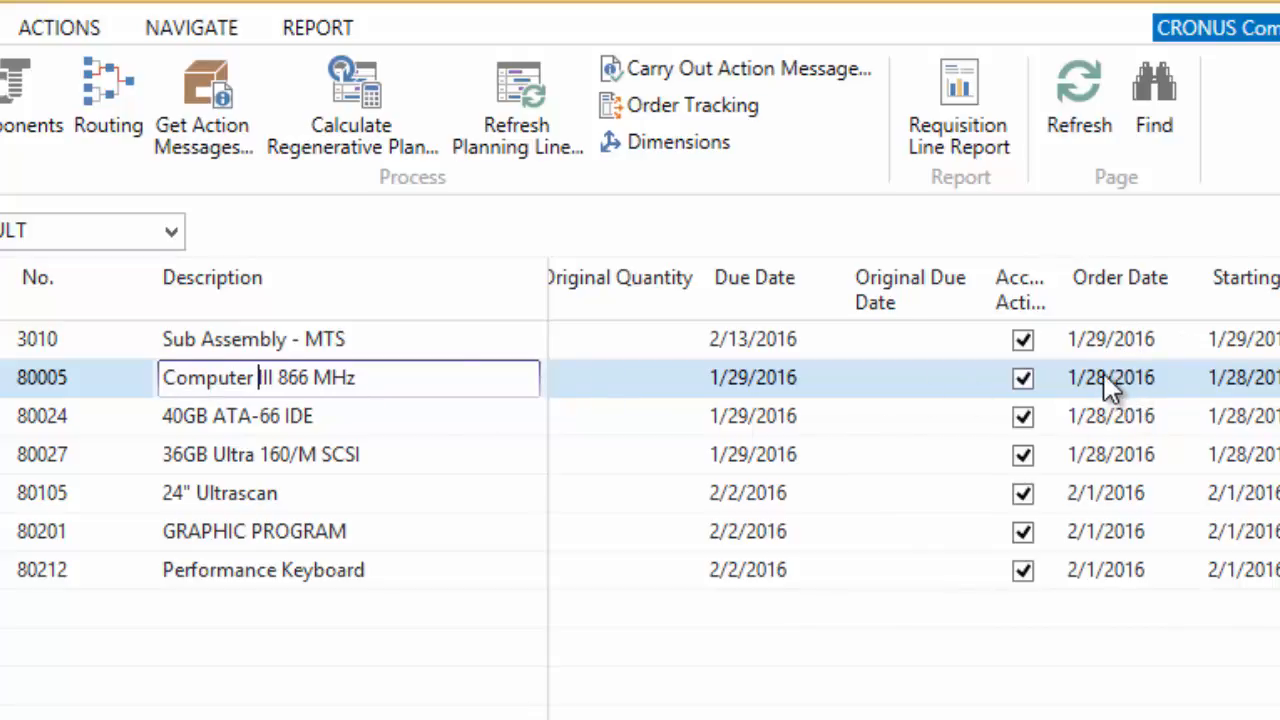
mouse_move(744, 396)
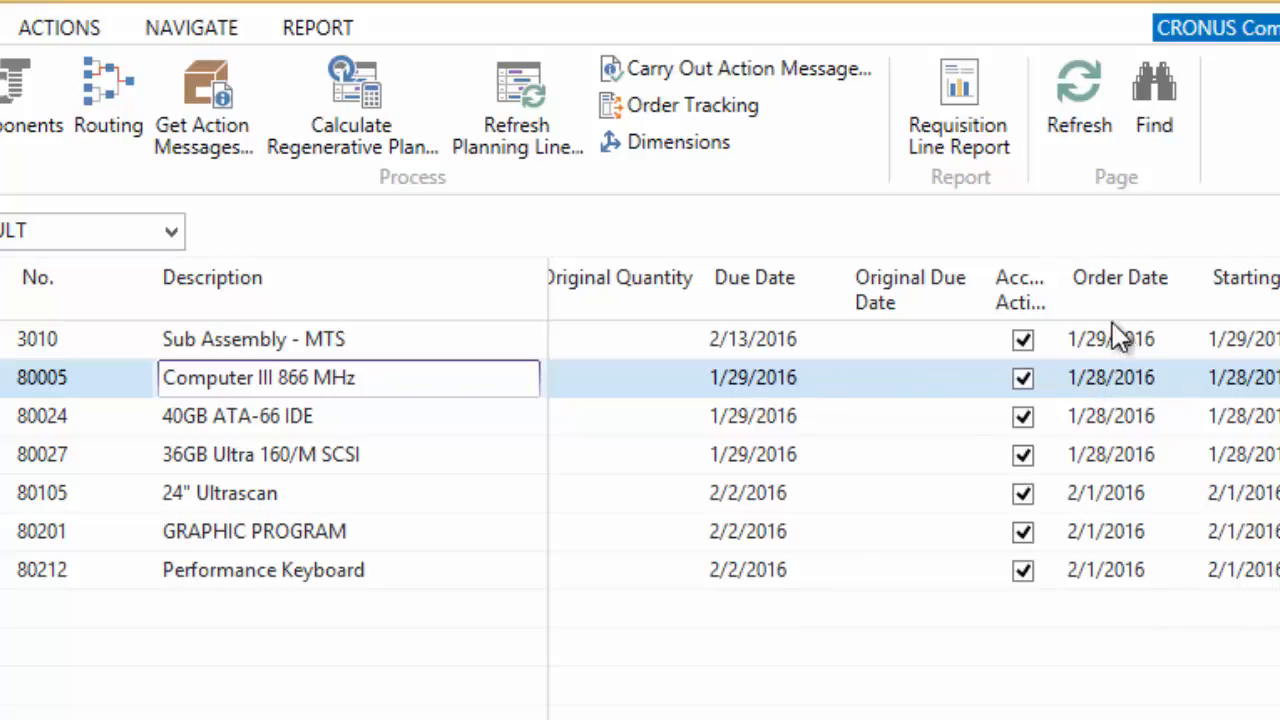
mouse_move(816, 370)
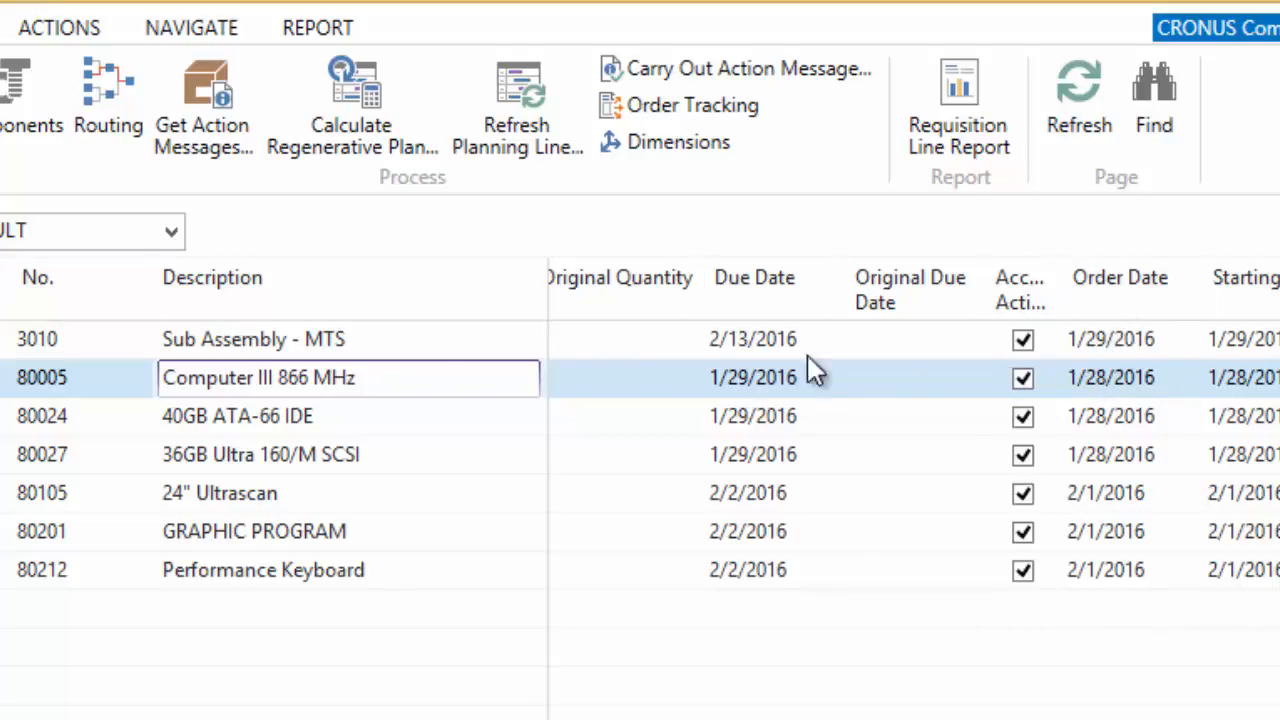
mouse_move(400, 356)
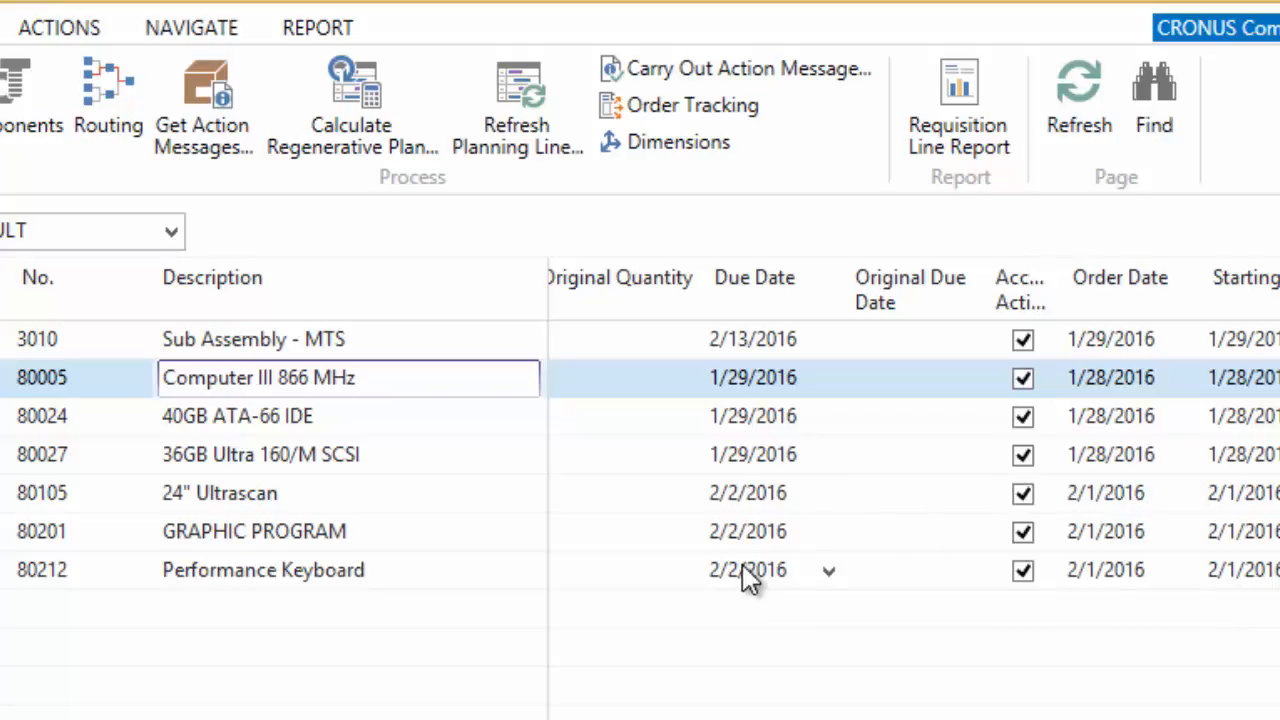
mouse_move(1072, 390)
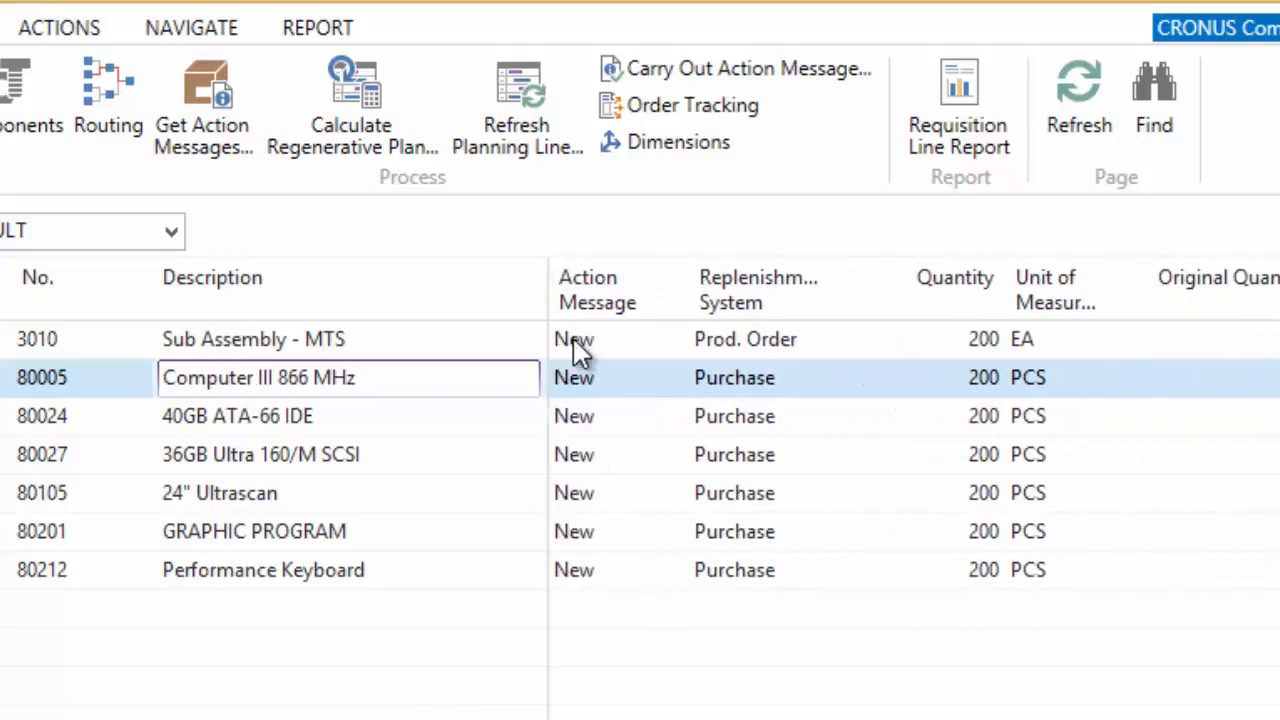
mouse_move(756, 560)
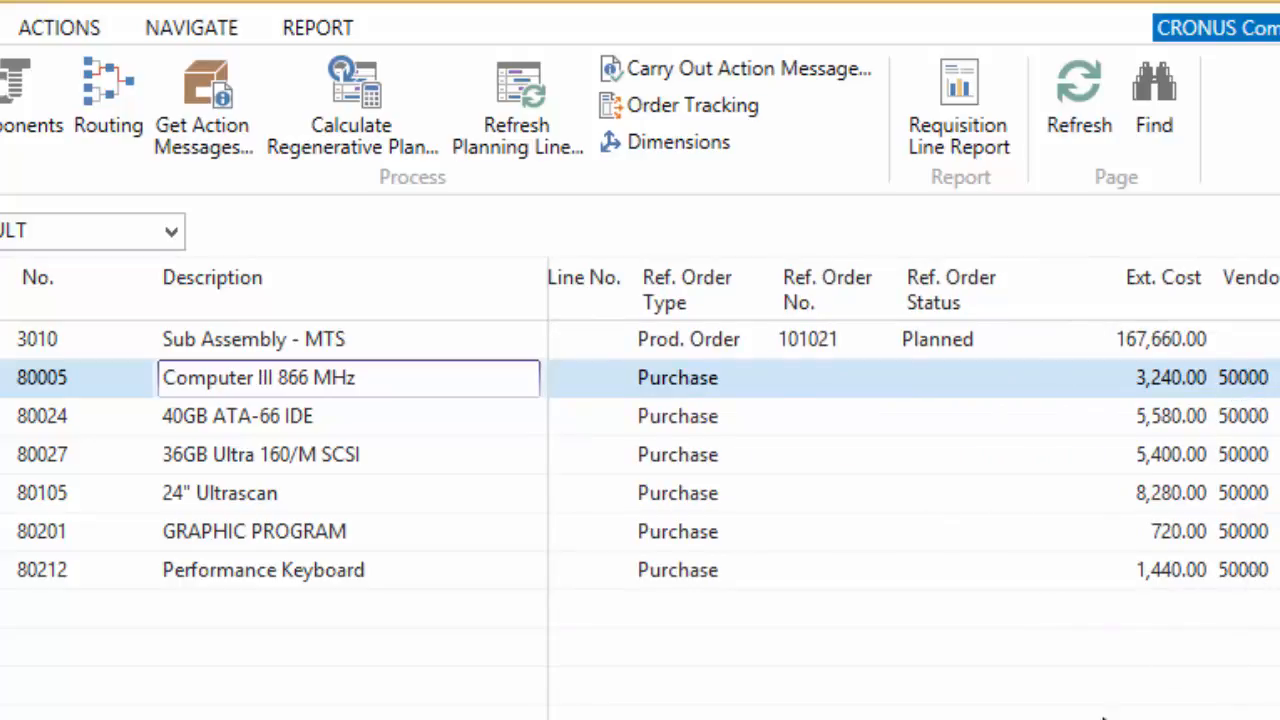
scroll("right", 3)
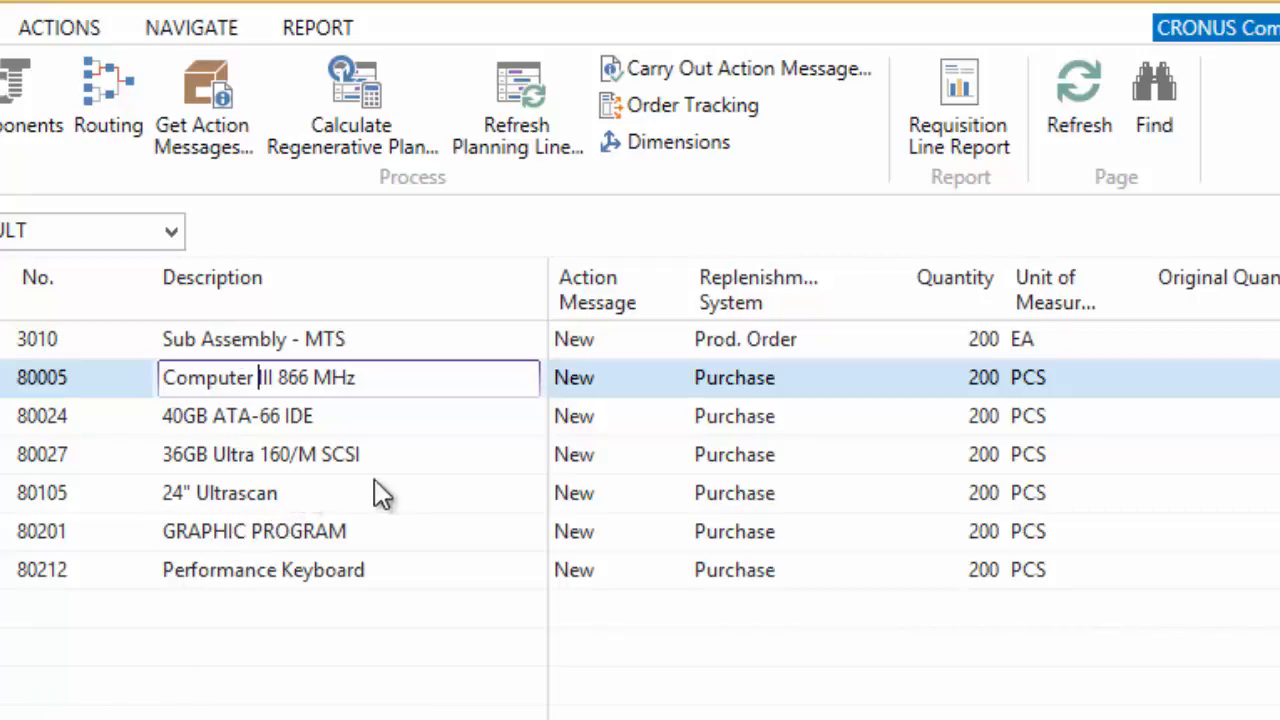
mouse_move(558, 504)
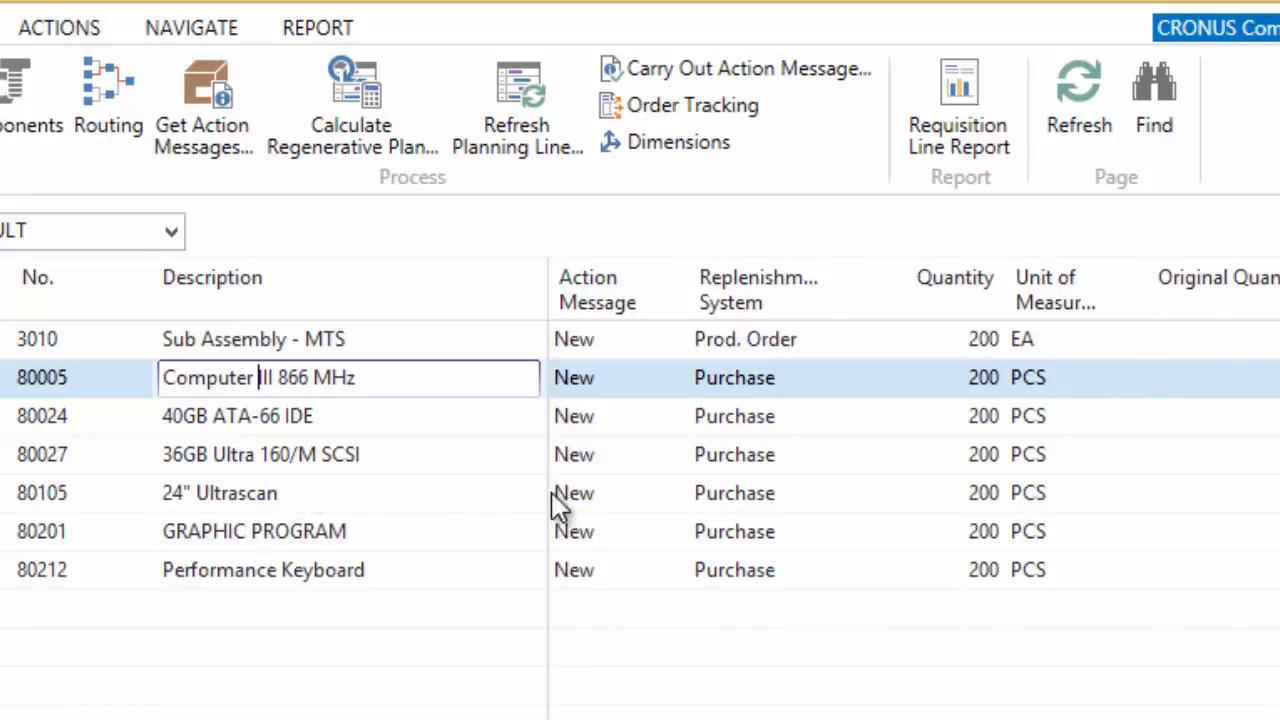
mouse_move(256, 344)
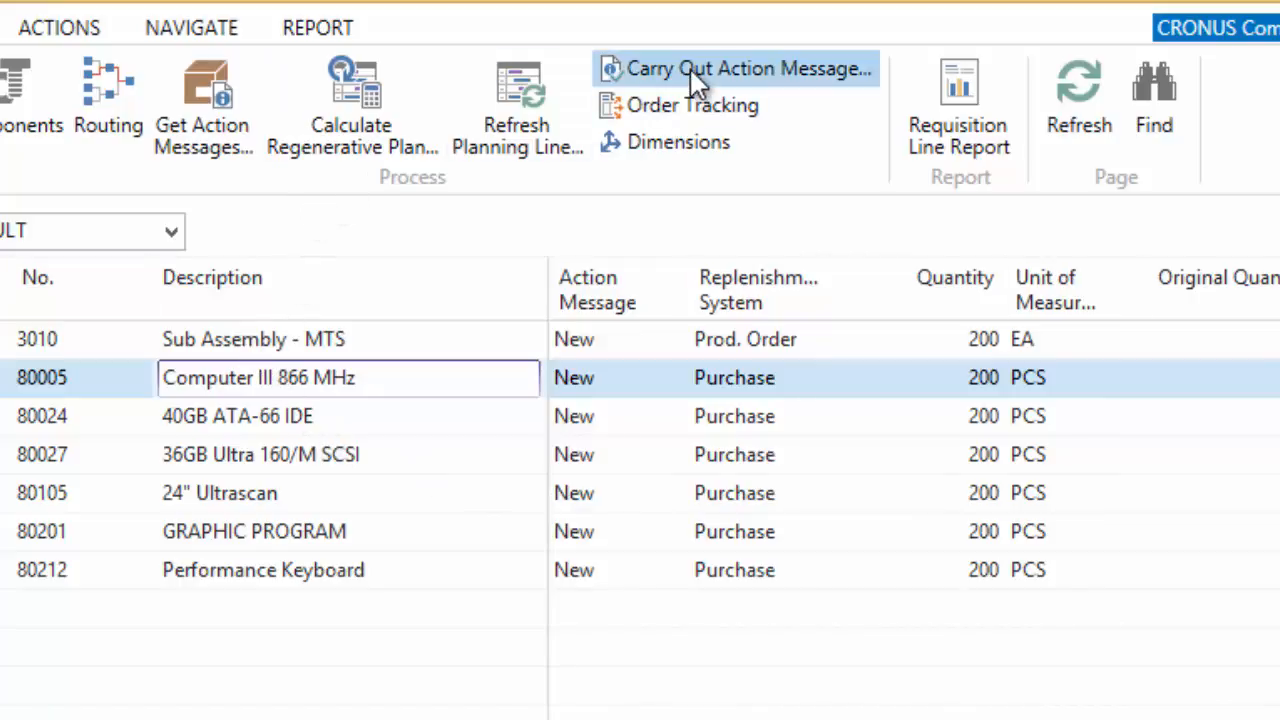
Step: Set Carry Out Action Message options: Production Order Firm Planned, Purchase Order Make Purch. Orders
left_click(744, 68)
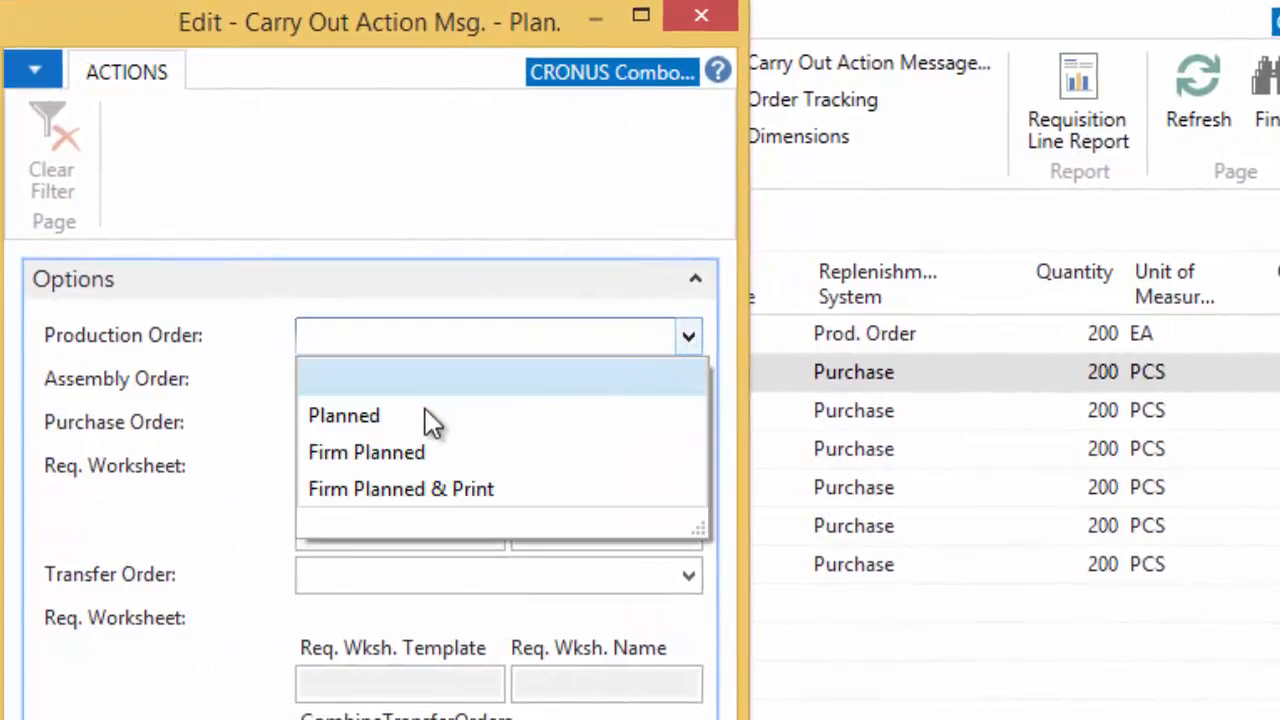
left_click(366, 452)
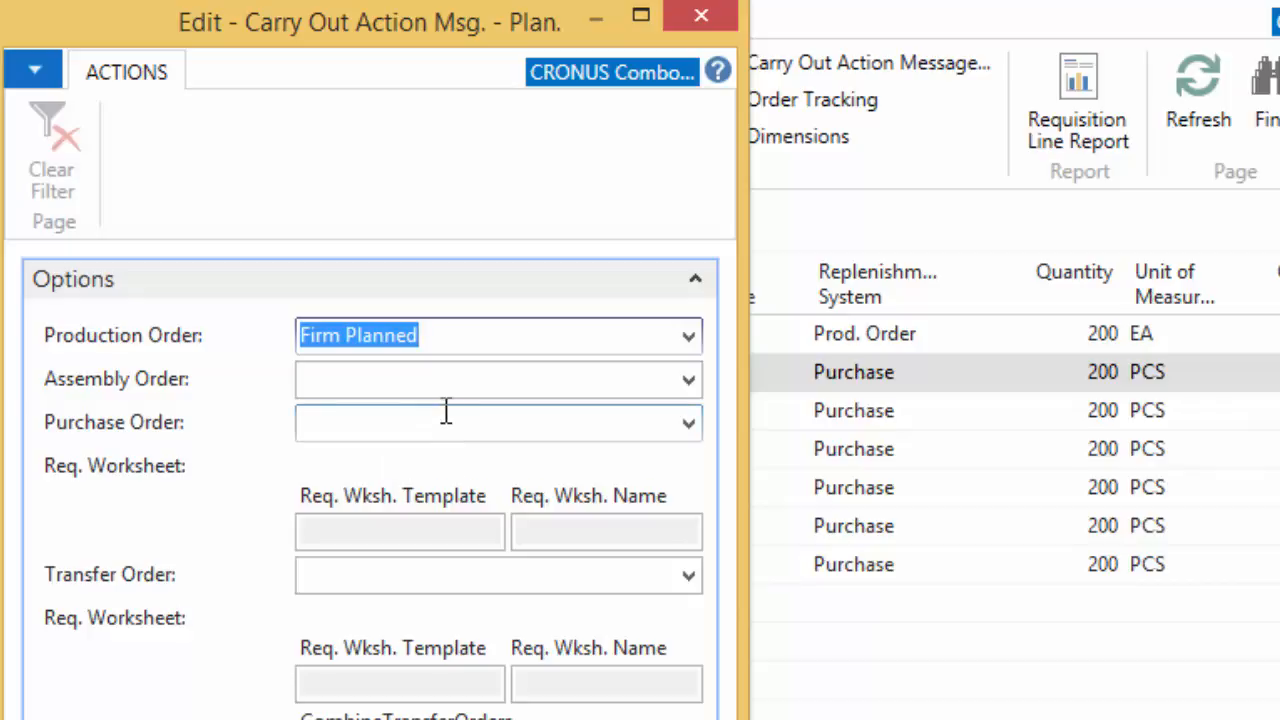
mouse_move(950, 476)
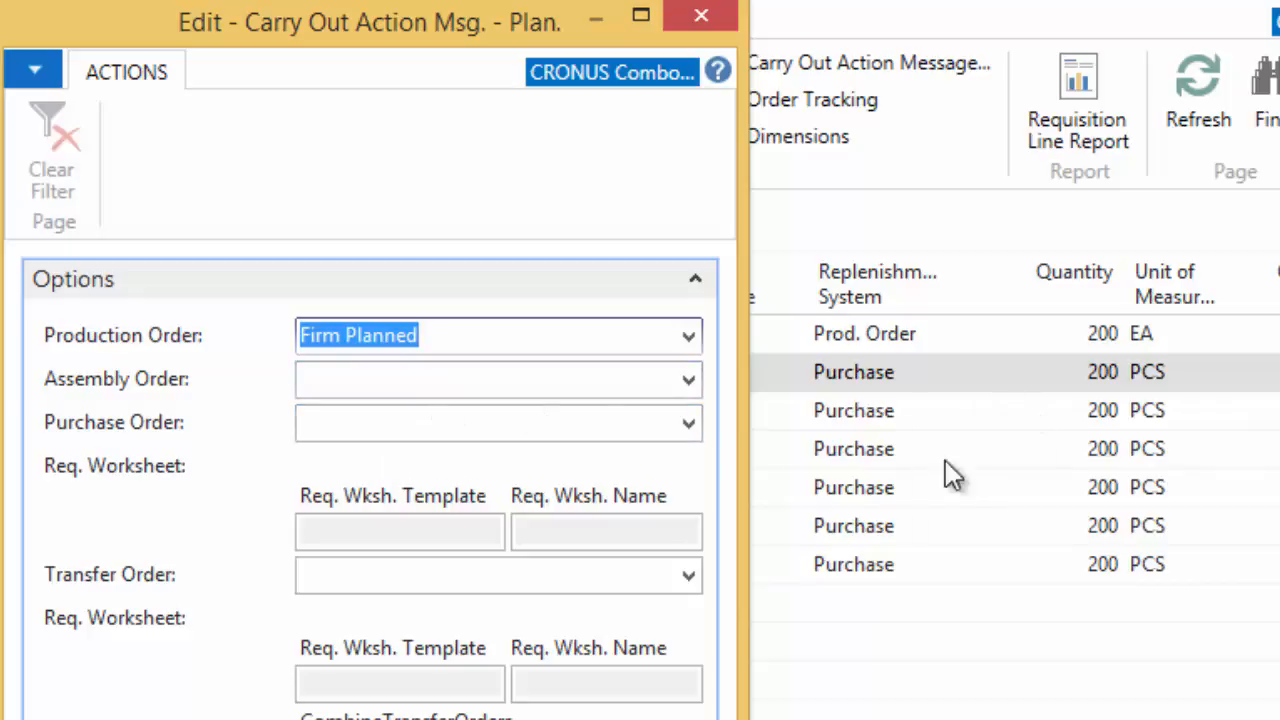
mouse_move(878, 476)
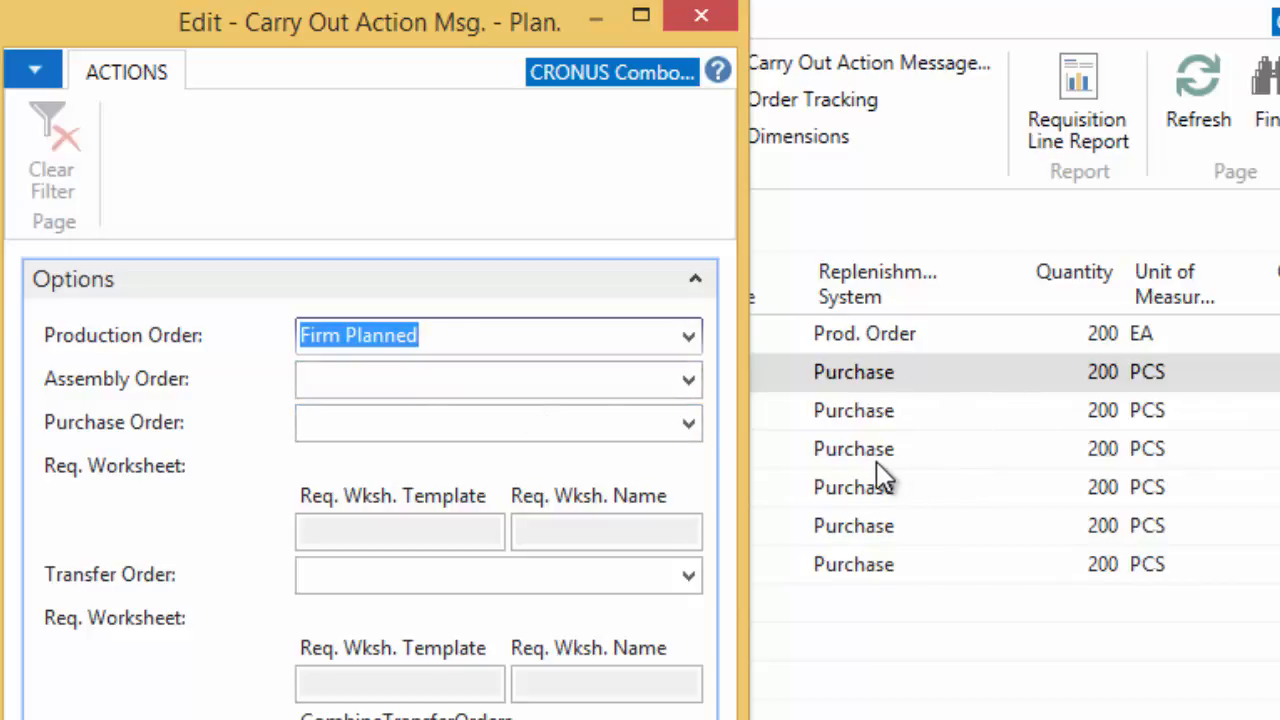
mouse_move(862, 468)
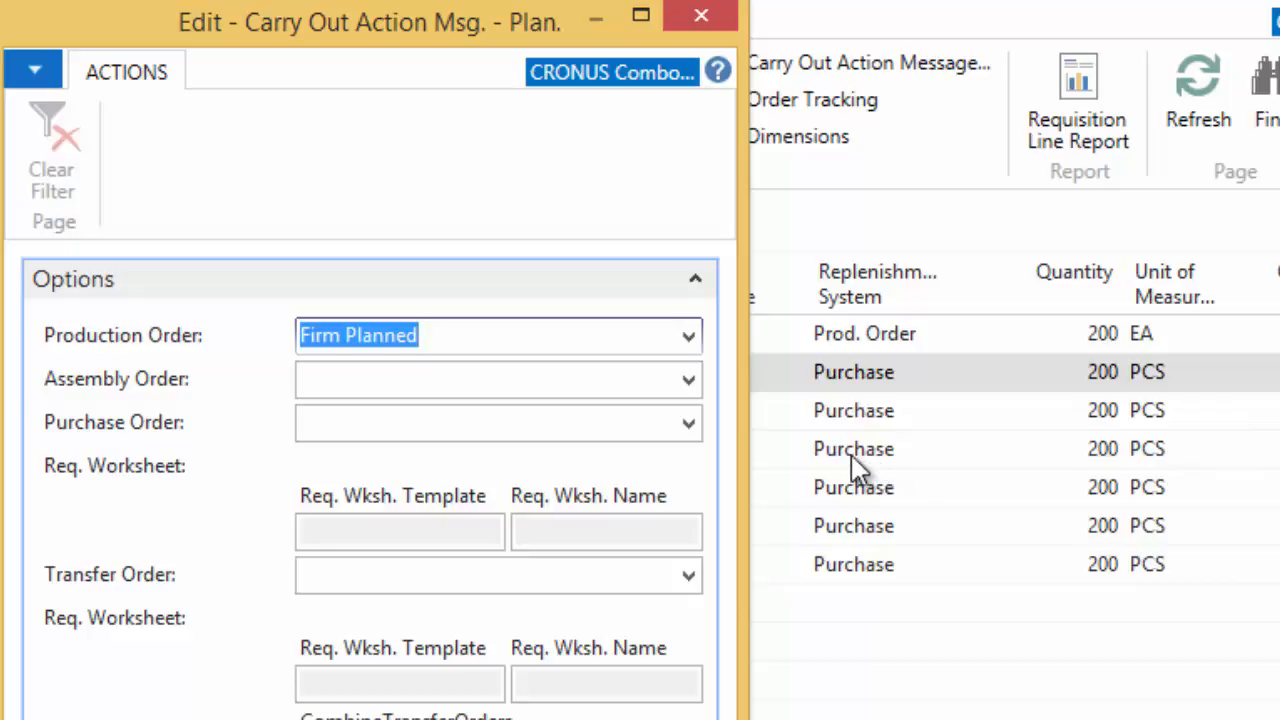
mouse_move(704, 450)
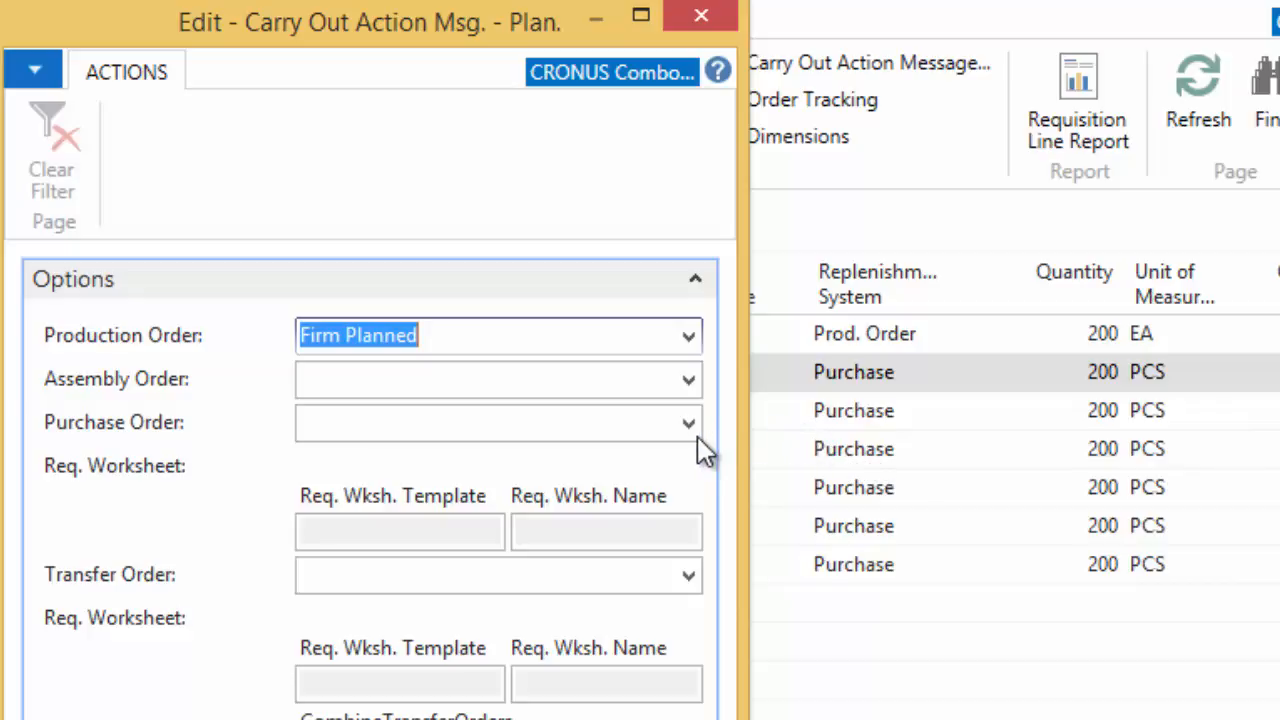
left_click(688, 422)
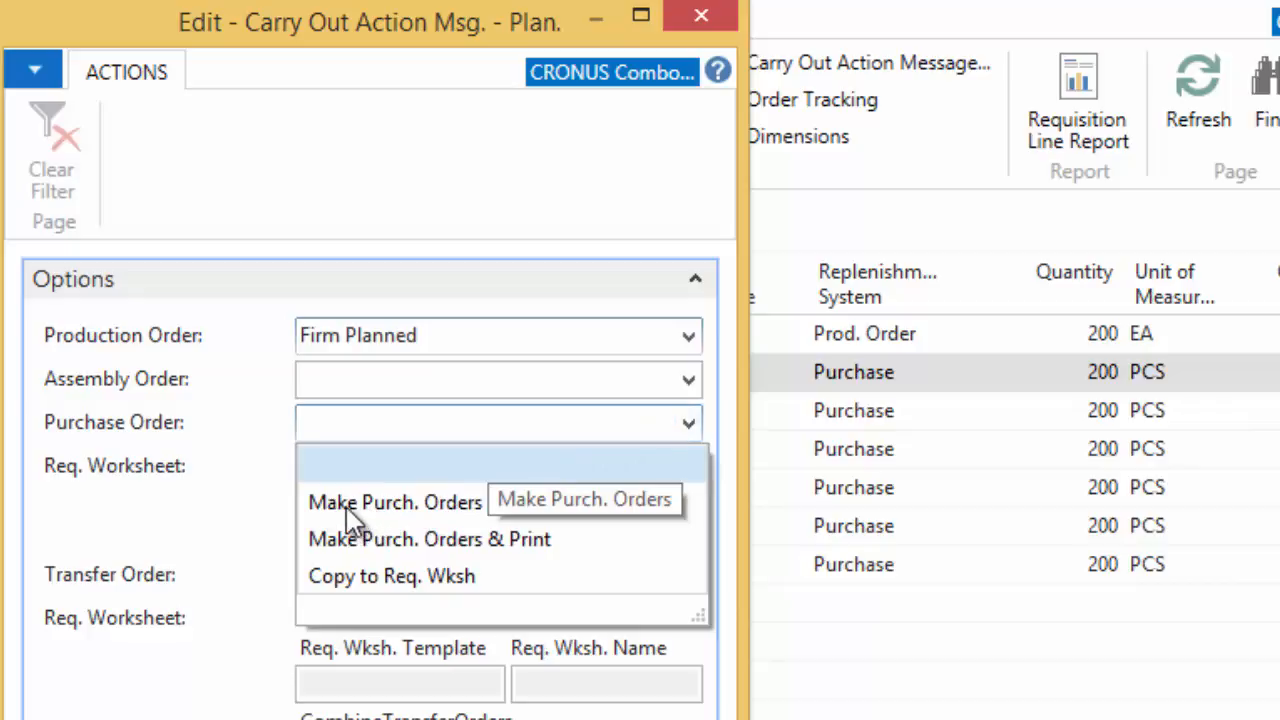
left_click(394, 500)
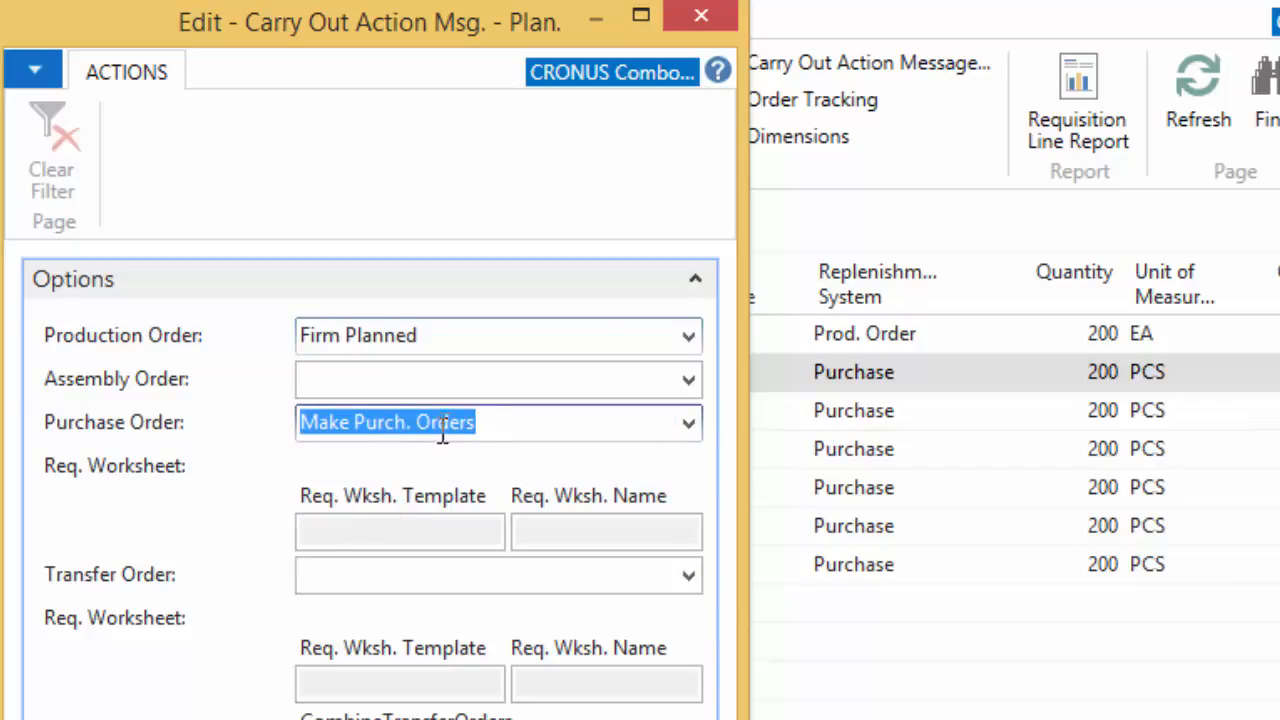
mouse_move(360, 458)
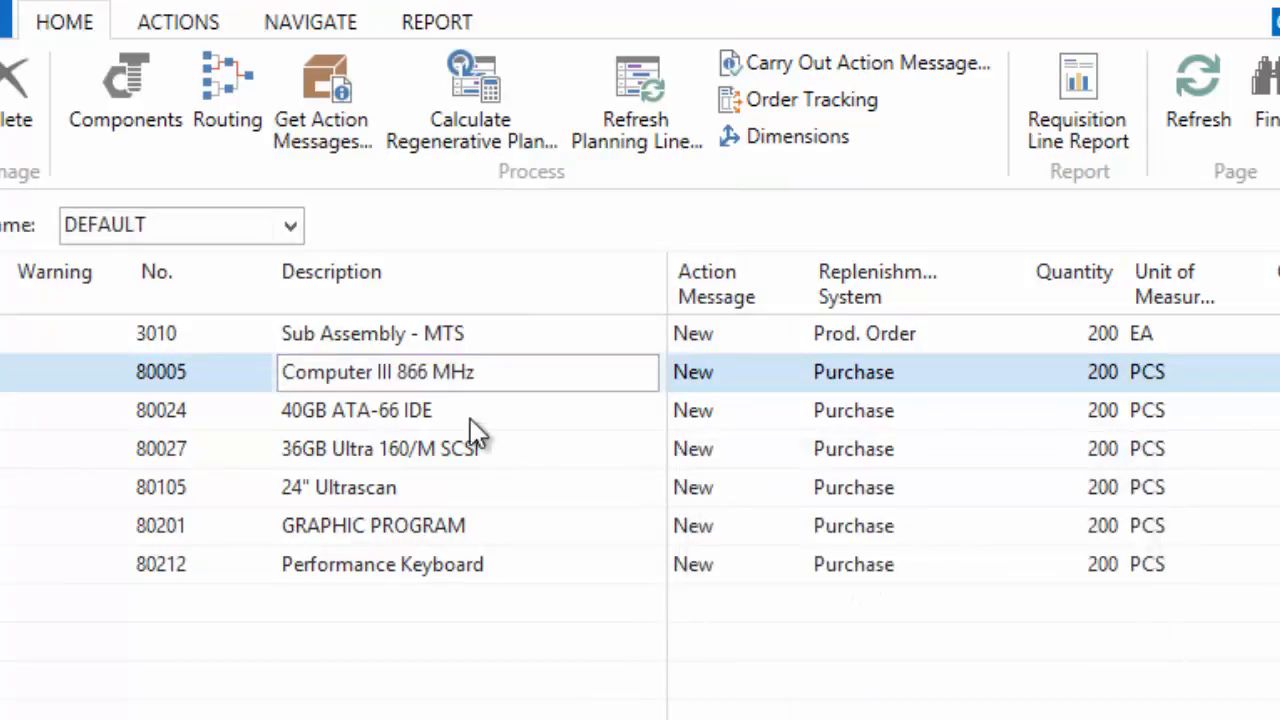
Step: Run the batch job, creating one purchase order with six lines and emptying the DEFAULT worksheet
left_click(866, 62)
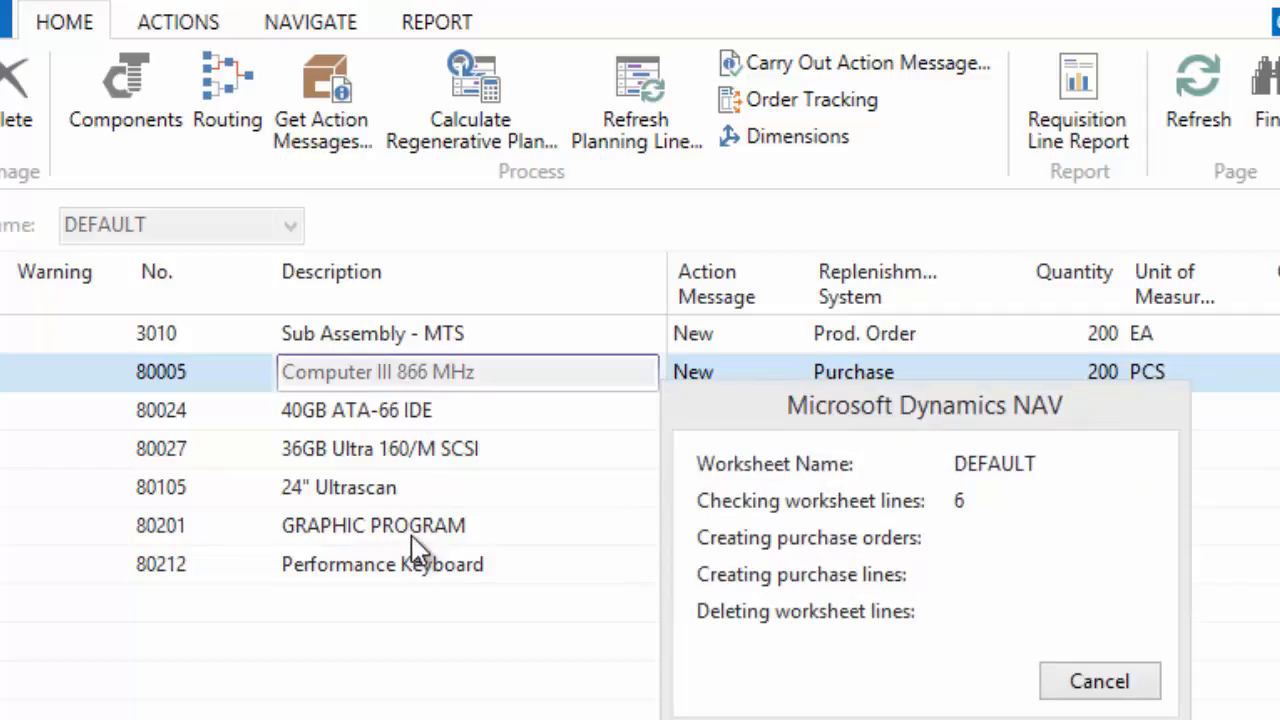
mouse_move(368, 428)
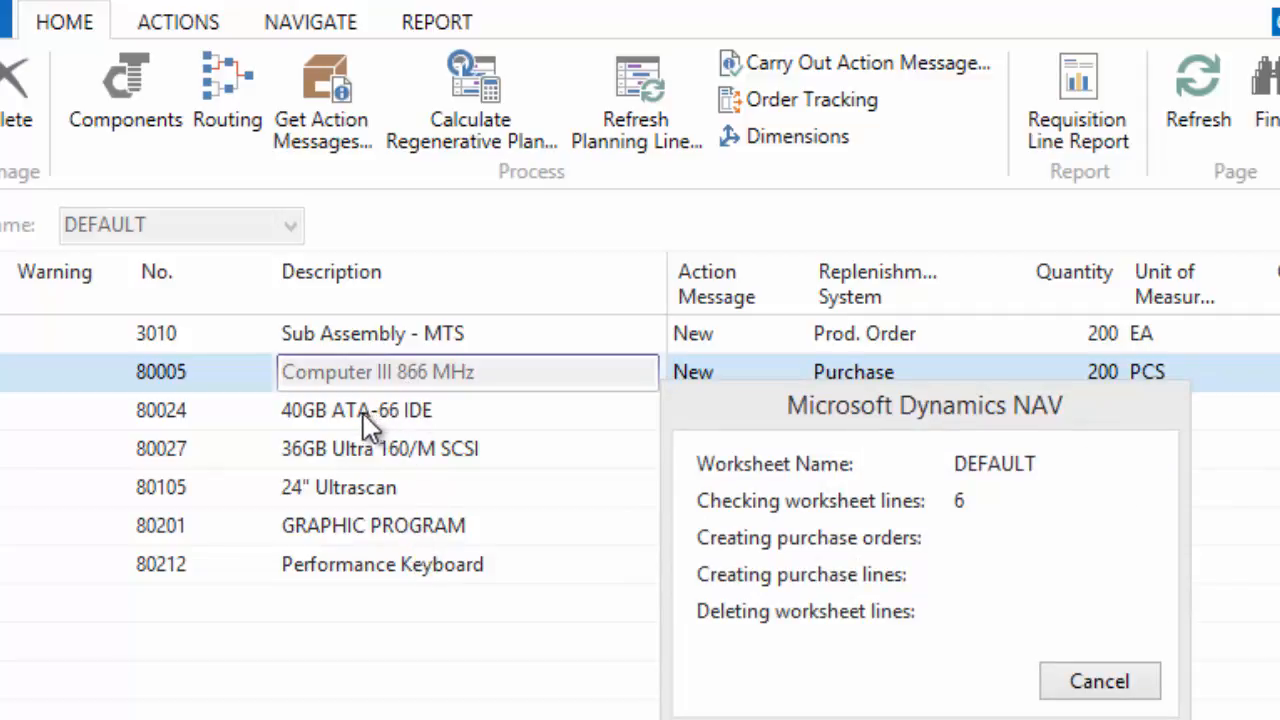
mouse_move(500, 458)
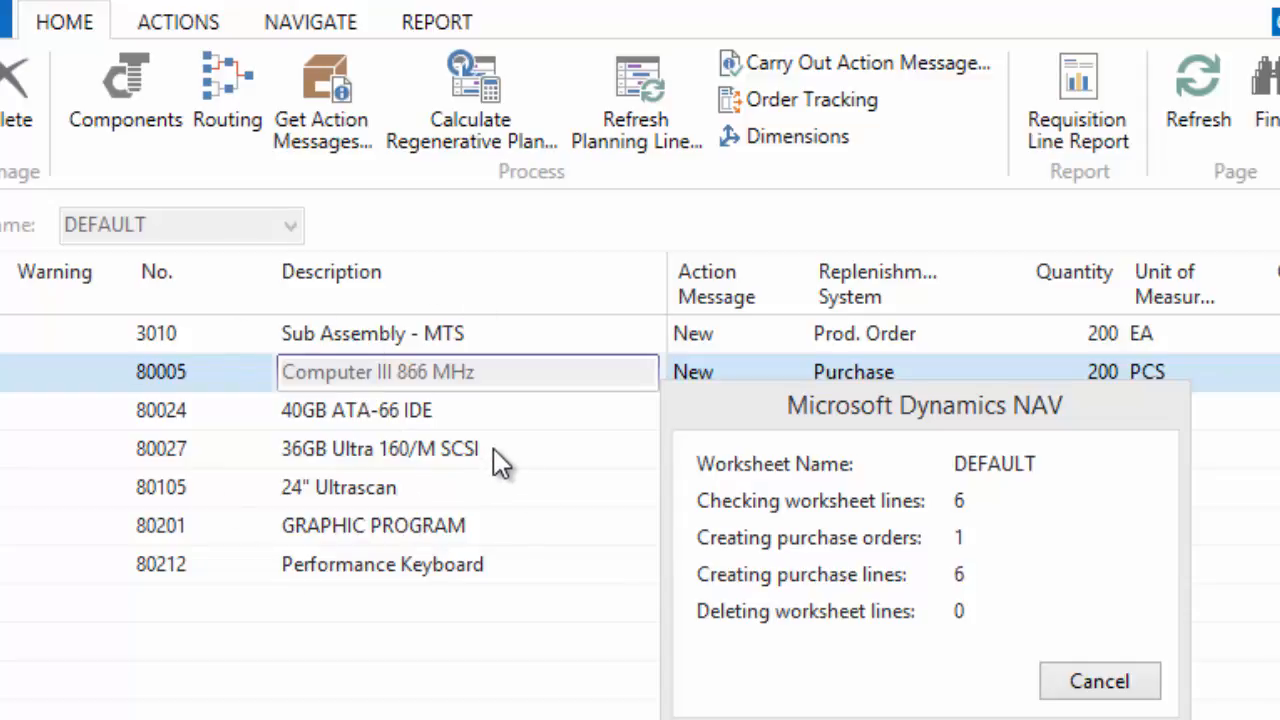
left_click(1100, 680)
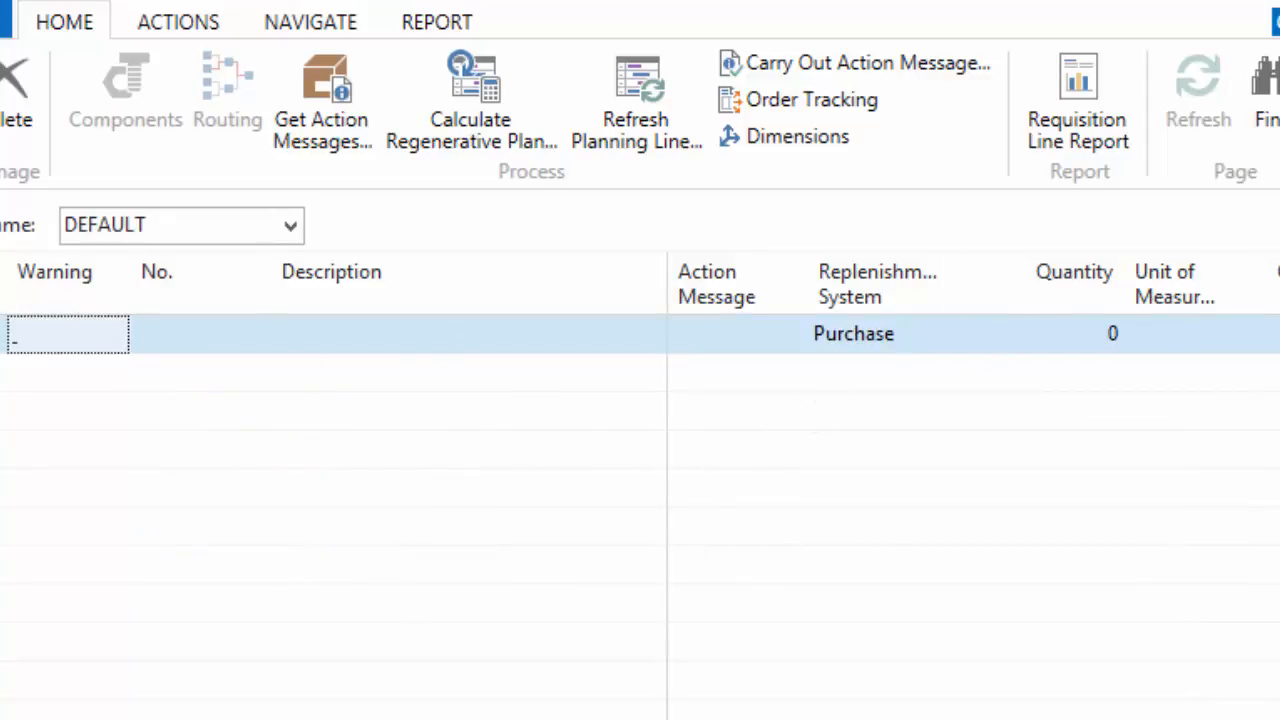
mouse_move(938, 322)
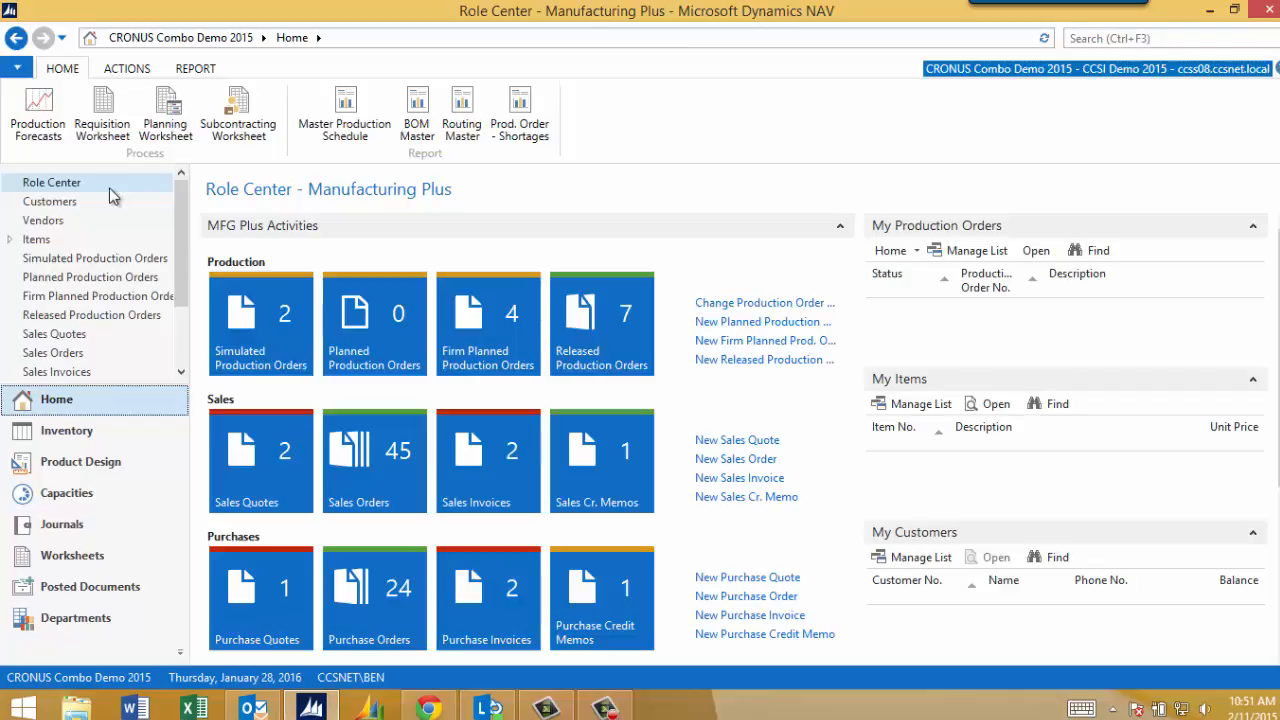
mouse_move(558, 194)
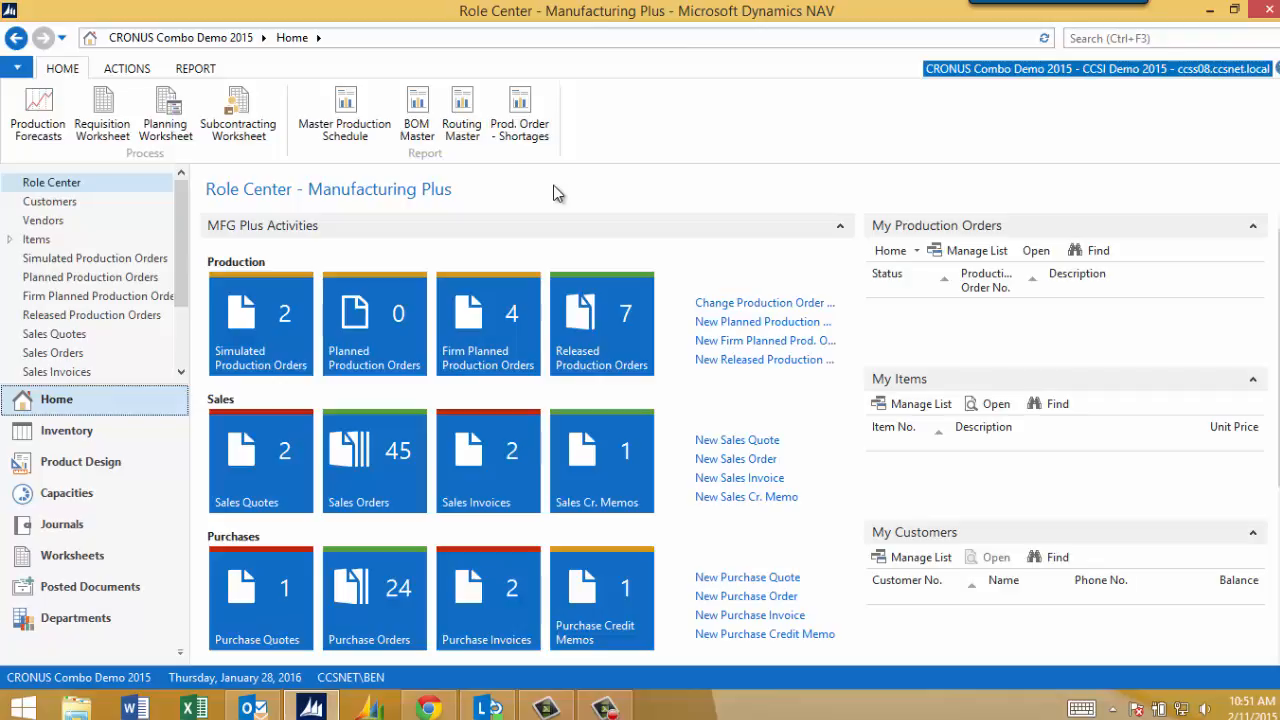
mouse_move(572, 192)
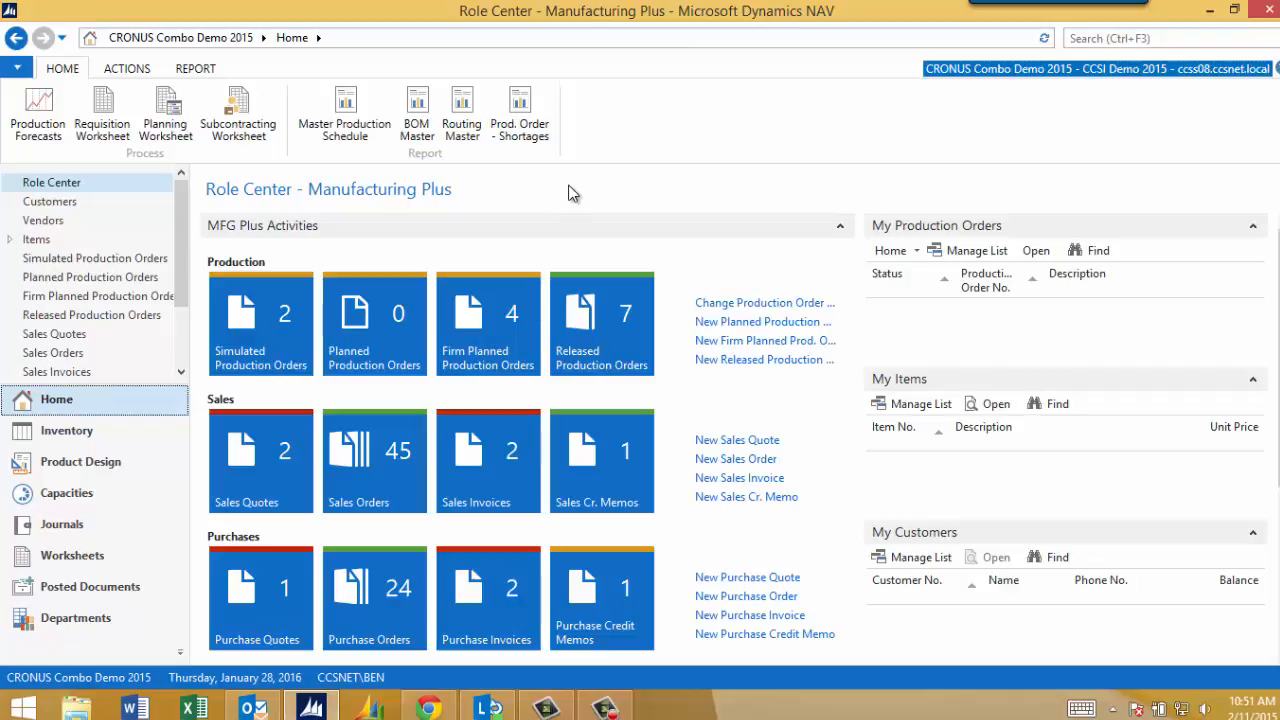